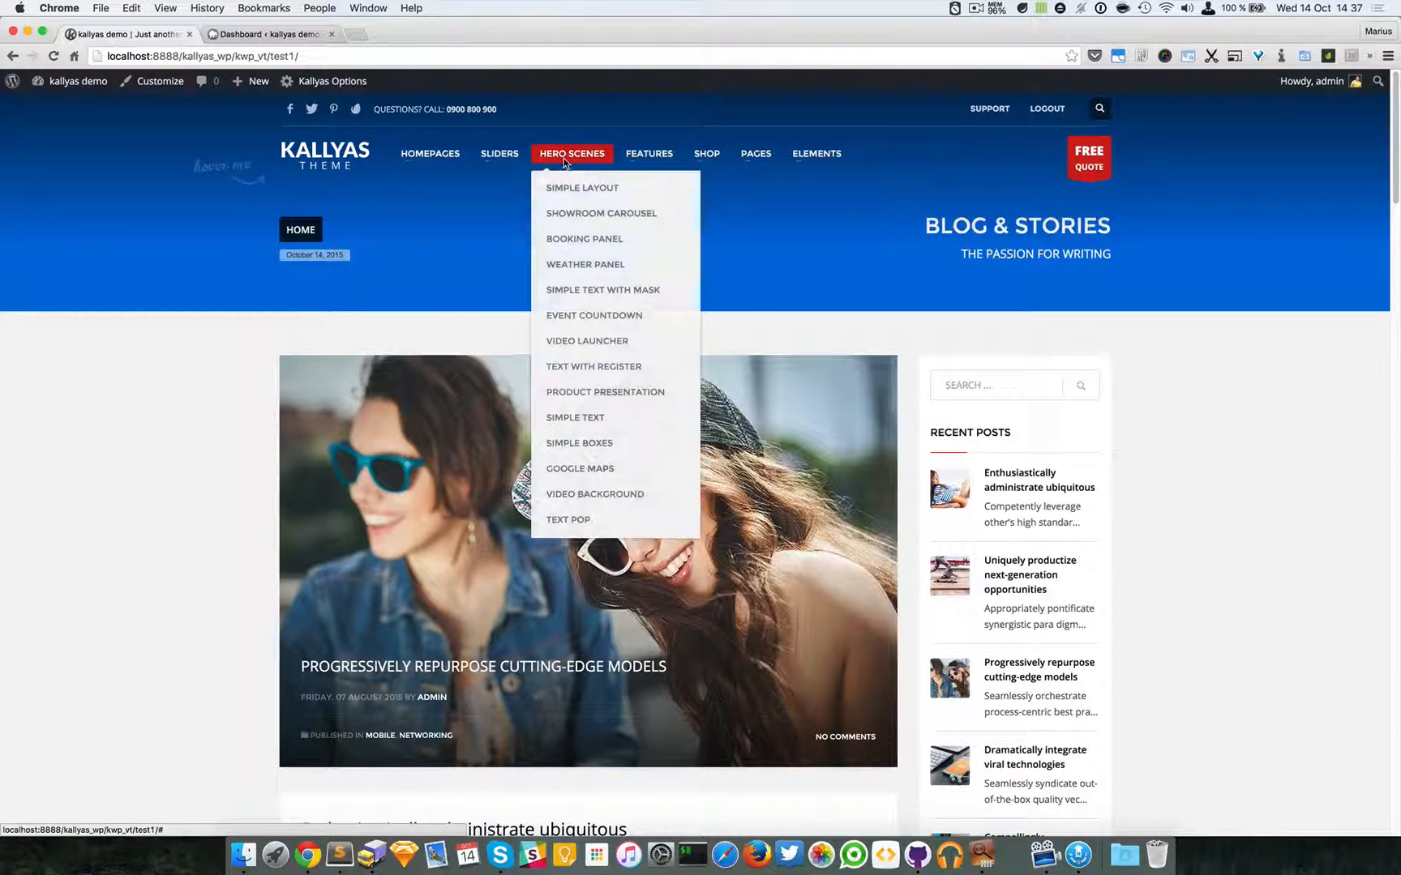
mouse_move(595, 493)
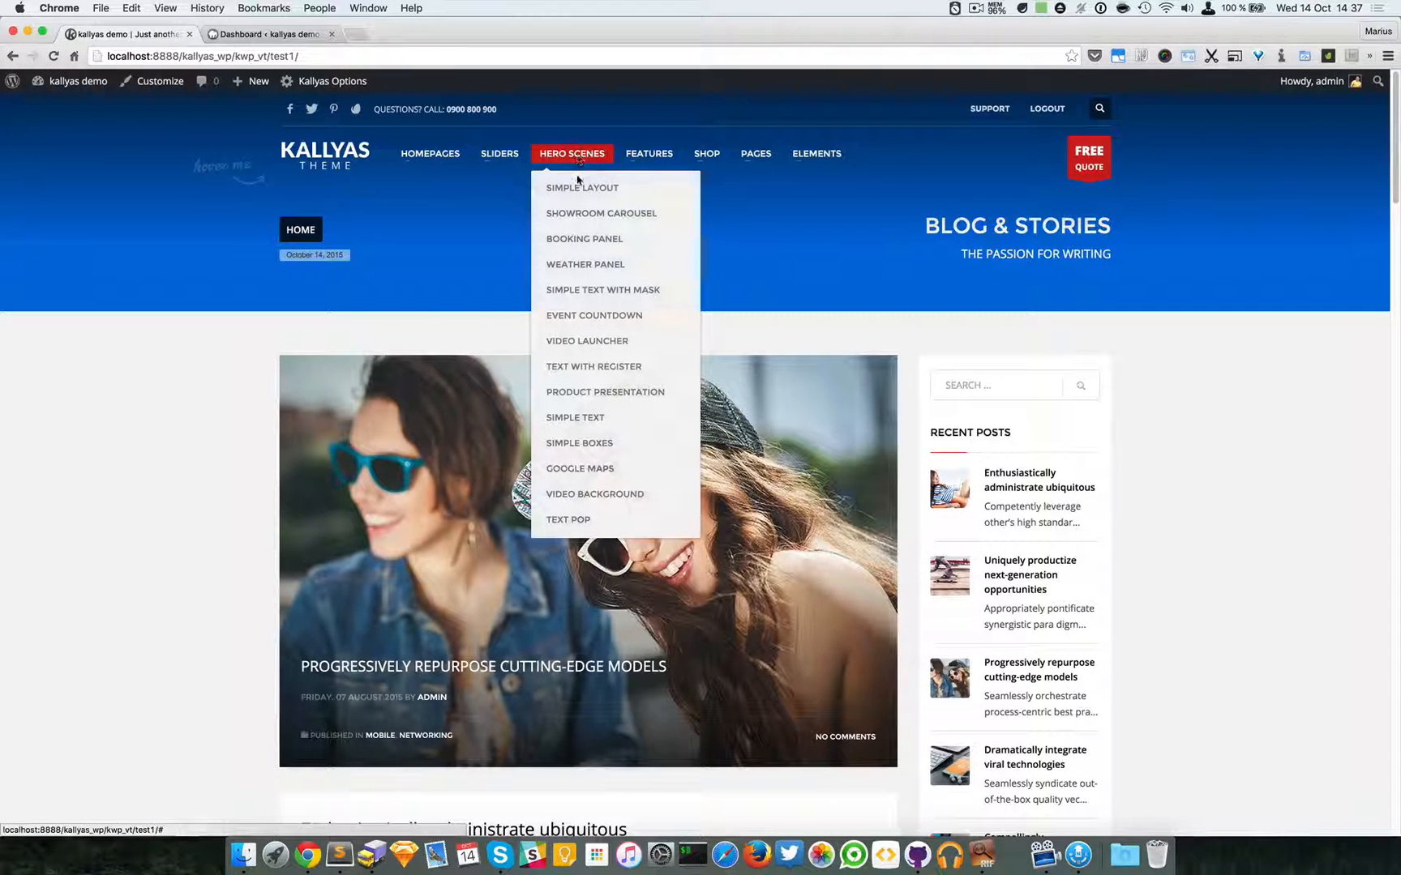
mouse_move(585, 238)
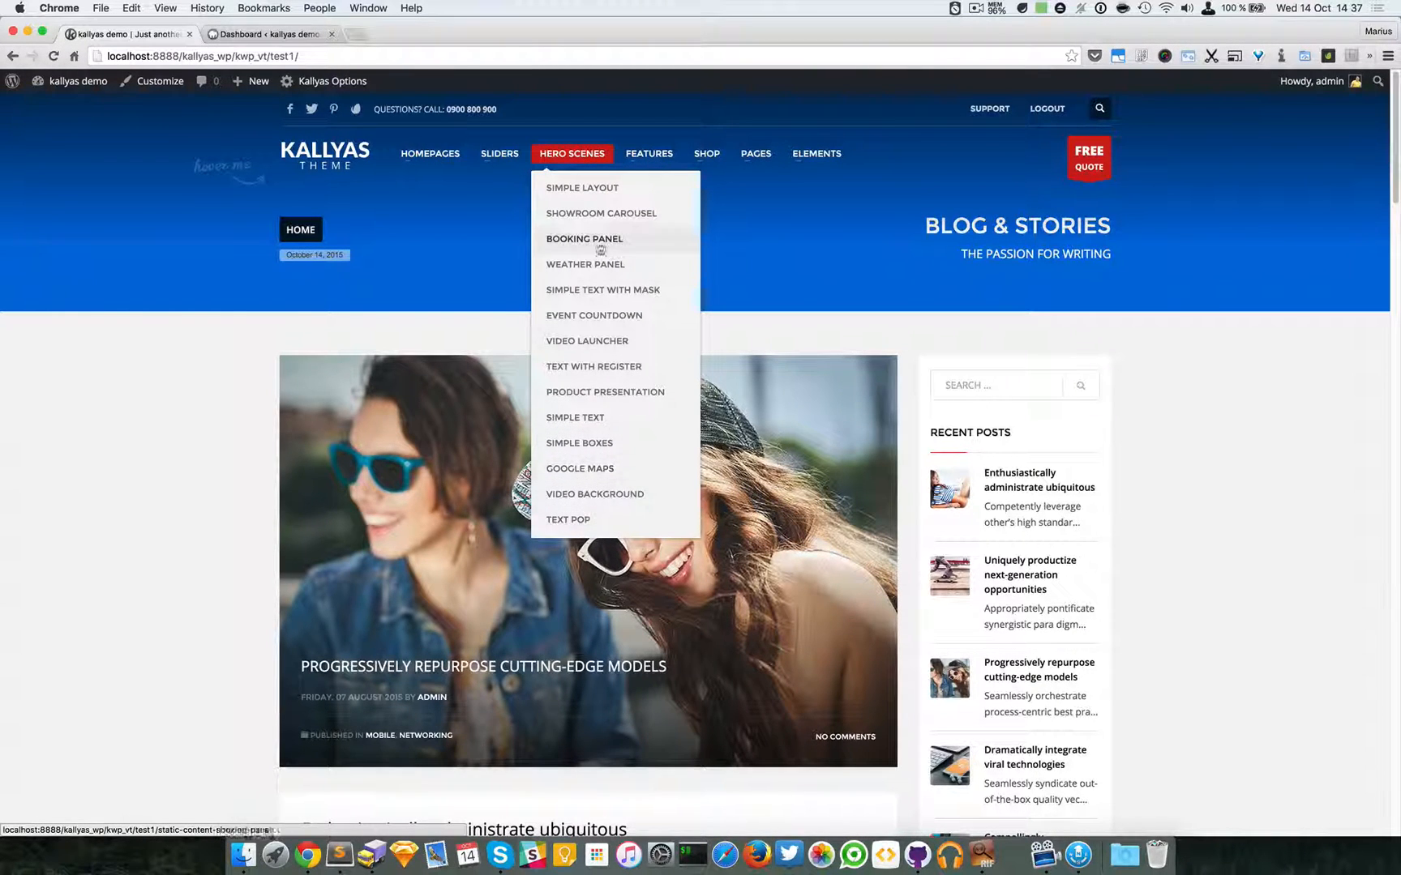
mouse_move(582, 187)
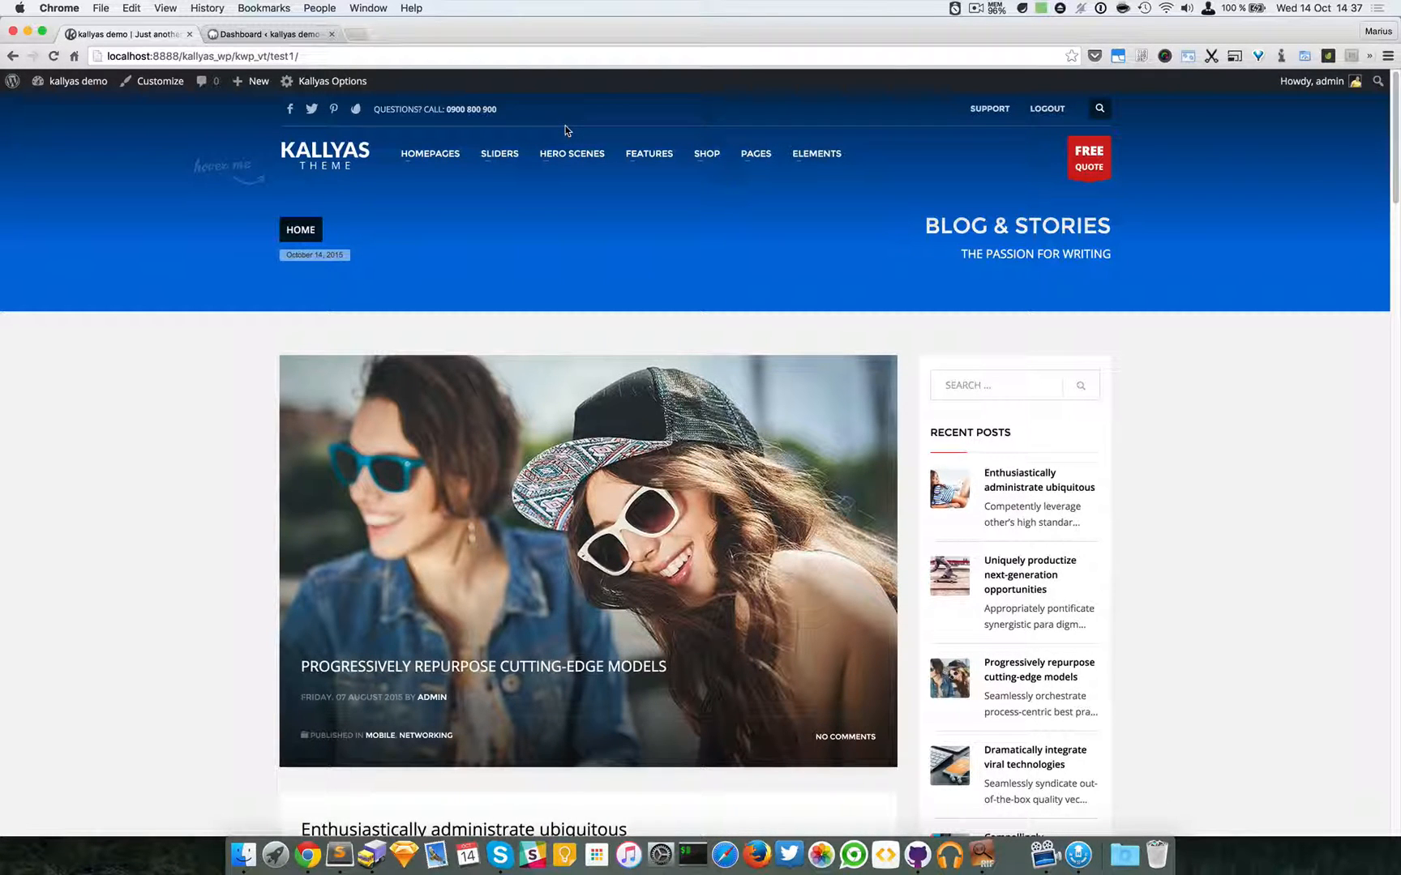
Open the Weather Panel demo page from the Hero Scenes menu list
click(571, 154)
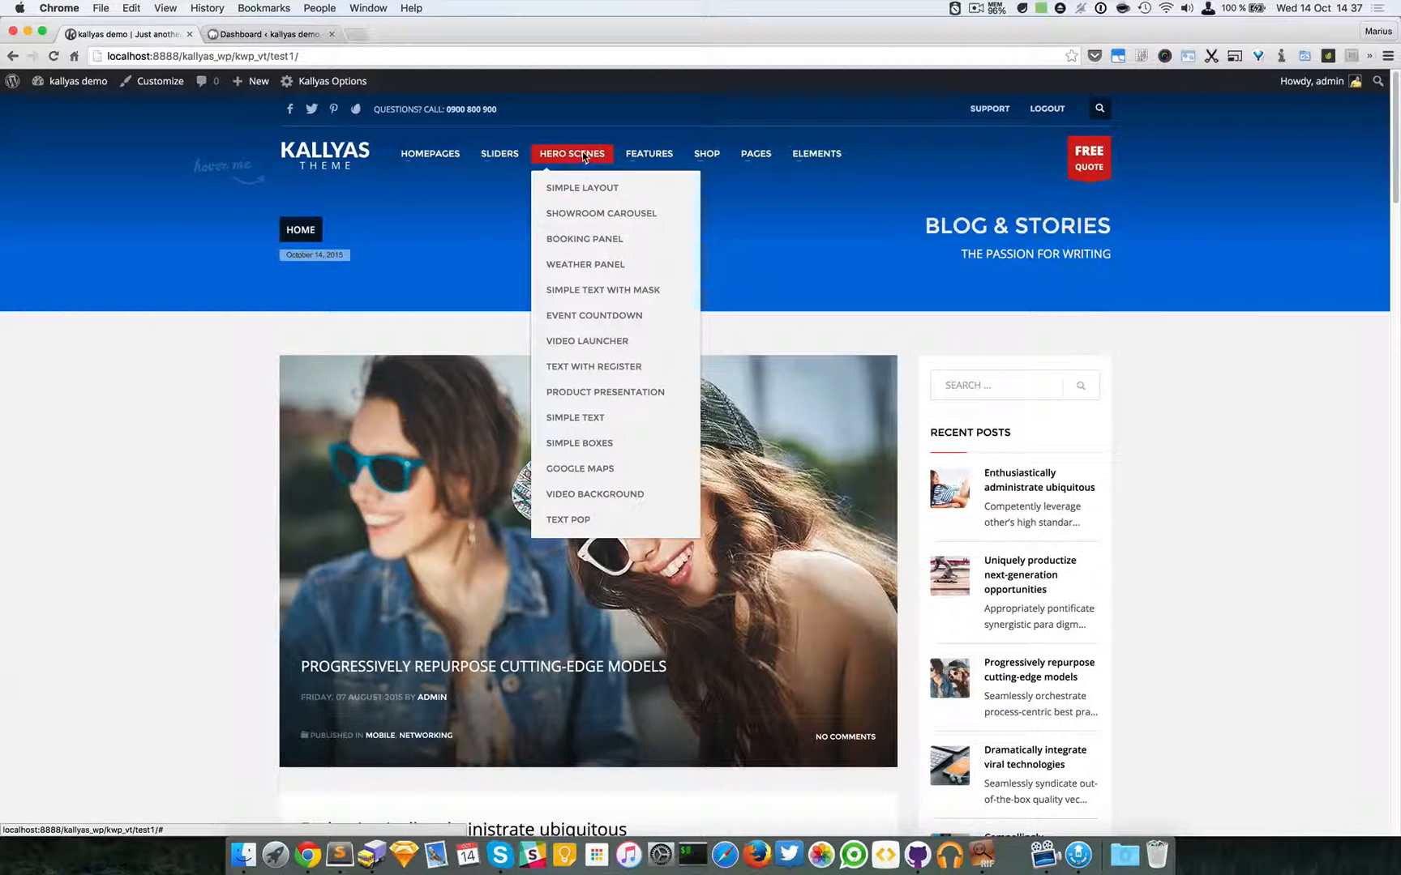
mouse_move(587, 136)
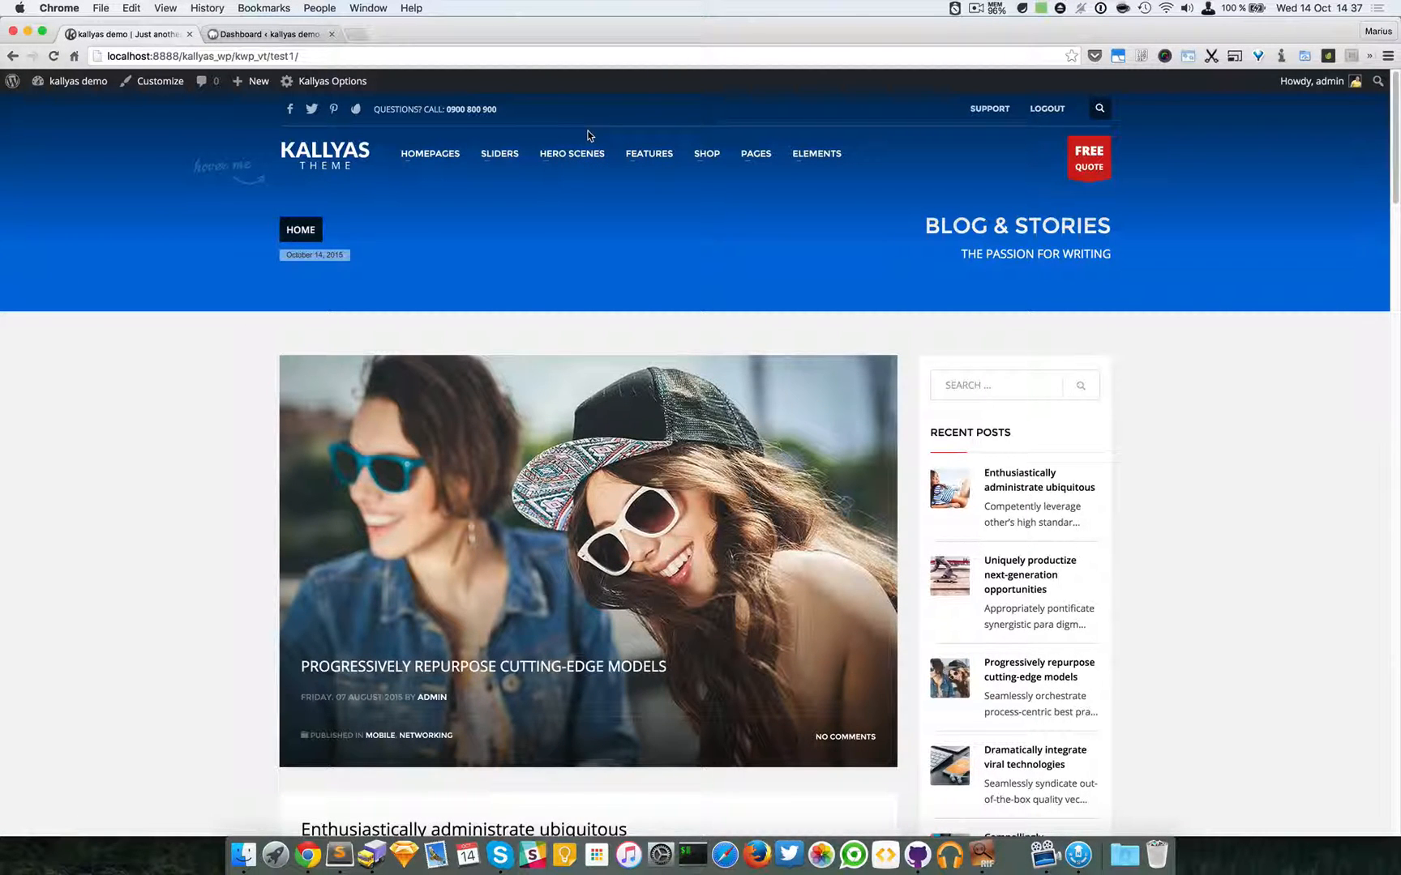
click(571, 154)
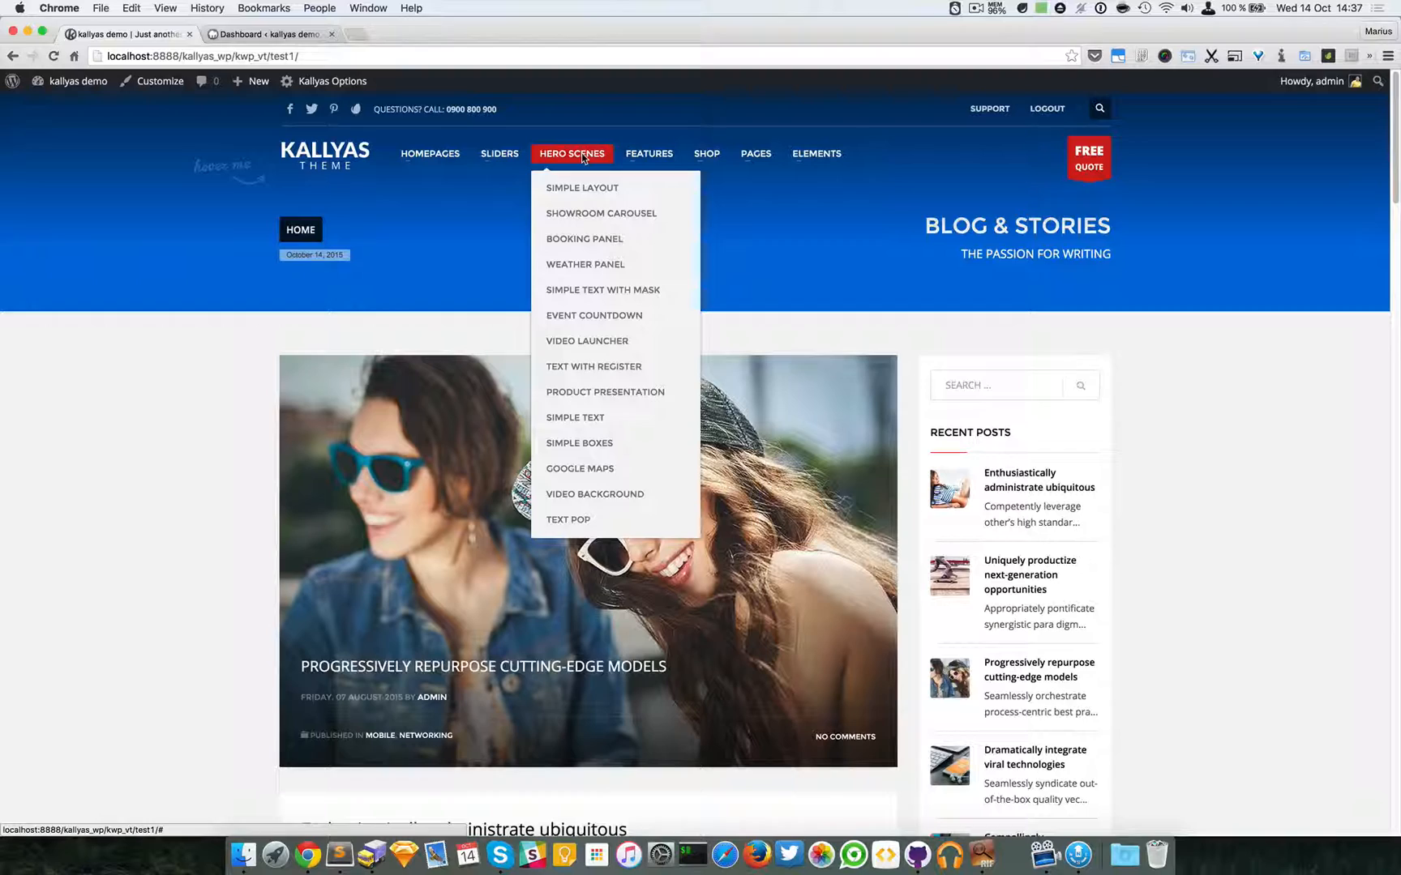
mouse_move(590, 123)
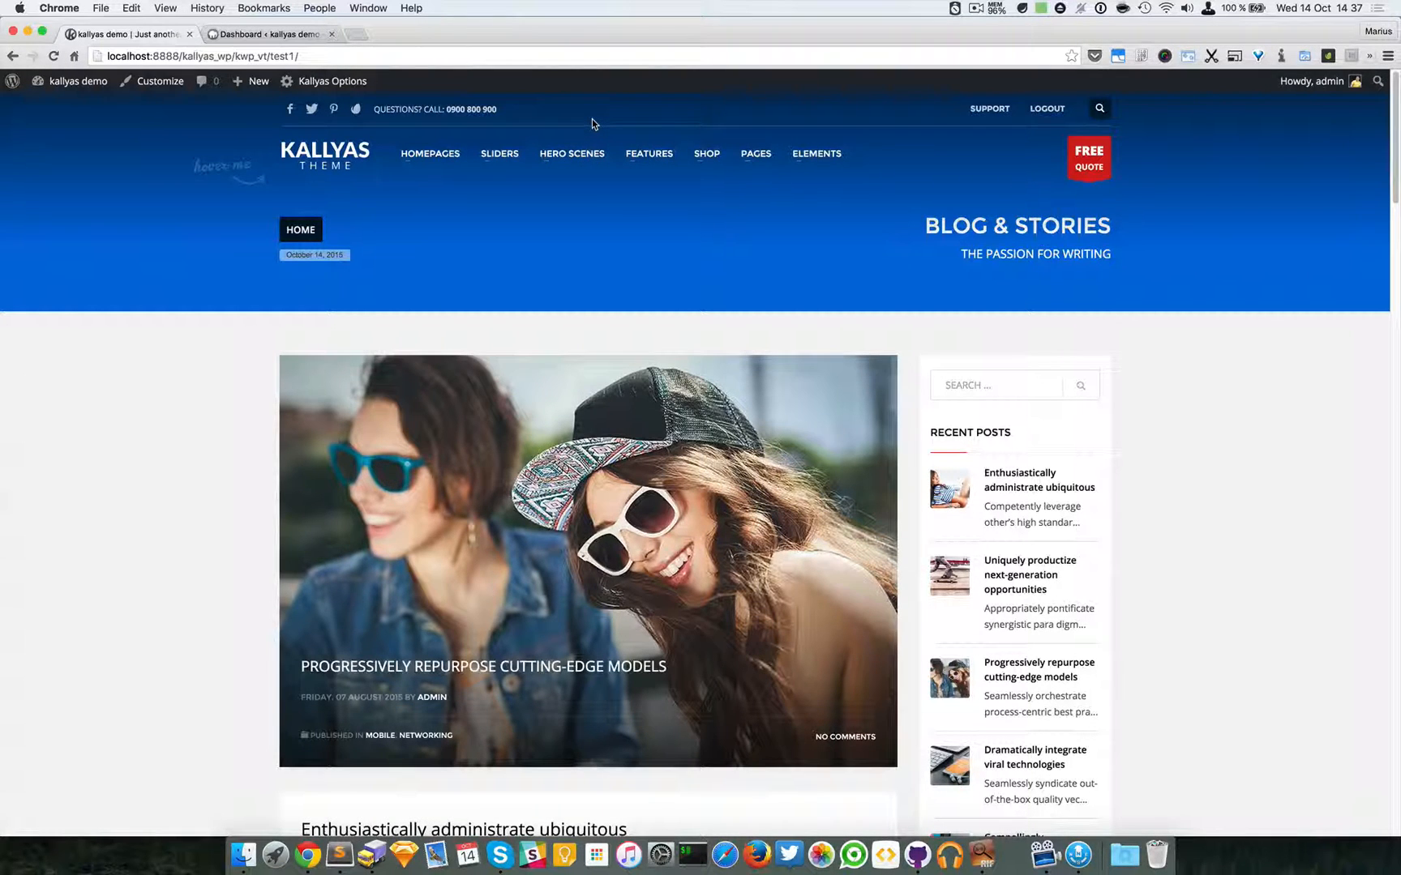
click(572, 154)
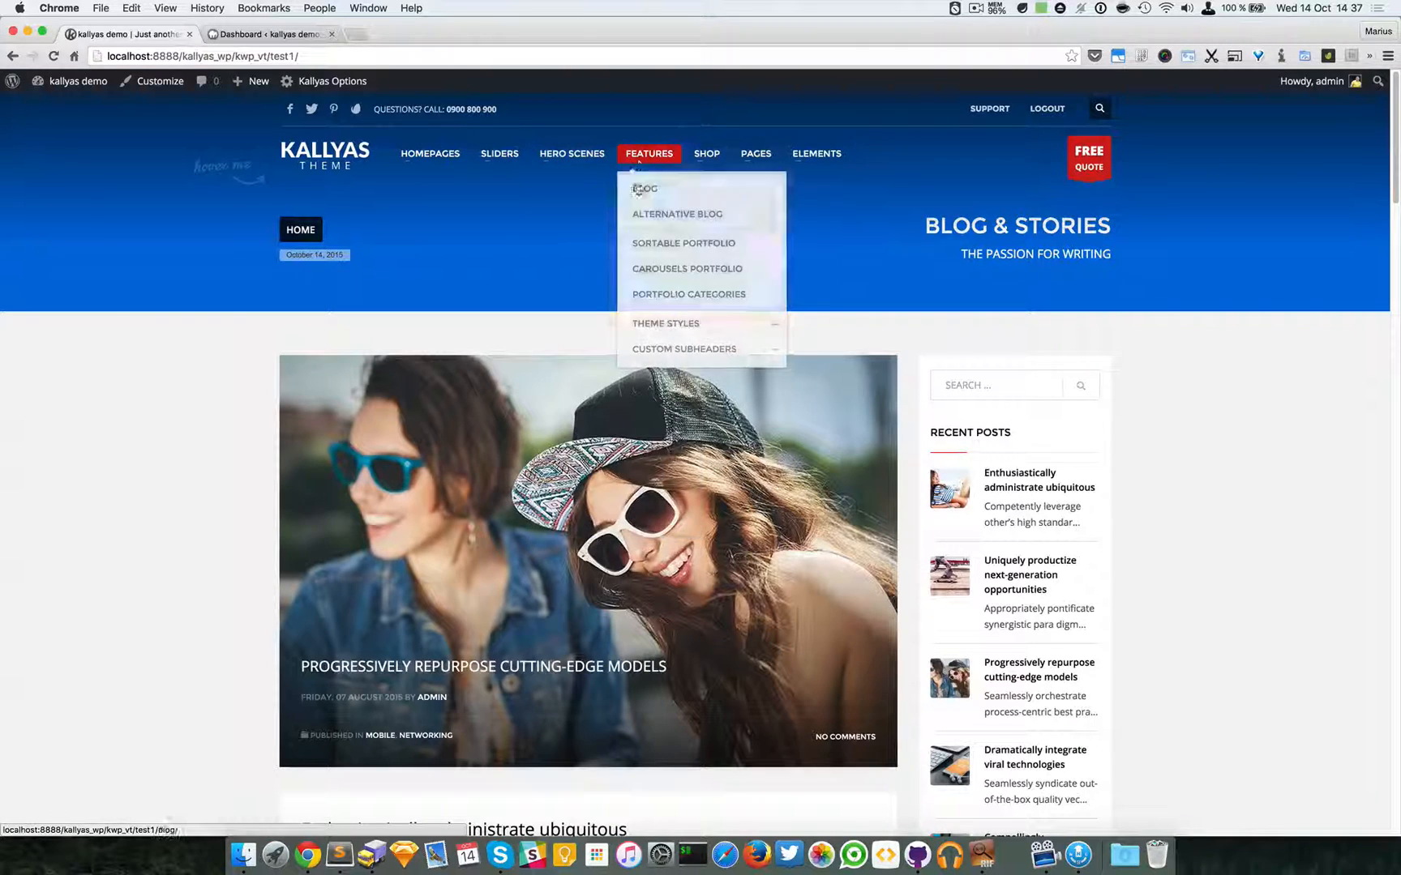
mouse_move(265, 168)
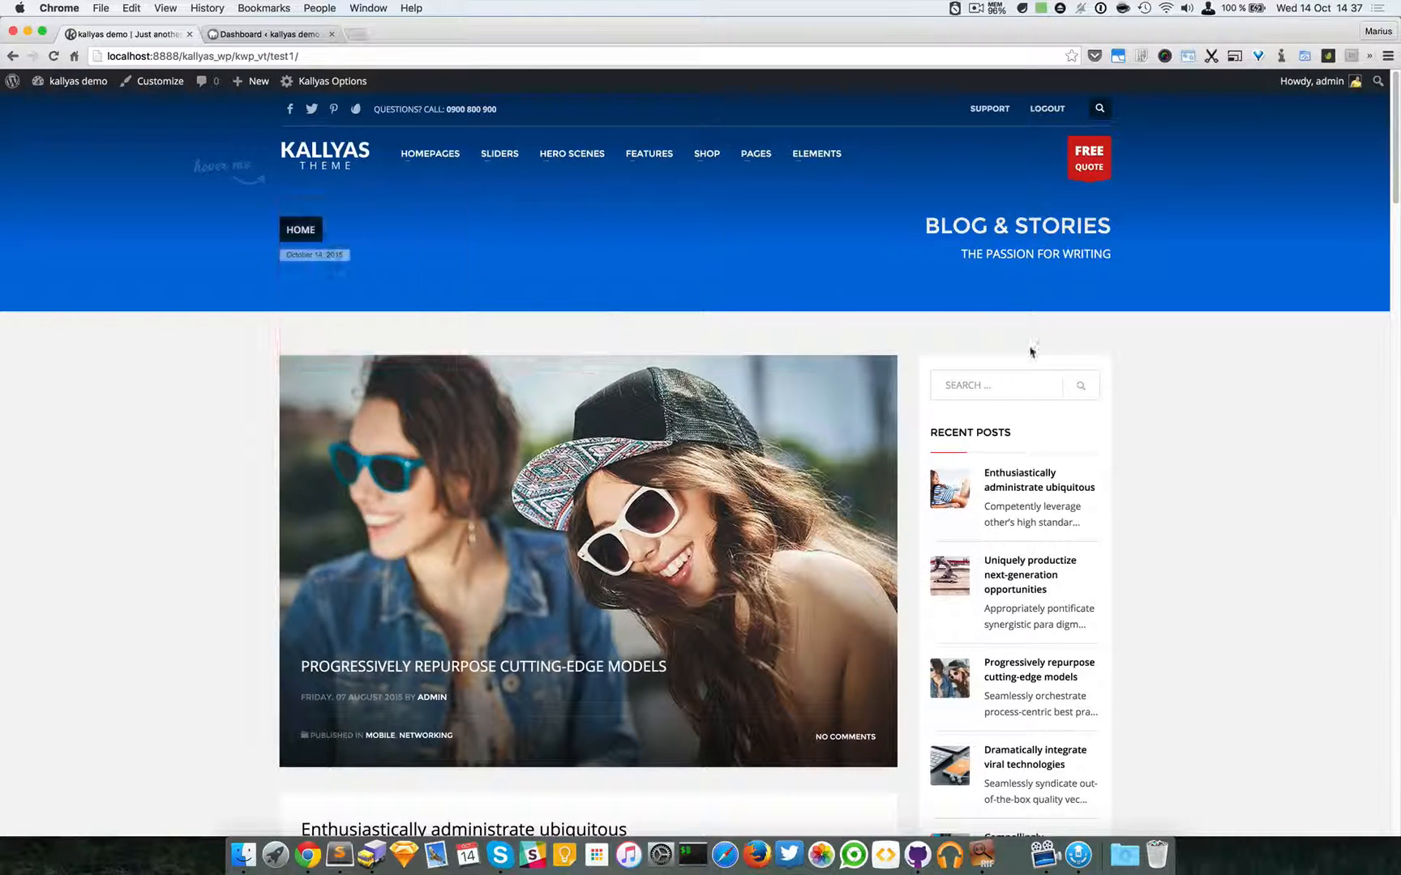
click(570, 154)
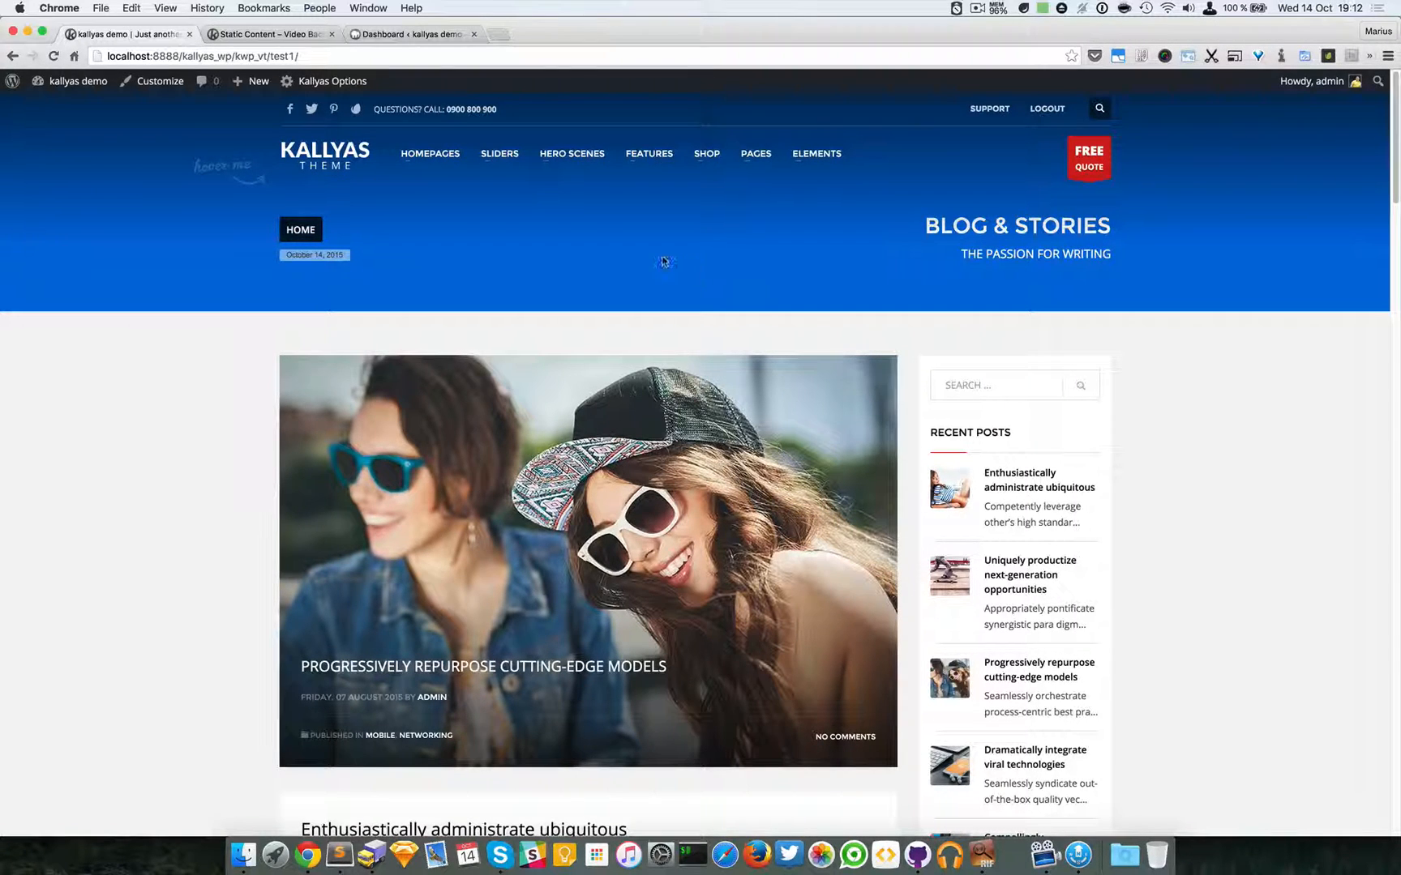
click(572, 154)
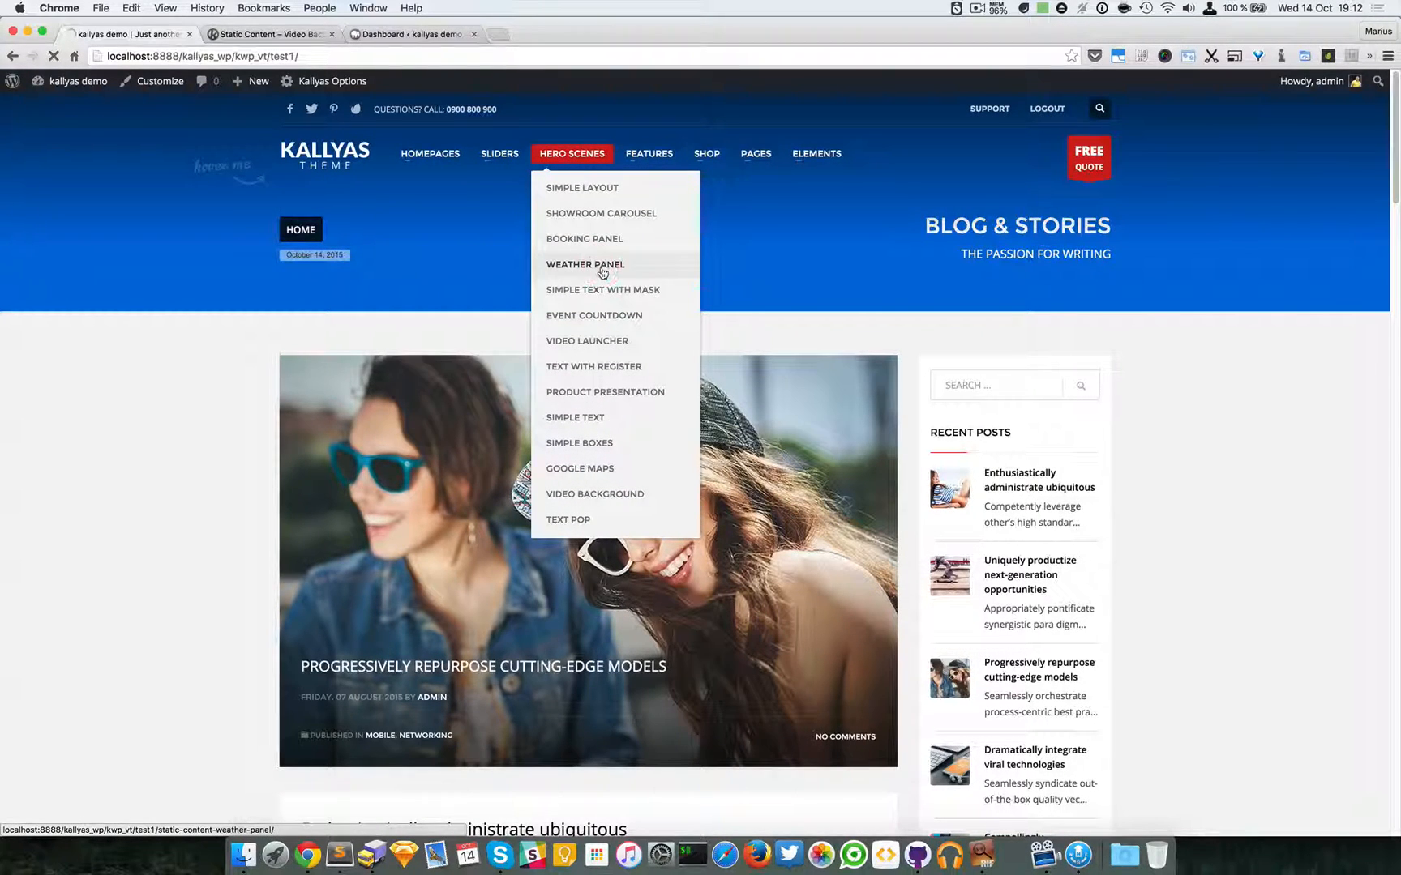
click(586, 264)
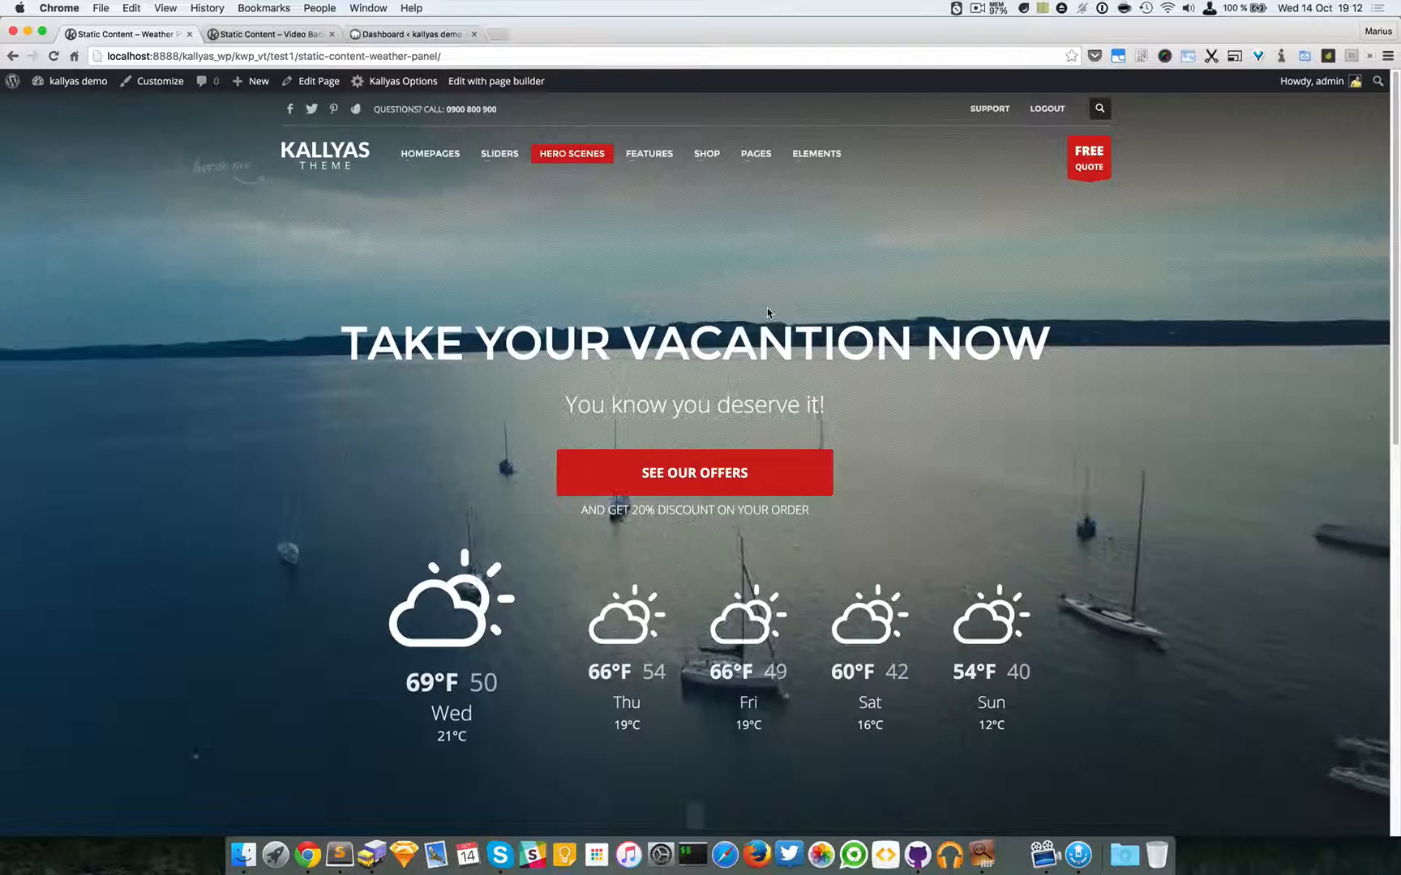
mouse_move(515, 286)
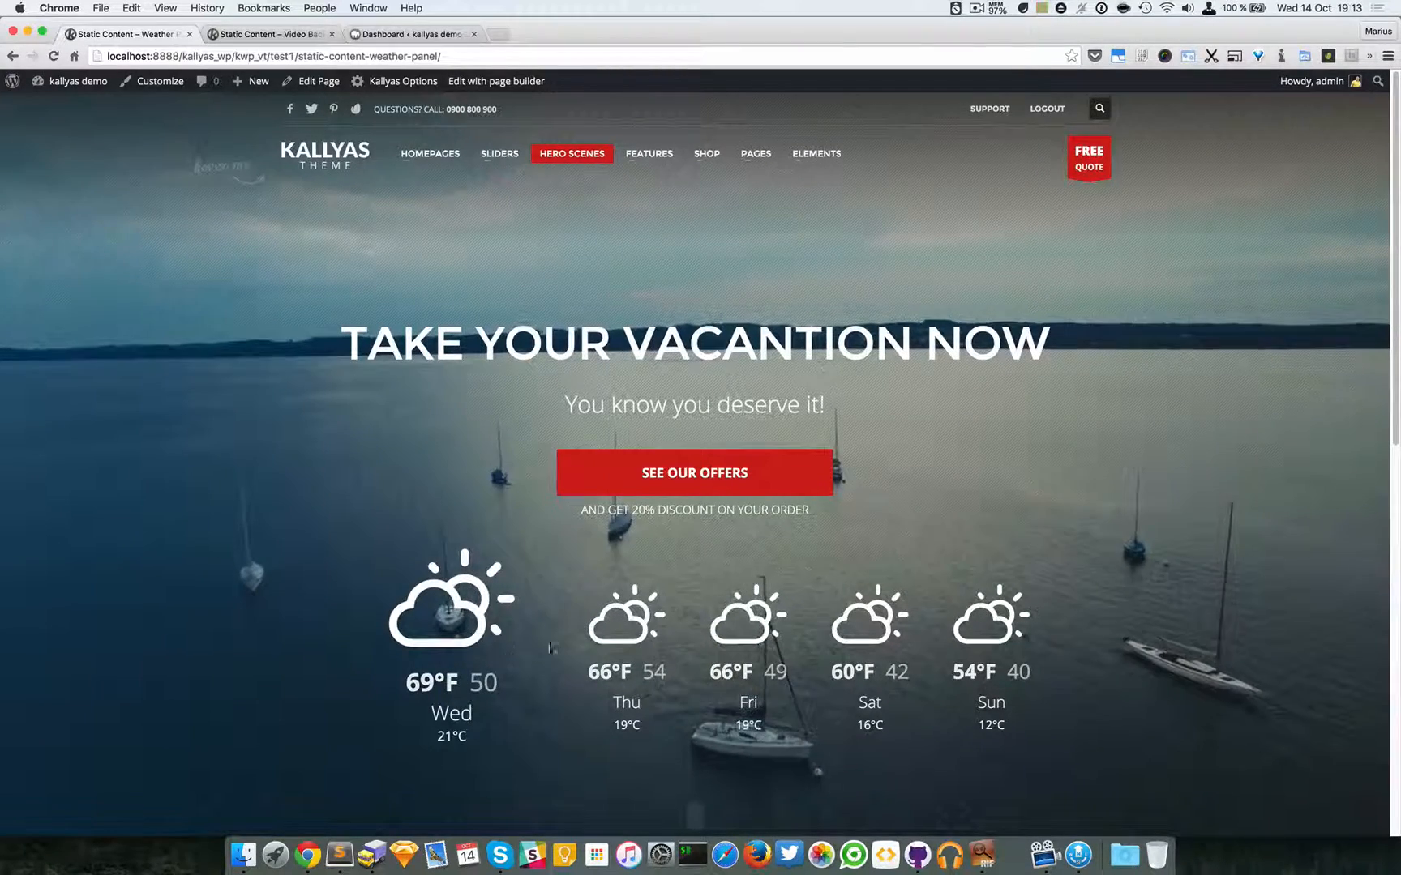
mouse_move(496, 81)
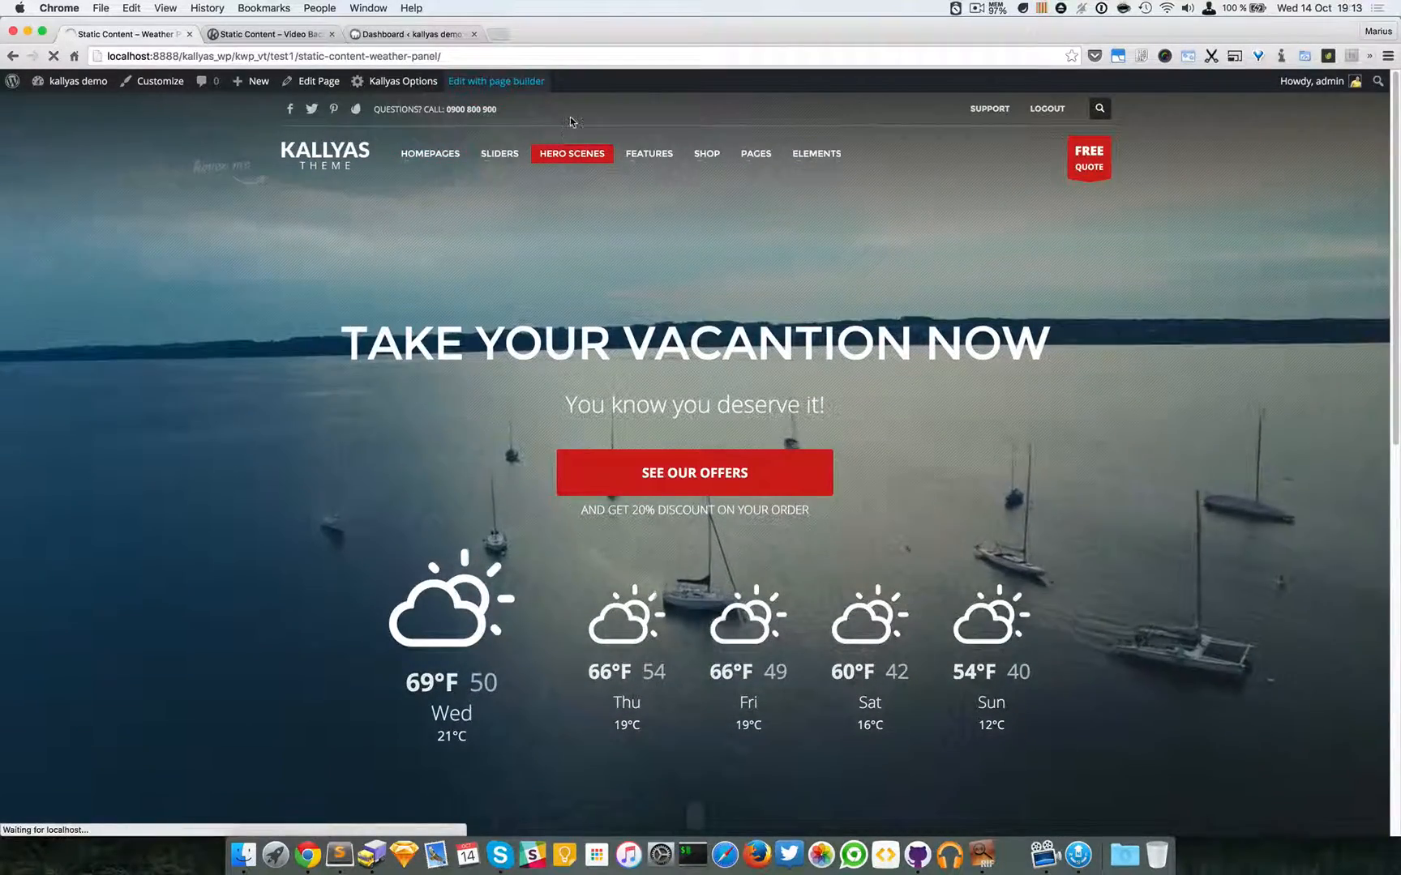
Enter page-builder edit mode and open the Weather Box element's options dialog
click(496, 82)
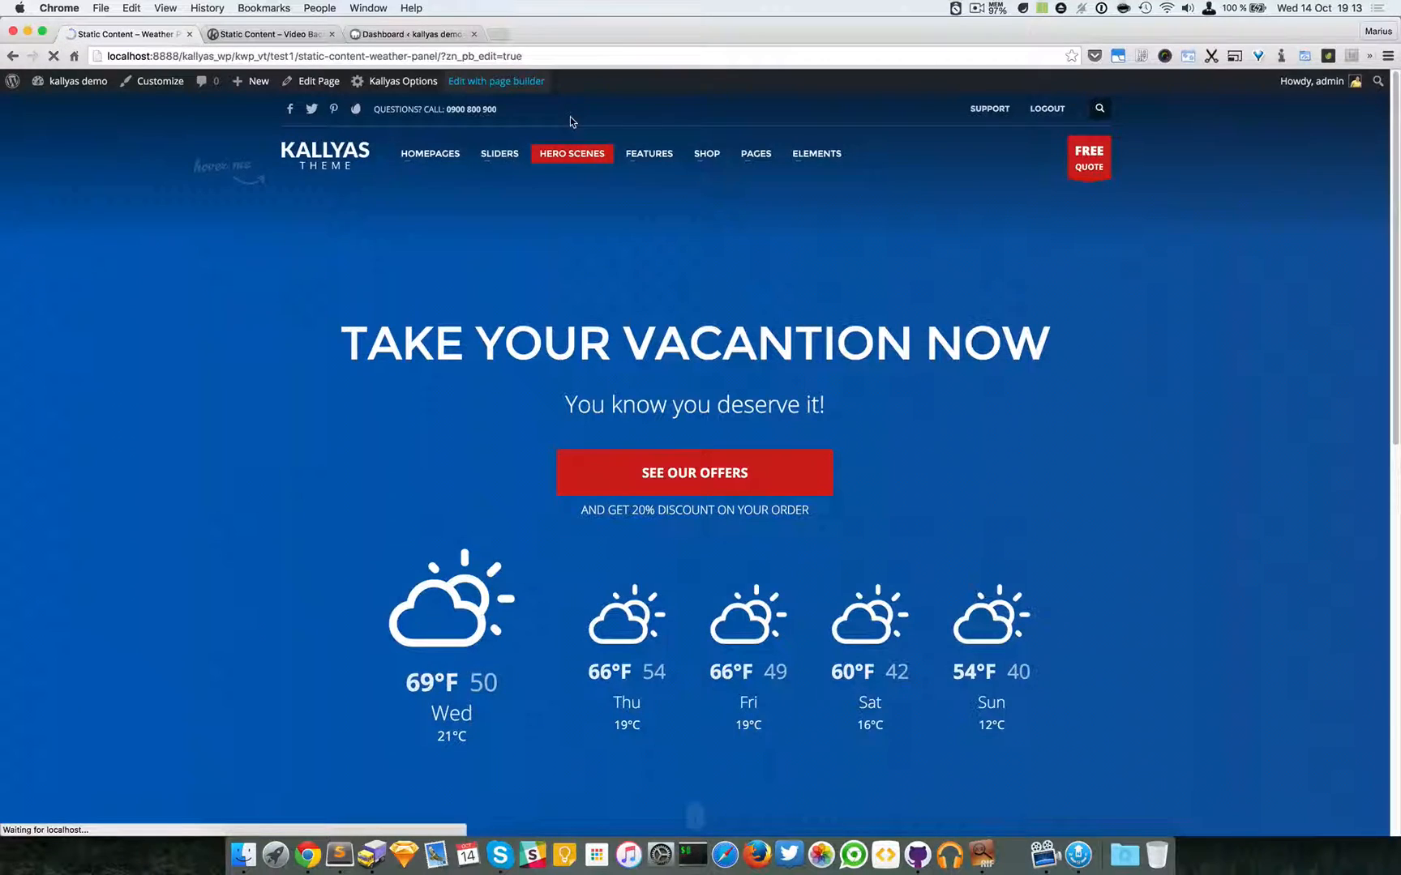
click(496, 81)
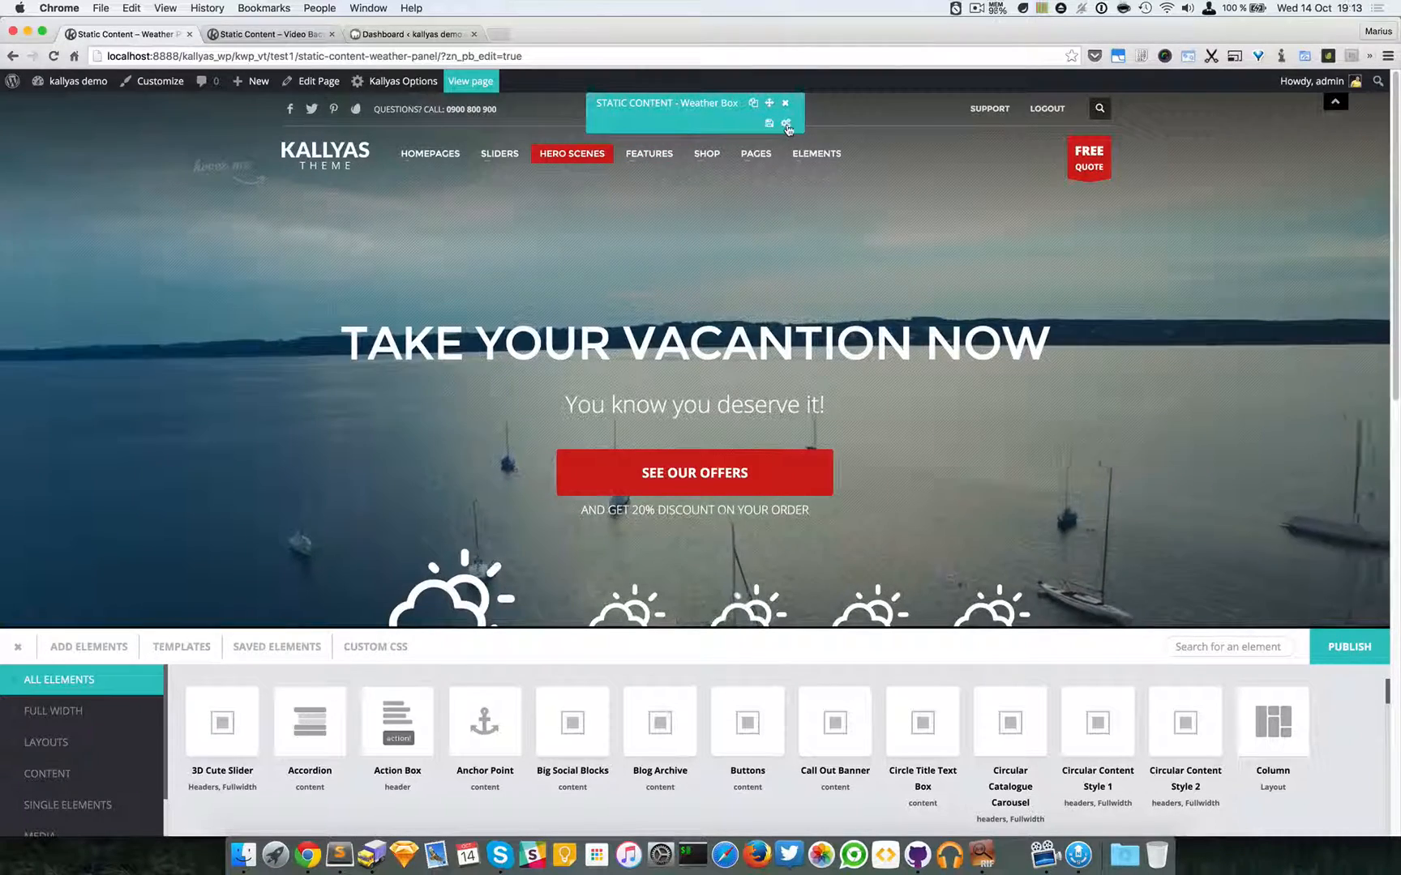
click(786, 124)
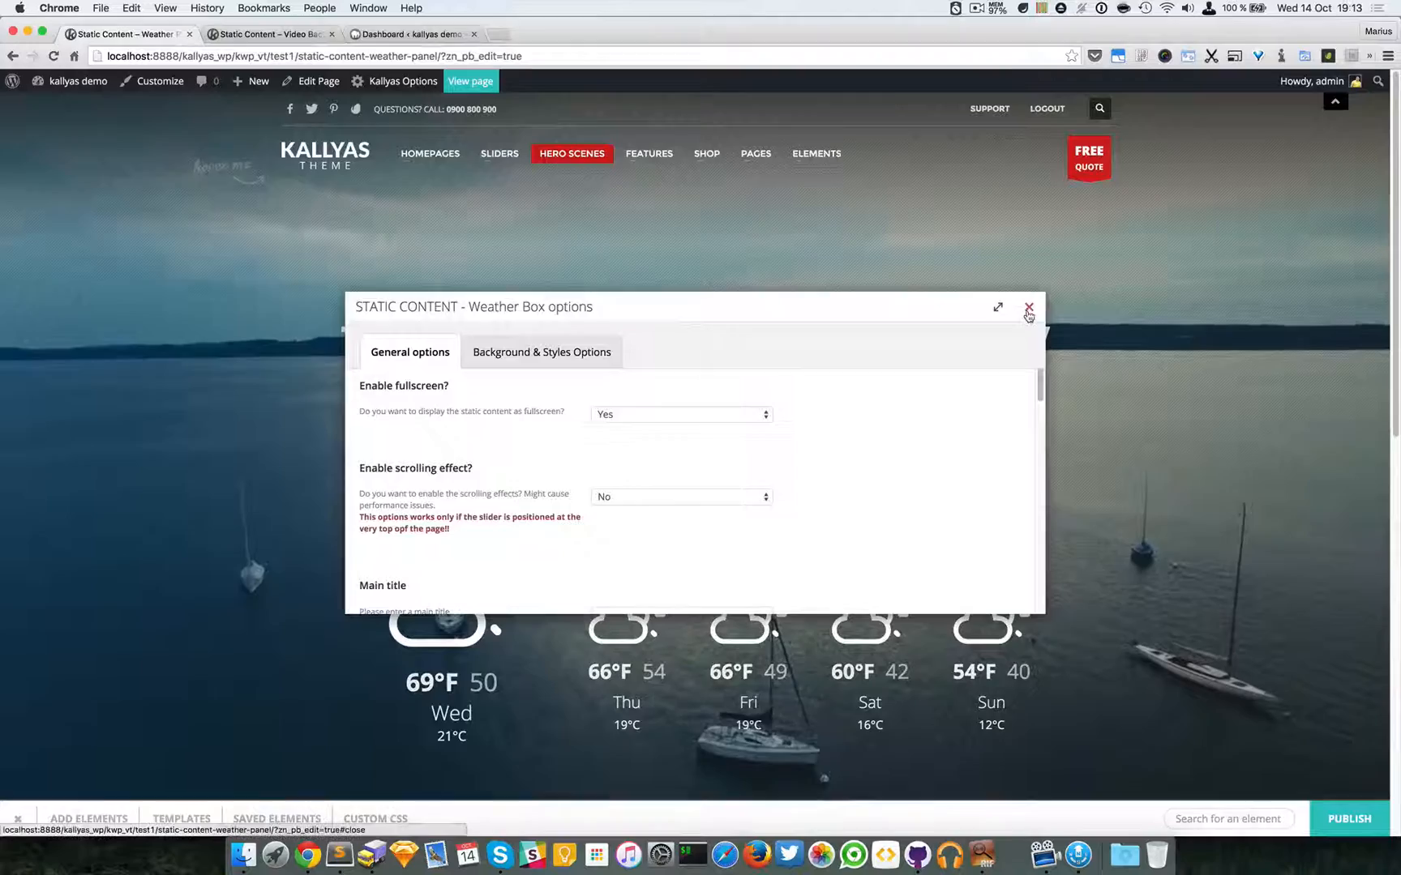
click(1028, 308)
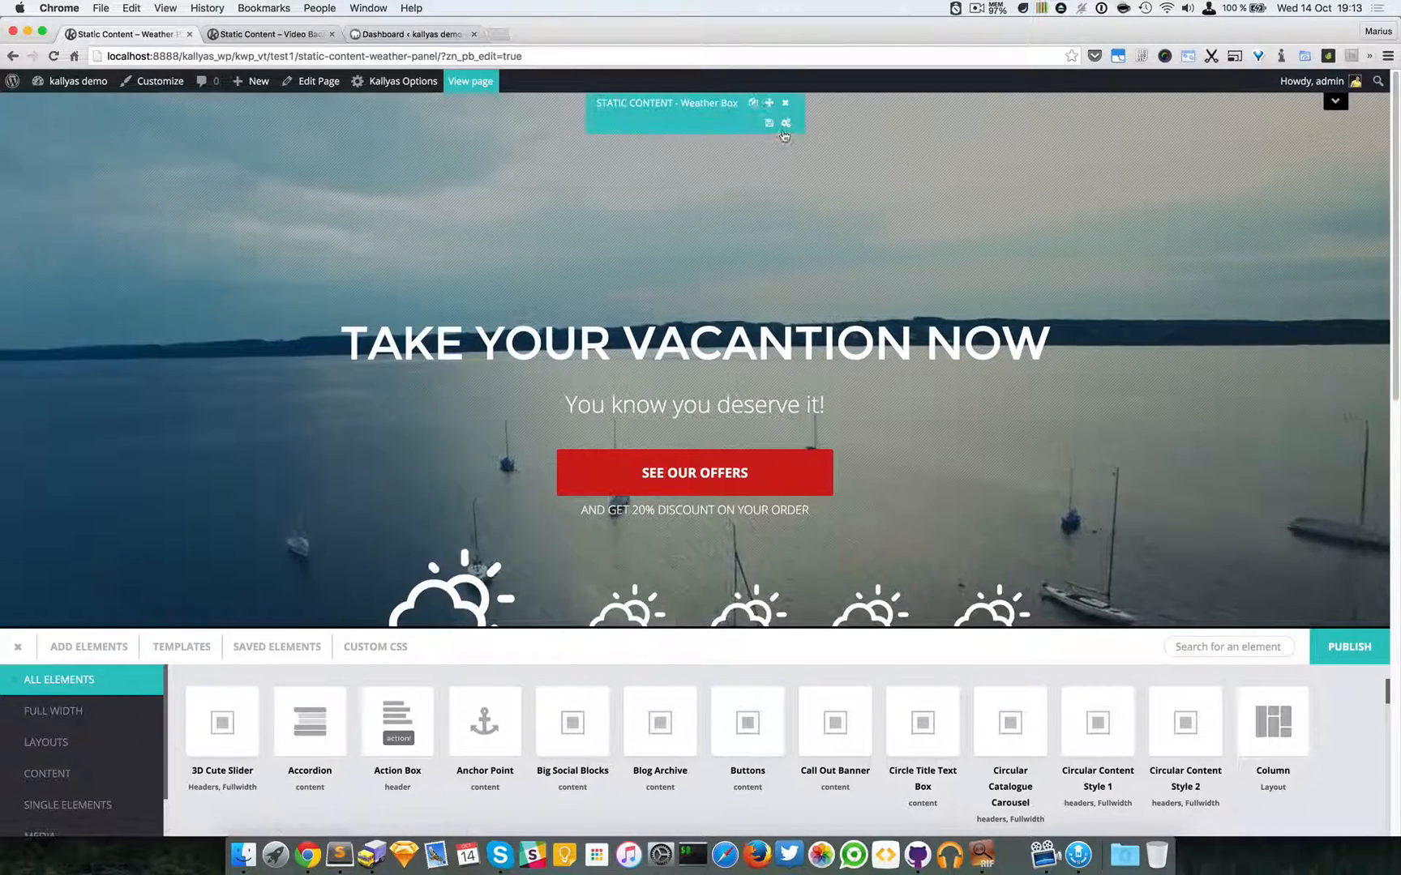
click(769, 123)
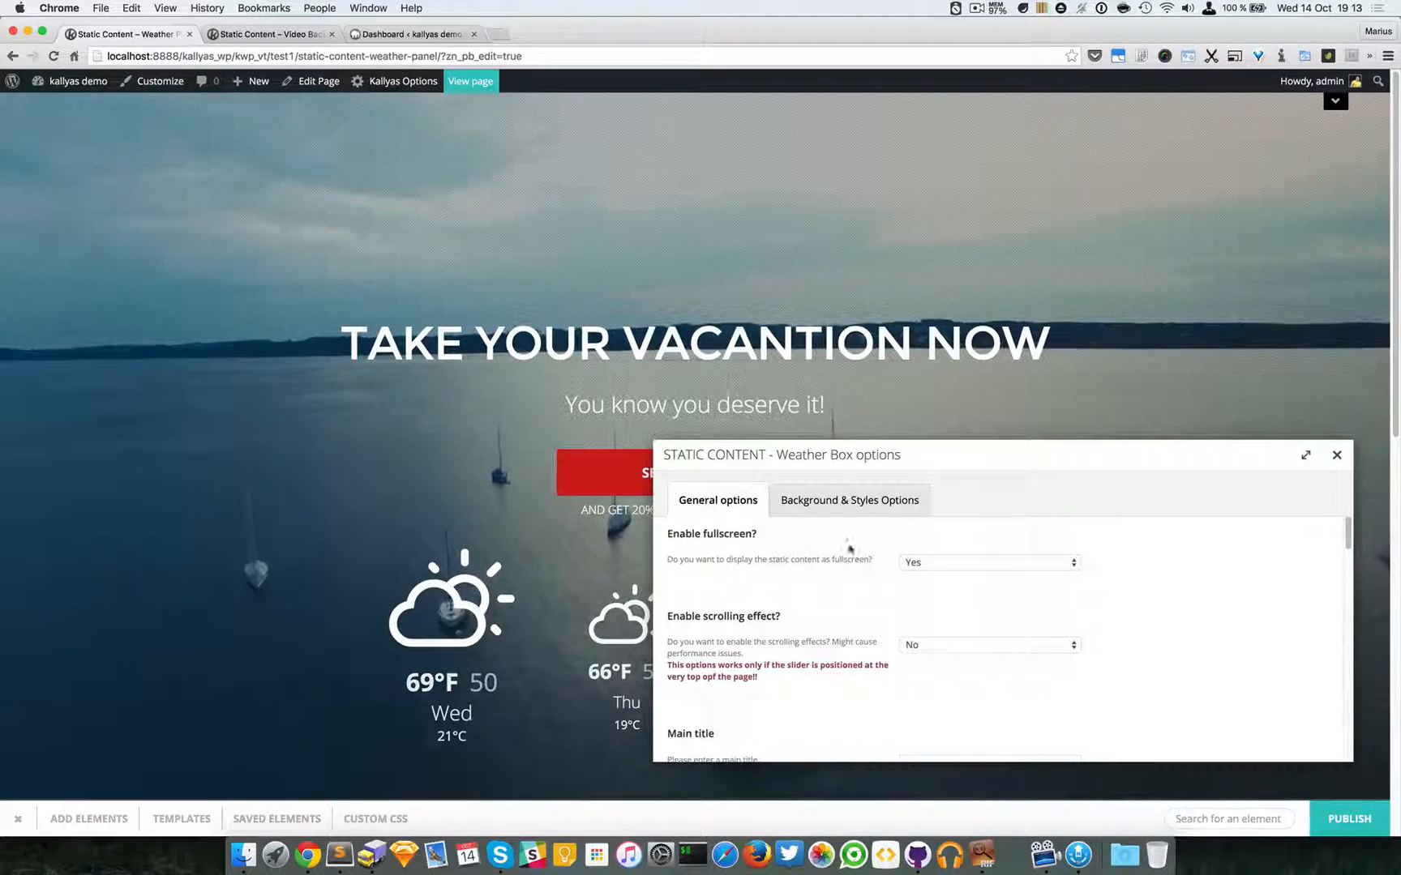
Turn Weather Box fullscreen off and set its element height to 750
click(989, 562)
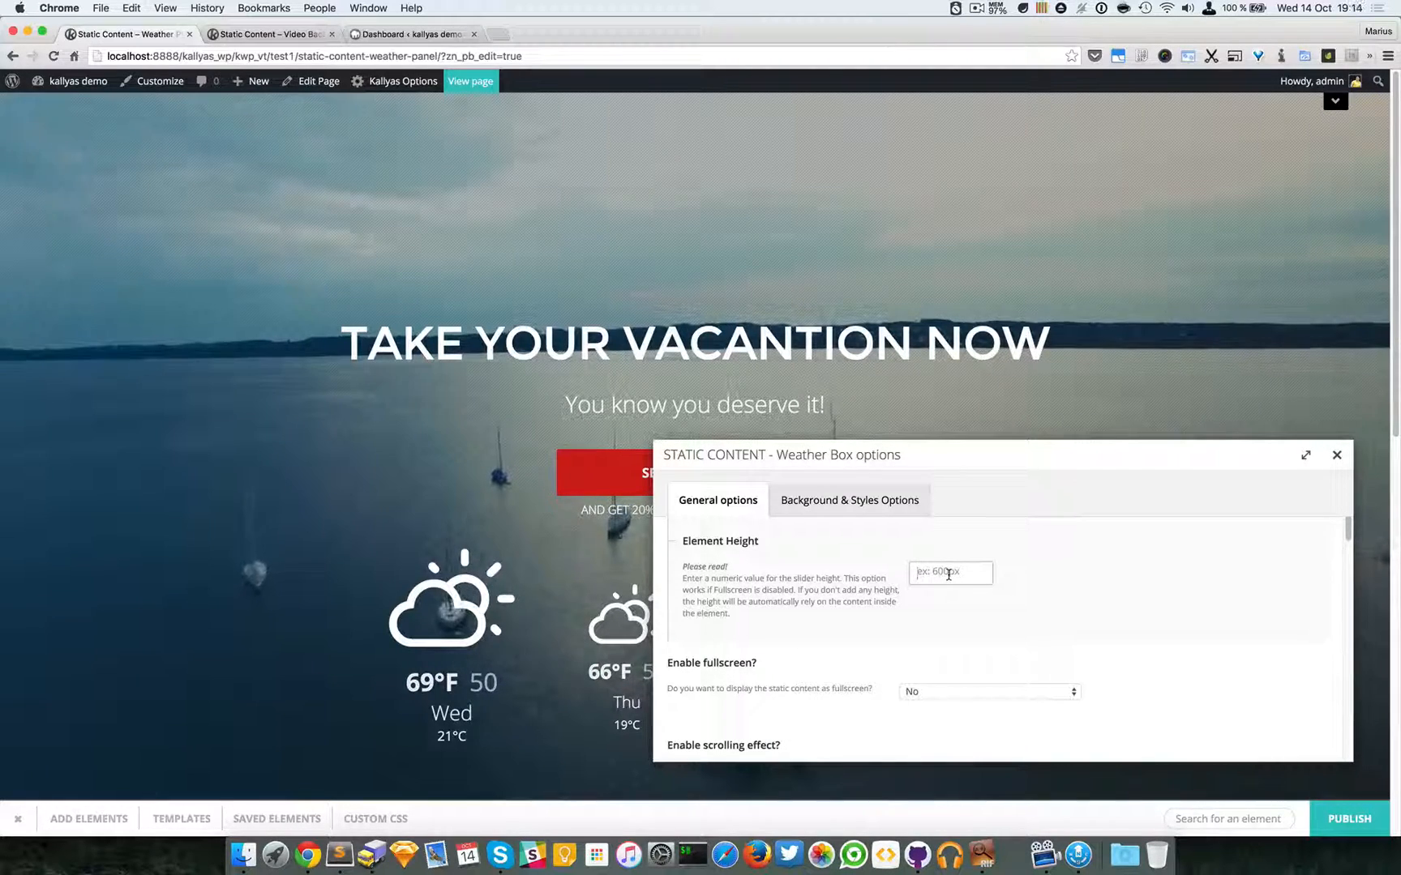
text(75)
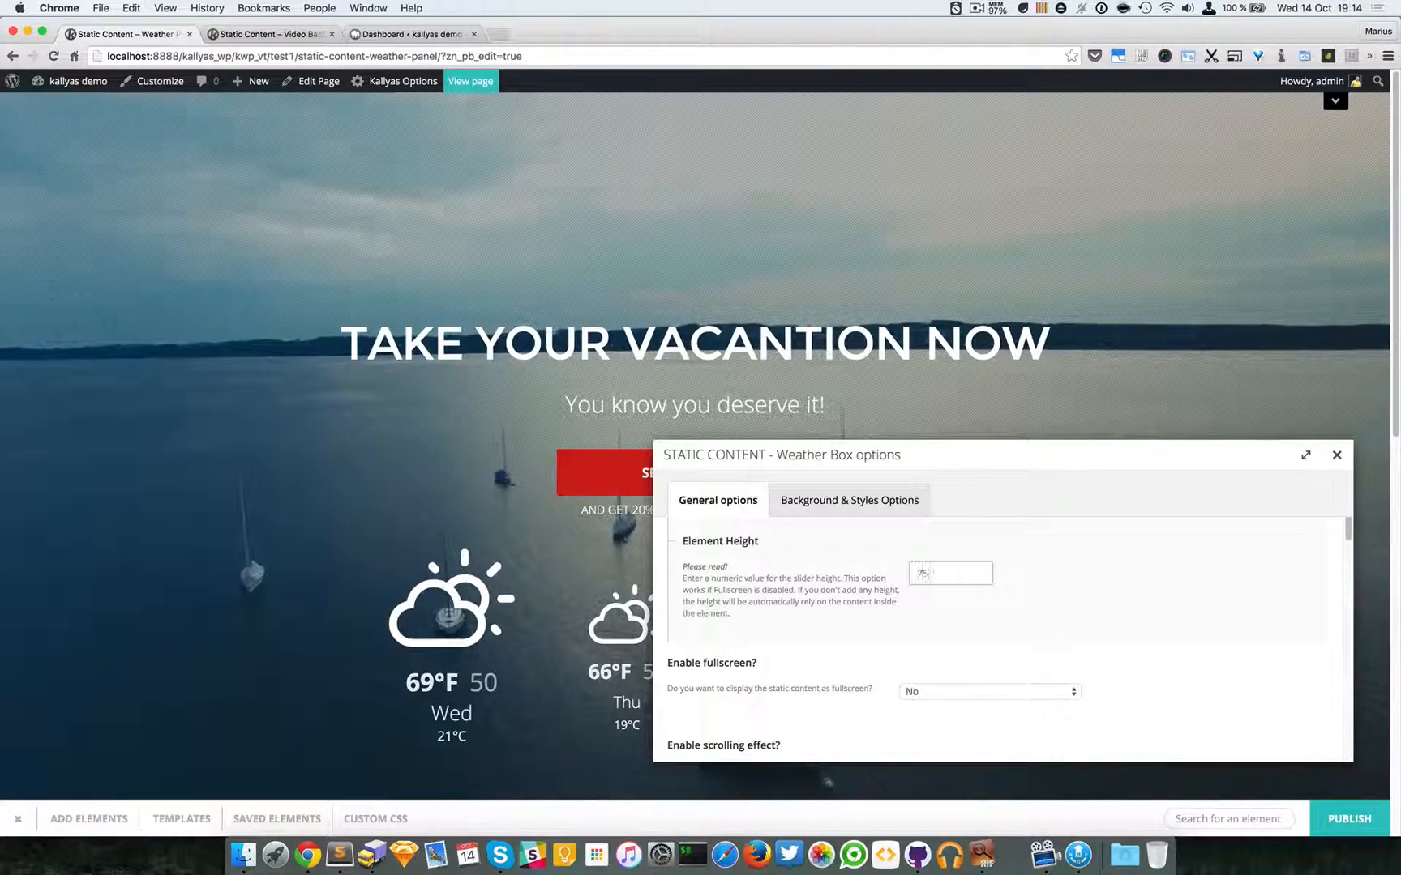
text(750)
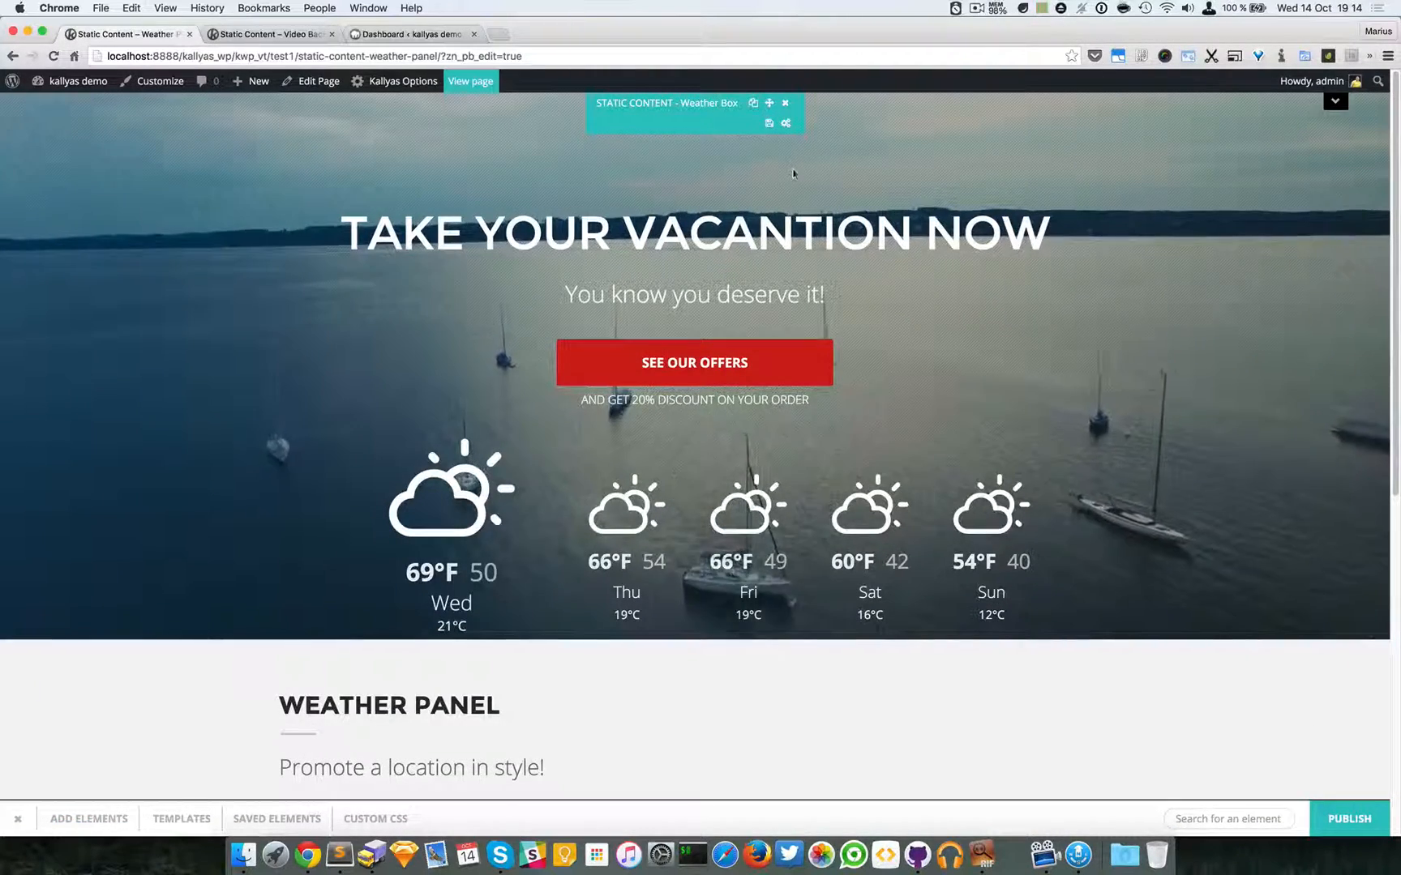
click(753, 103)
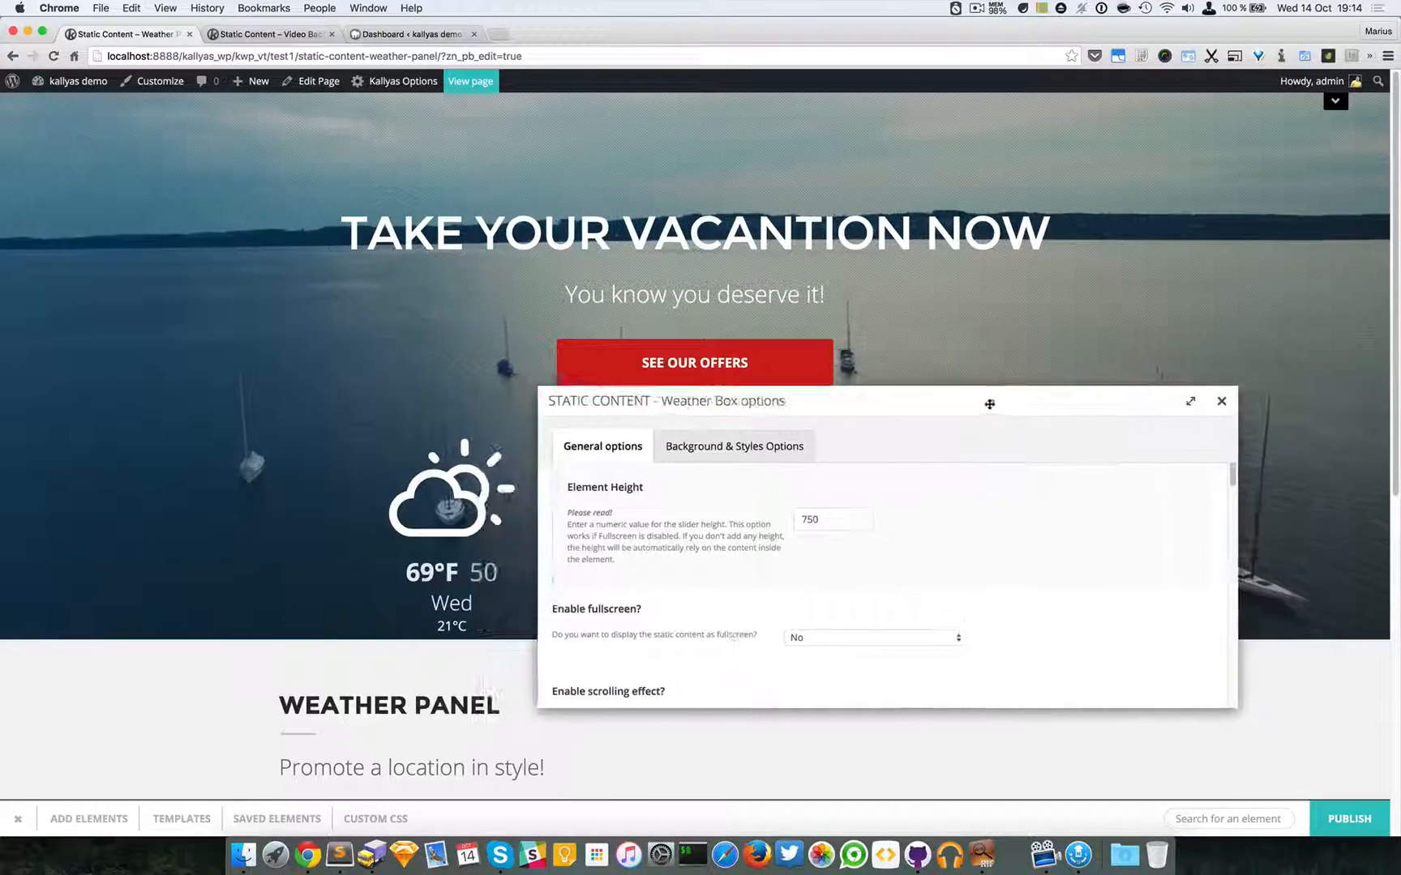
Enable the scrolling effect with Translate + Fade + Scale parallax and close the options
scroll(down, 3)
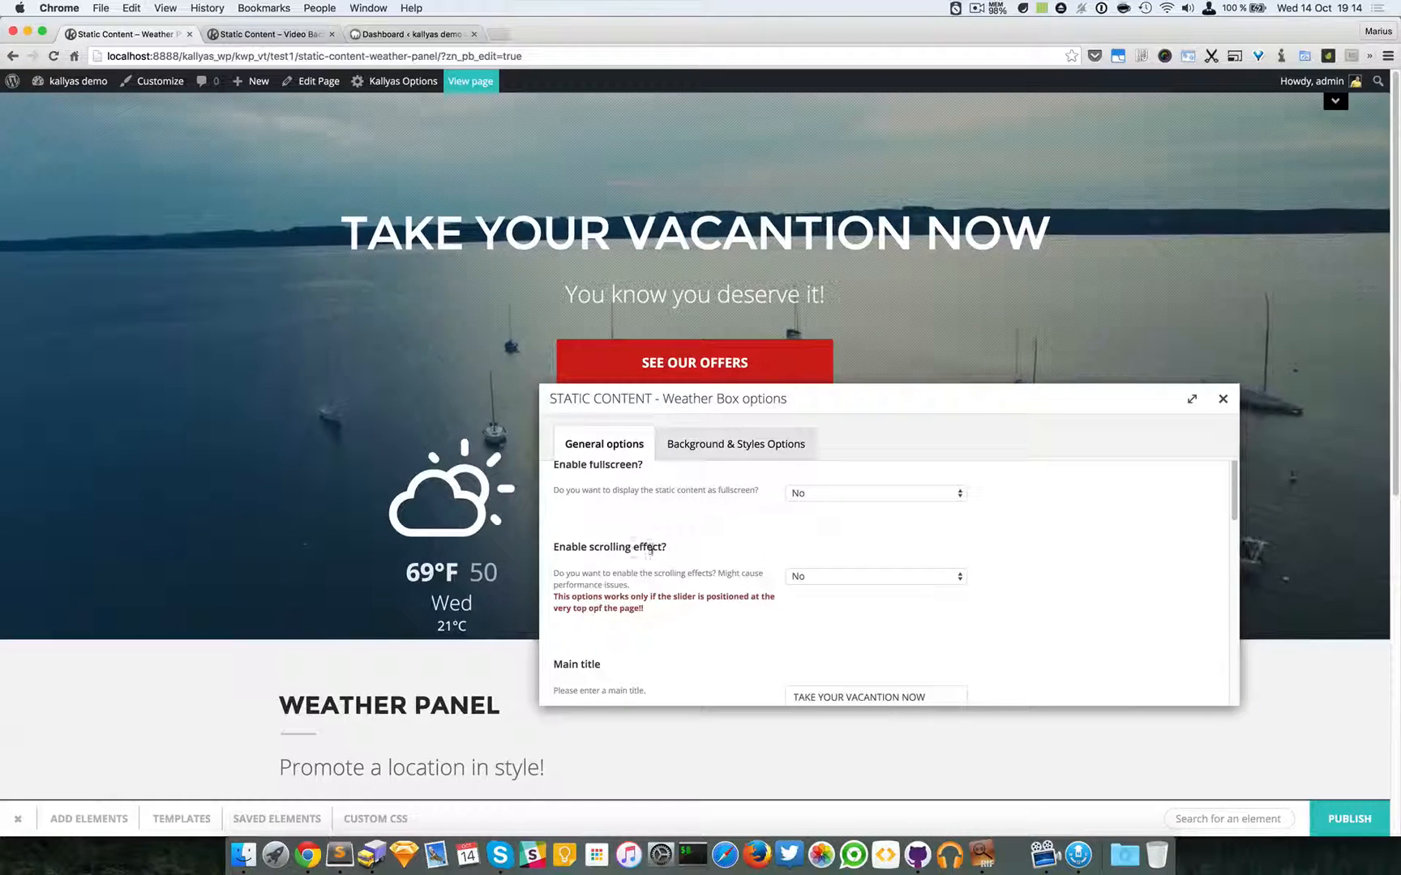
click(853, 576)
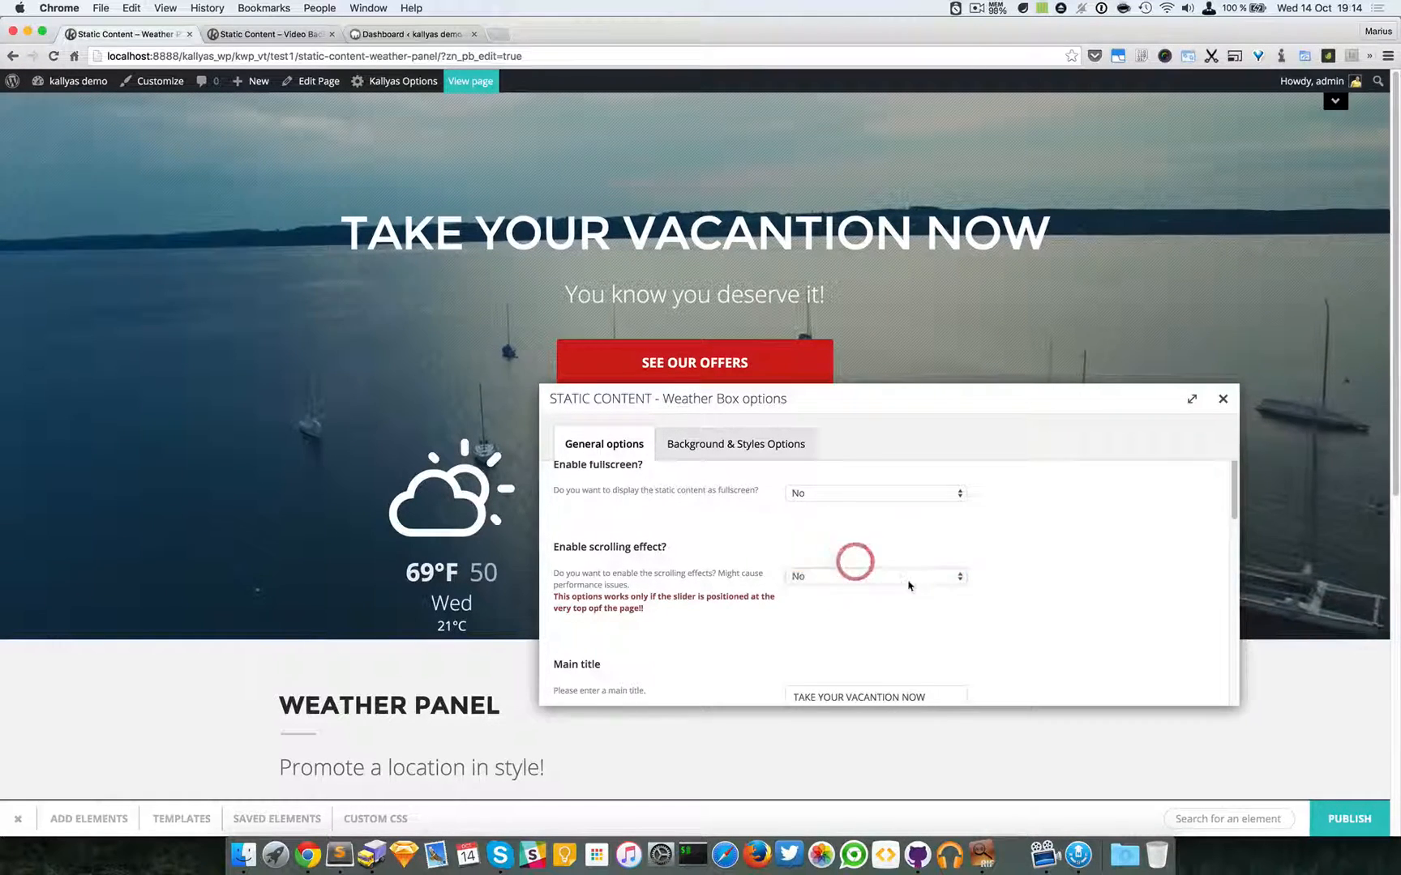
click(873, 577)
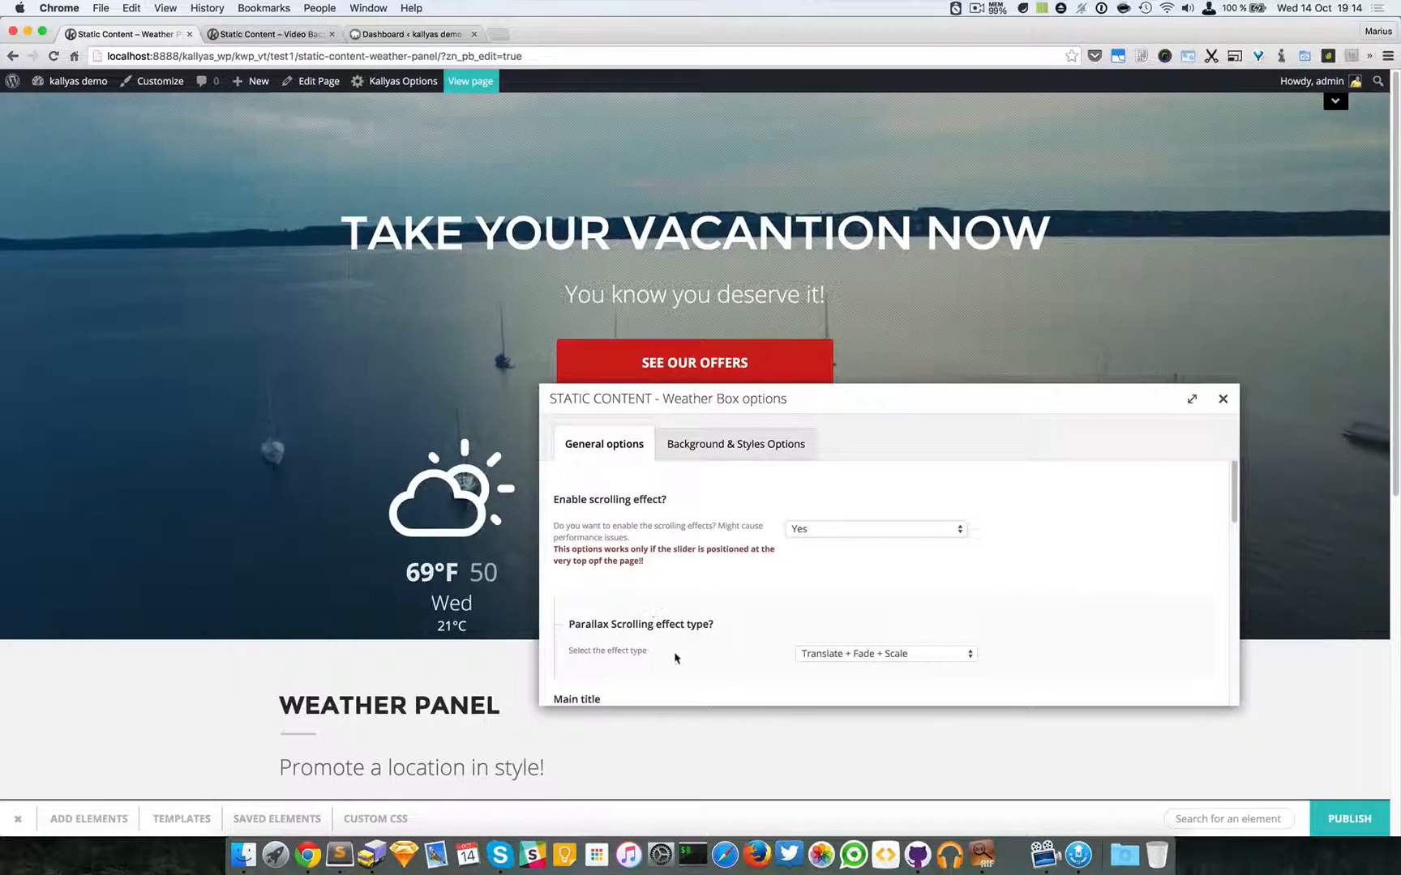
click(884, 653)
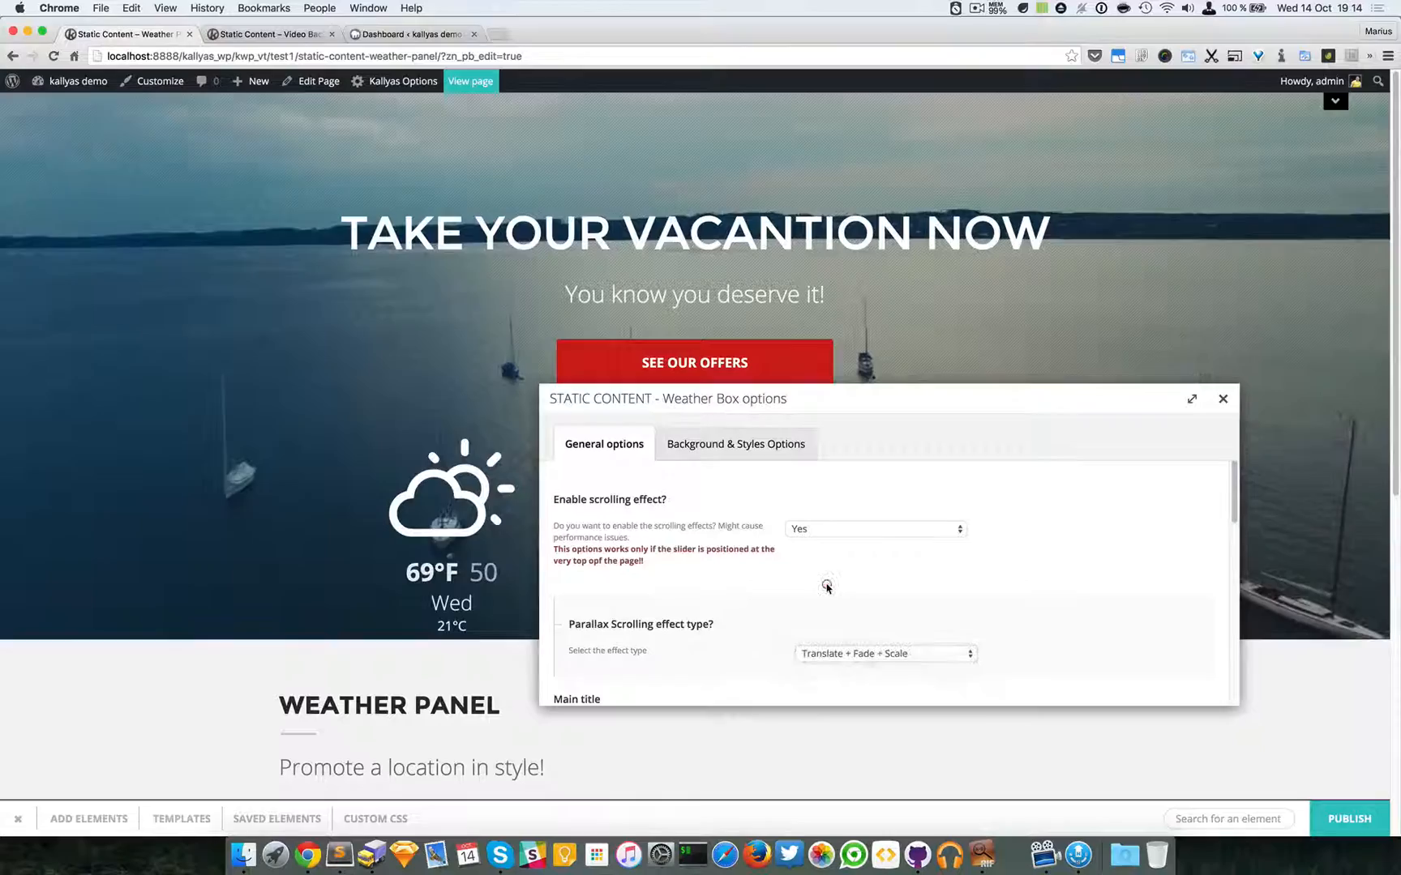
click(1223, 399)
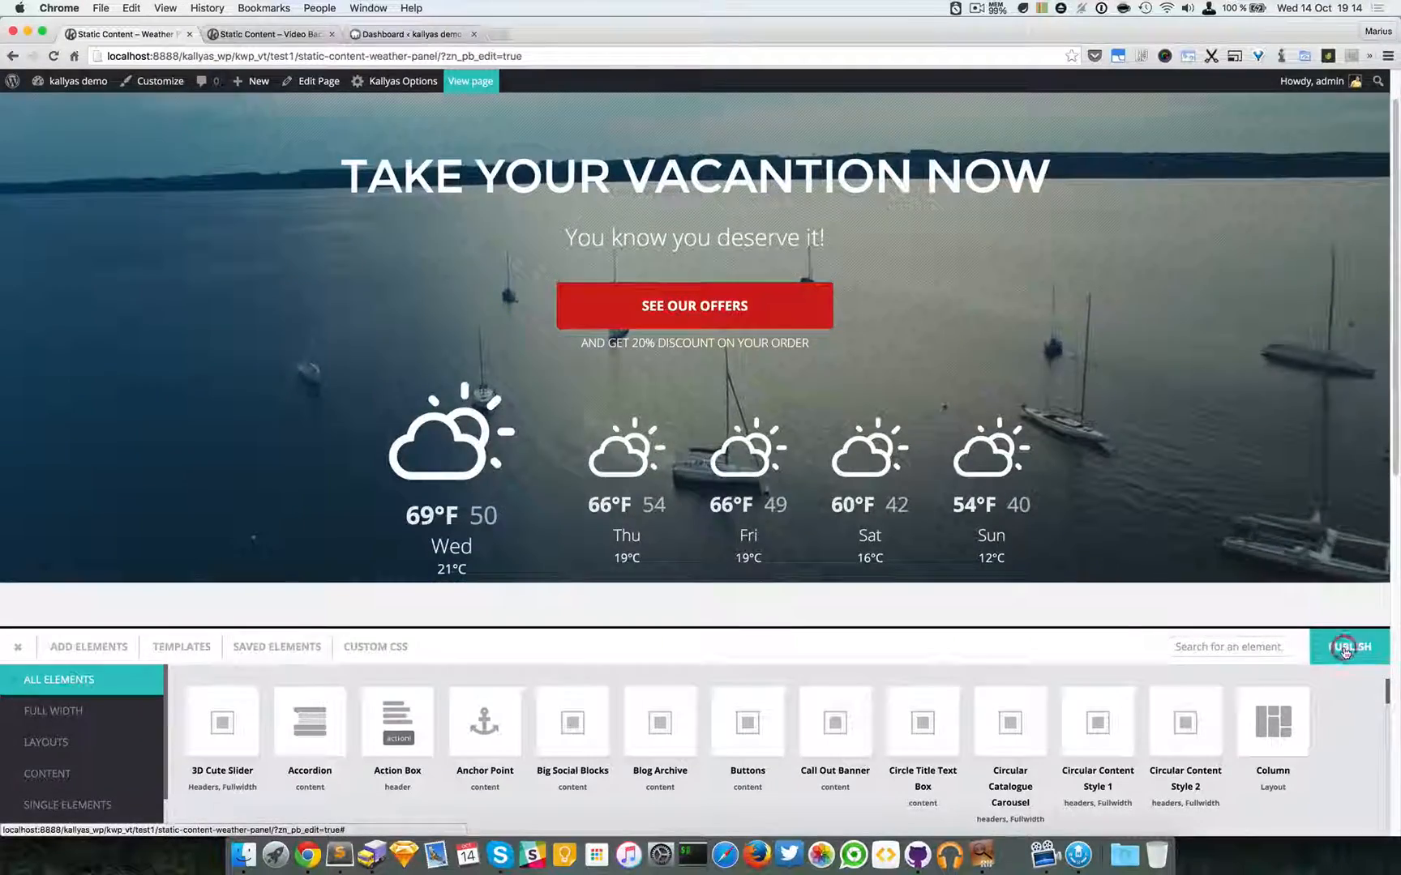
Publish the page, scroll the live view to check the parallax fade, and resume editing
click(1349, 646)
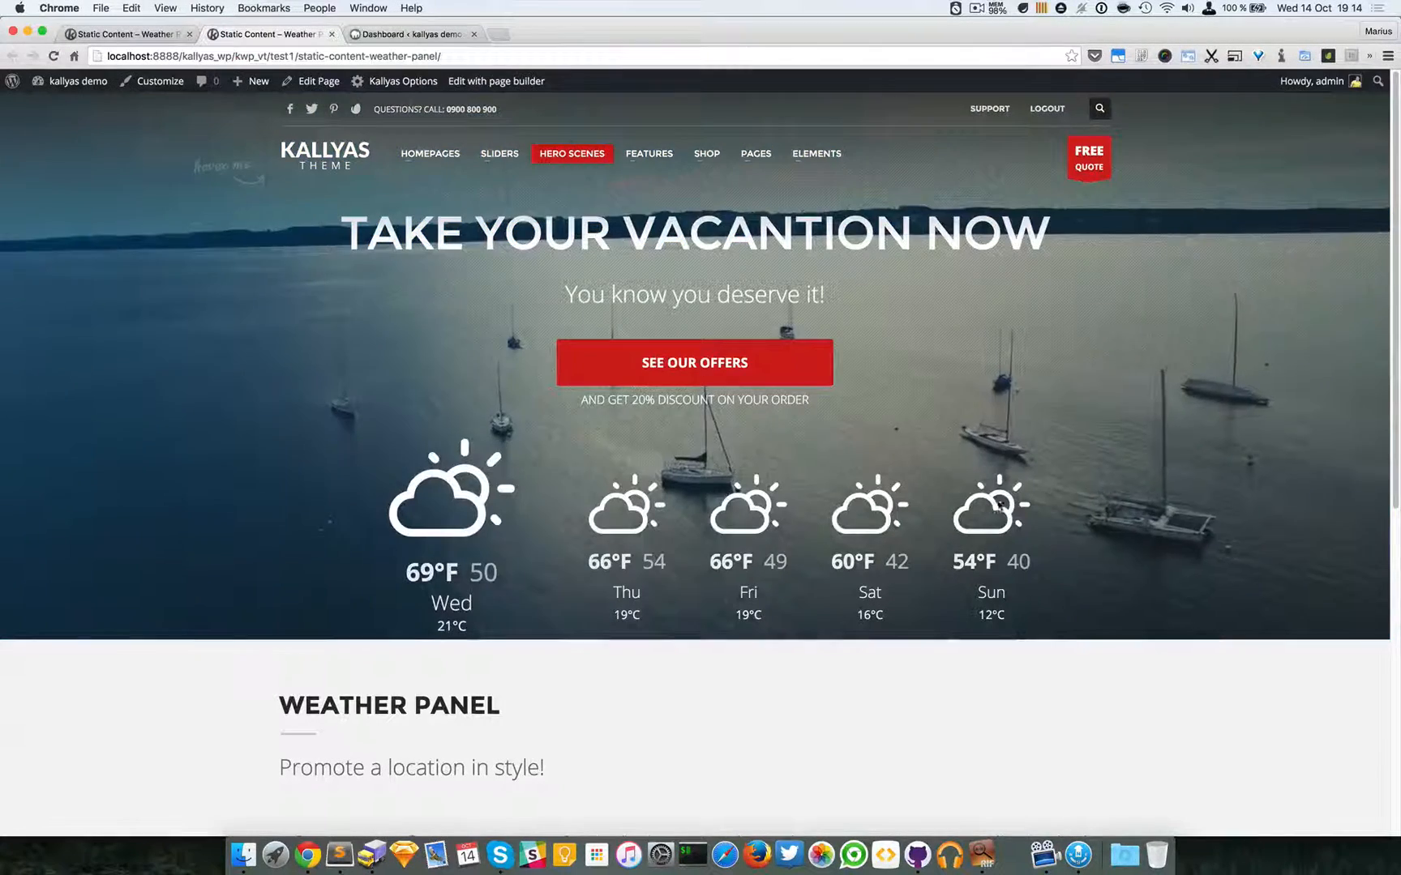
scroll(down, 3)
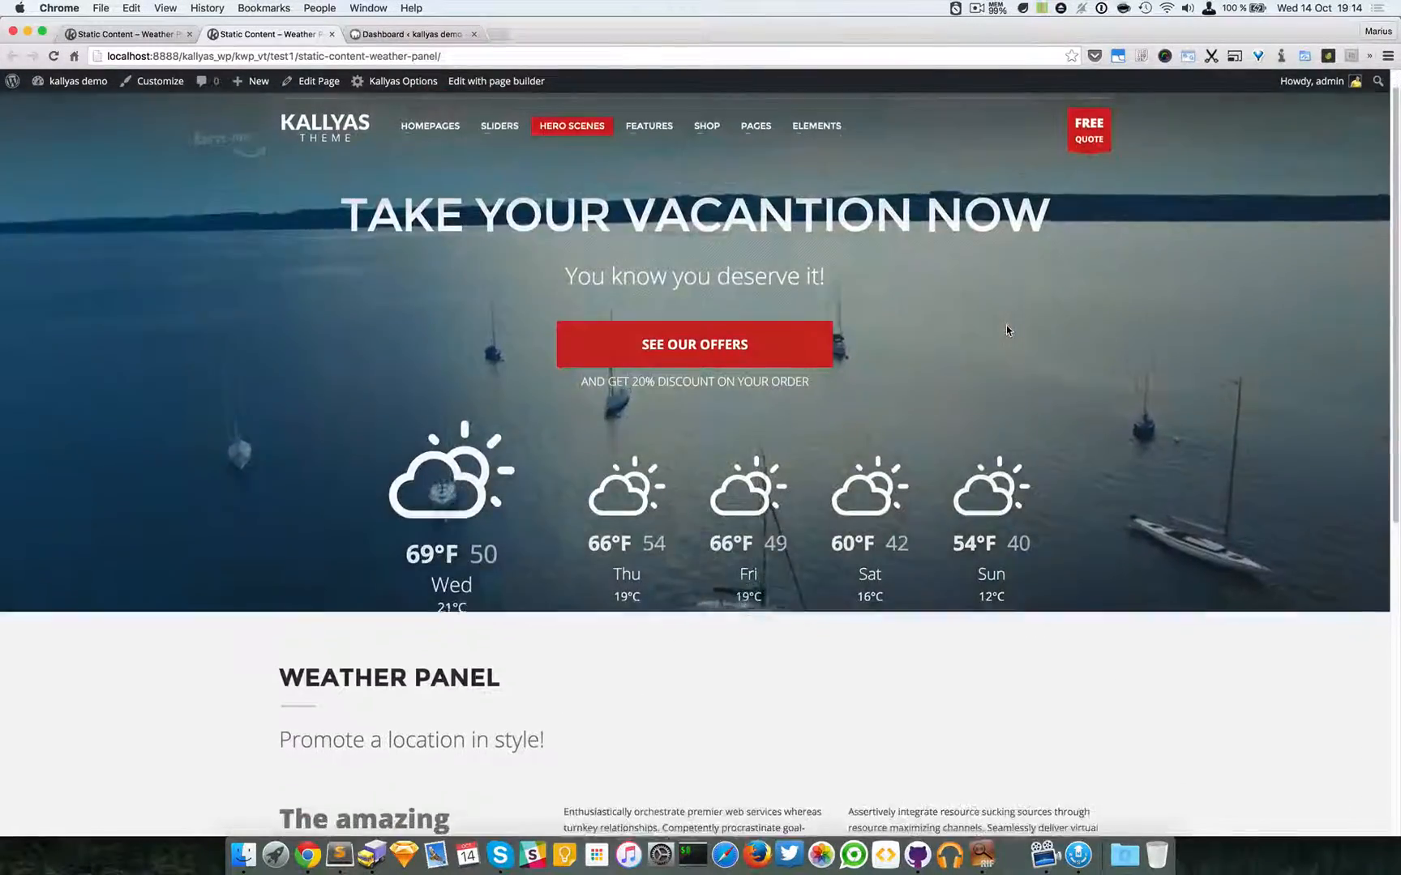
scroll(down, 3)
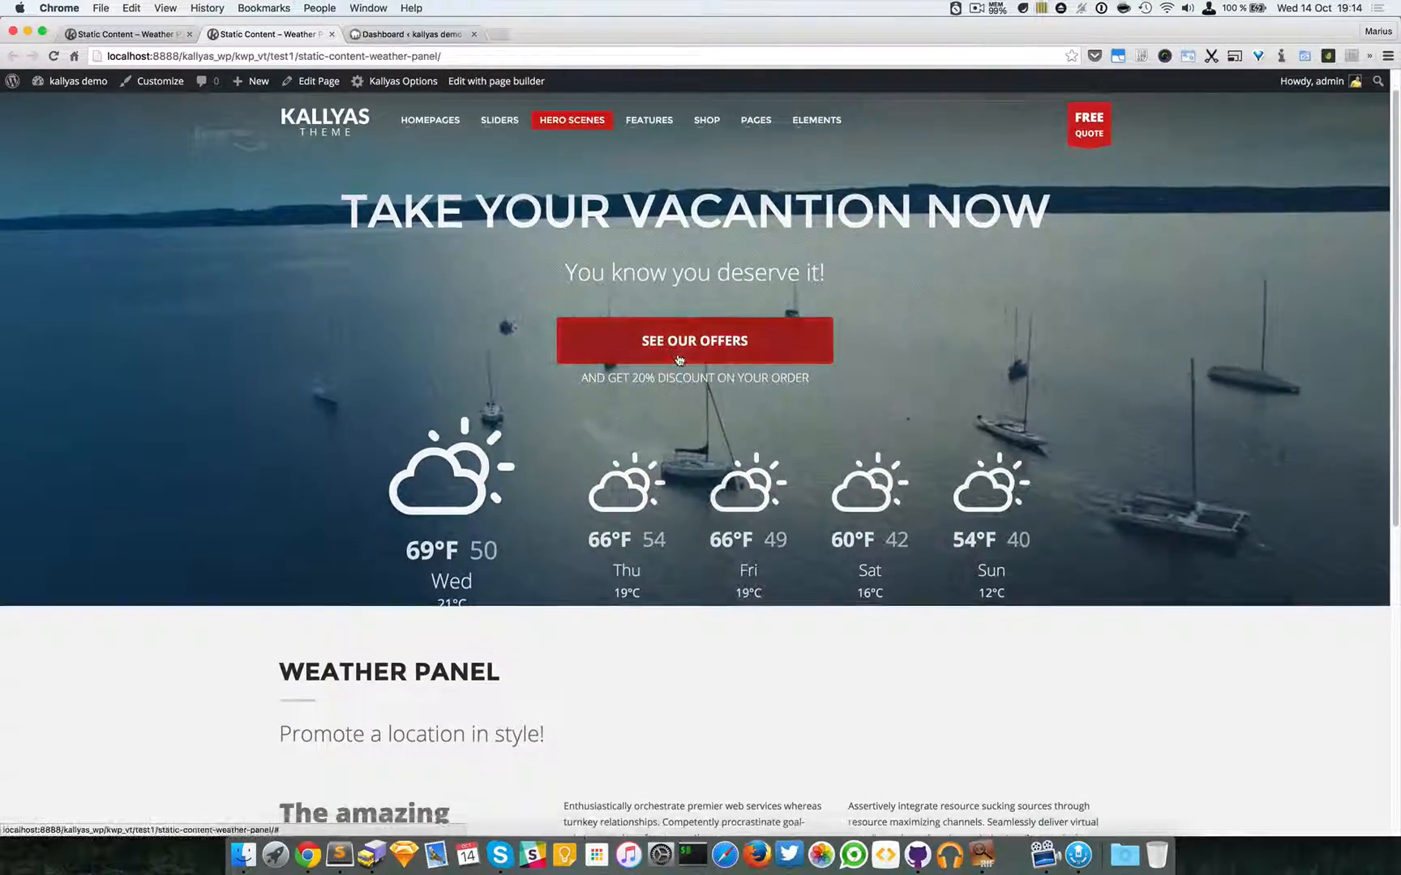
scroll(down, 3)
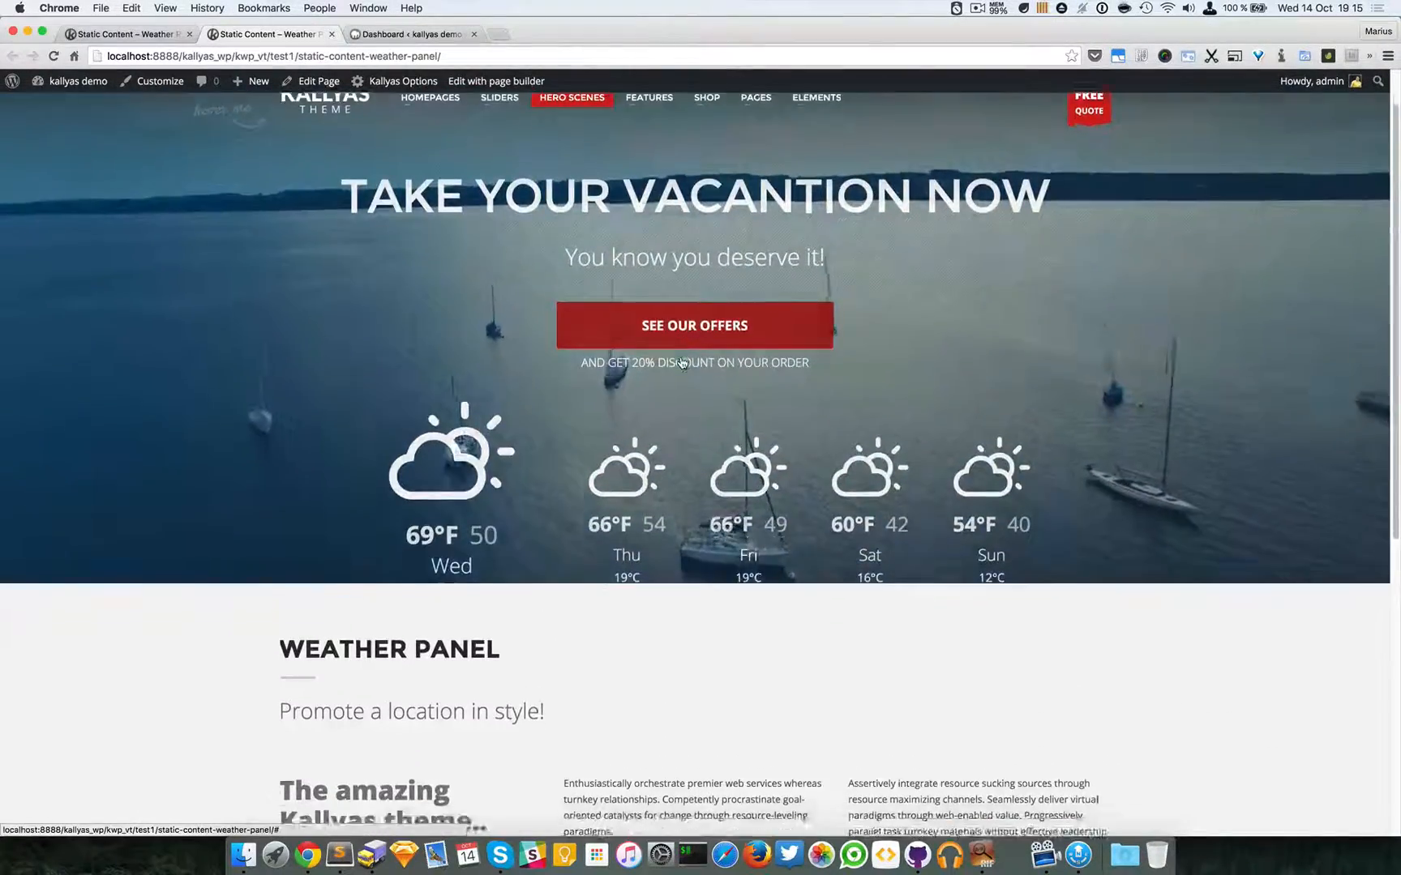
scroll(down, 3)
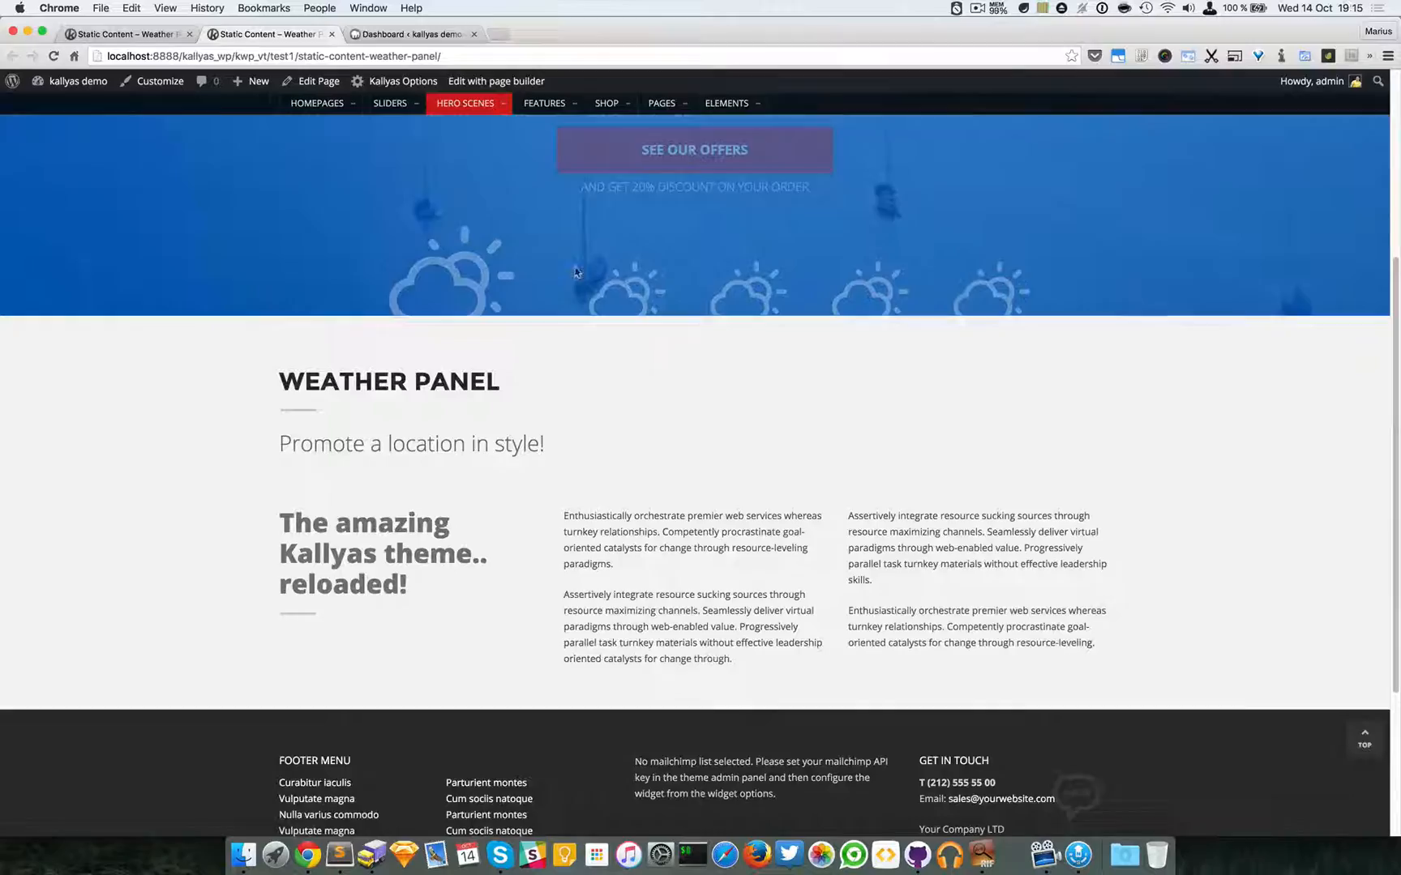
scroll(up, 3)
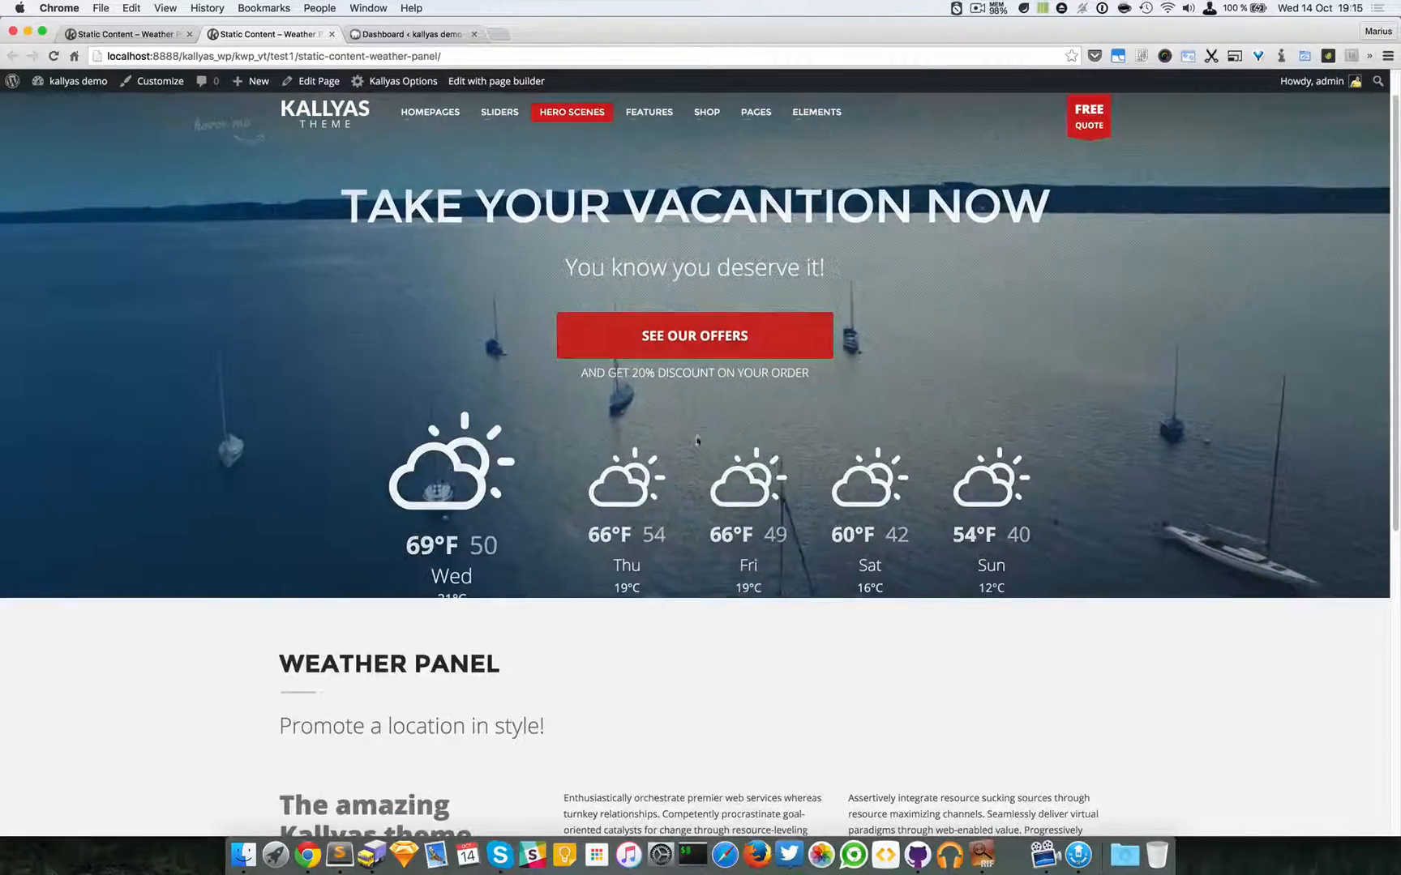
scroll(down, 3)
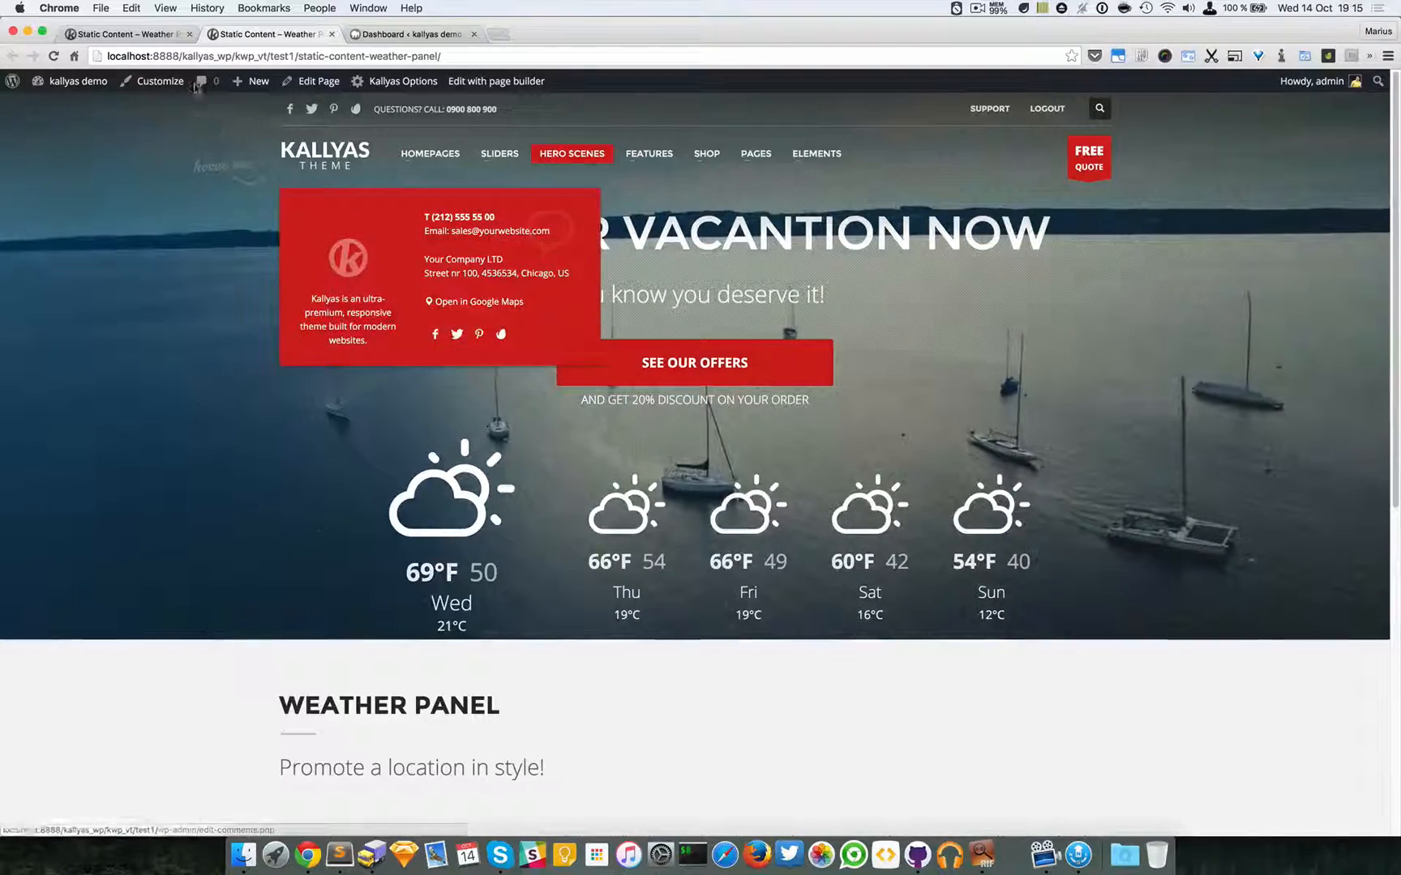
click(495, 81)
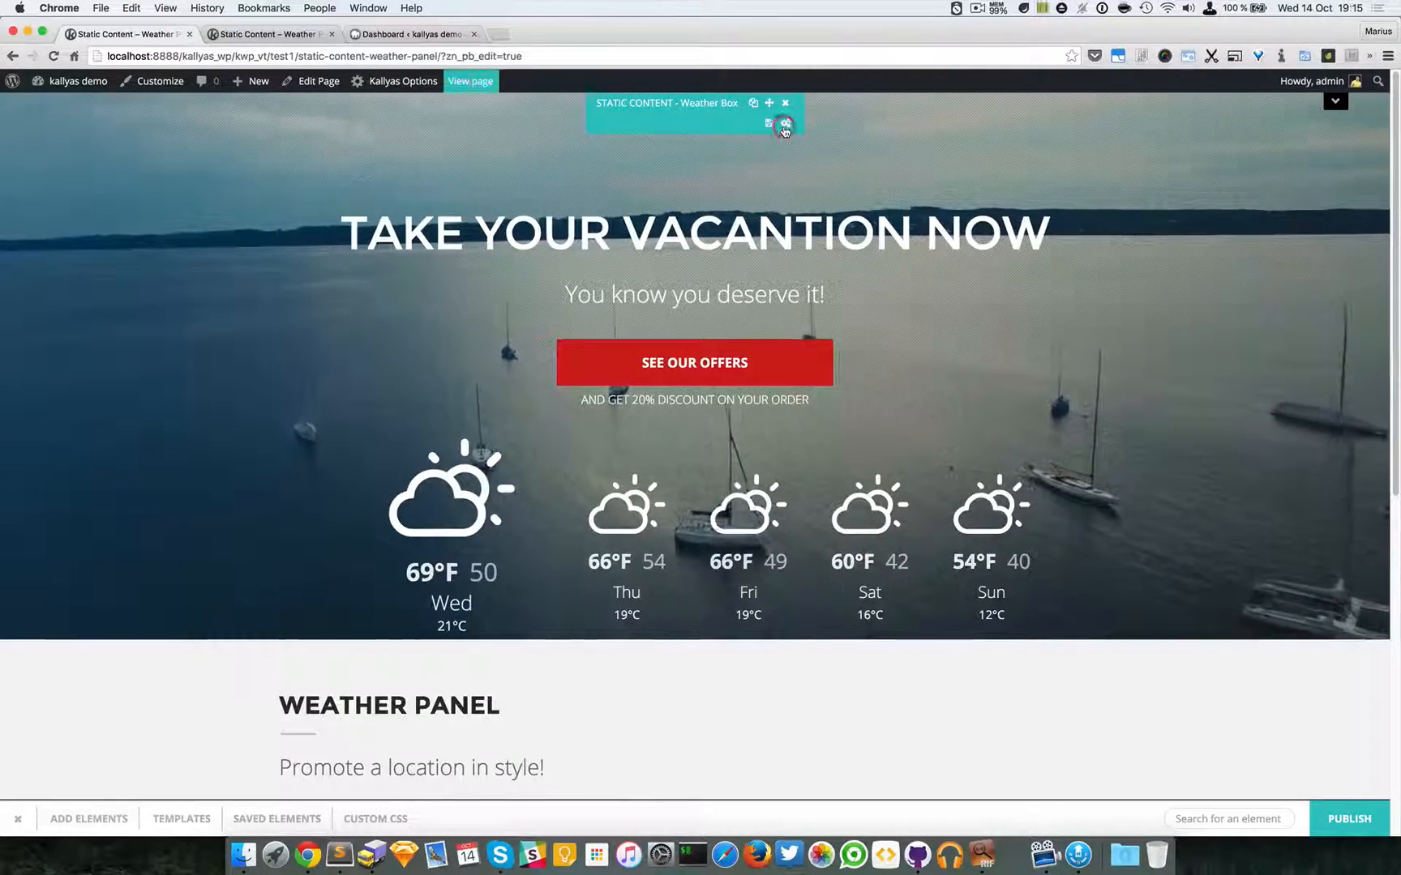
Reopen the Weather Box options and keep the # button link opening in the same window
click(786, 124)
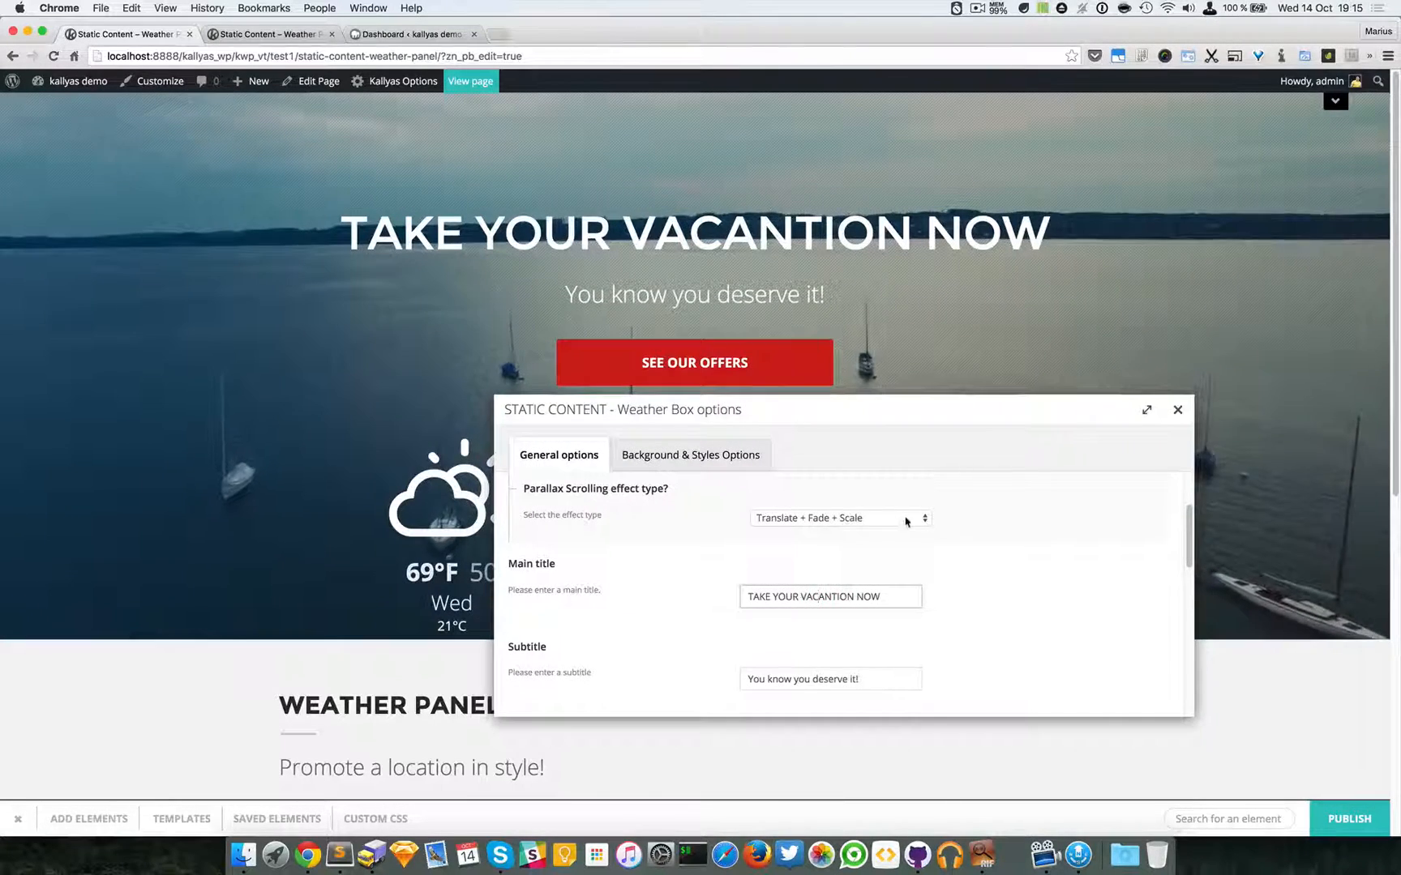
scroll(down, 3)
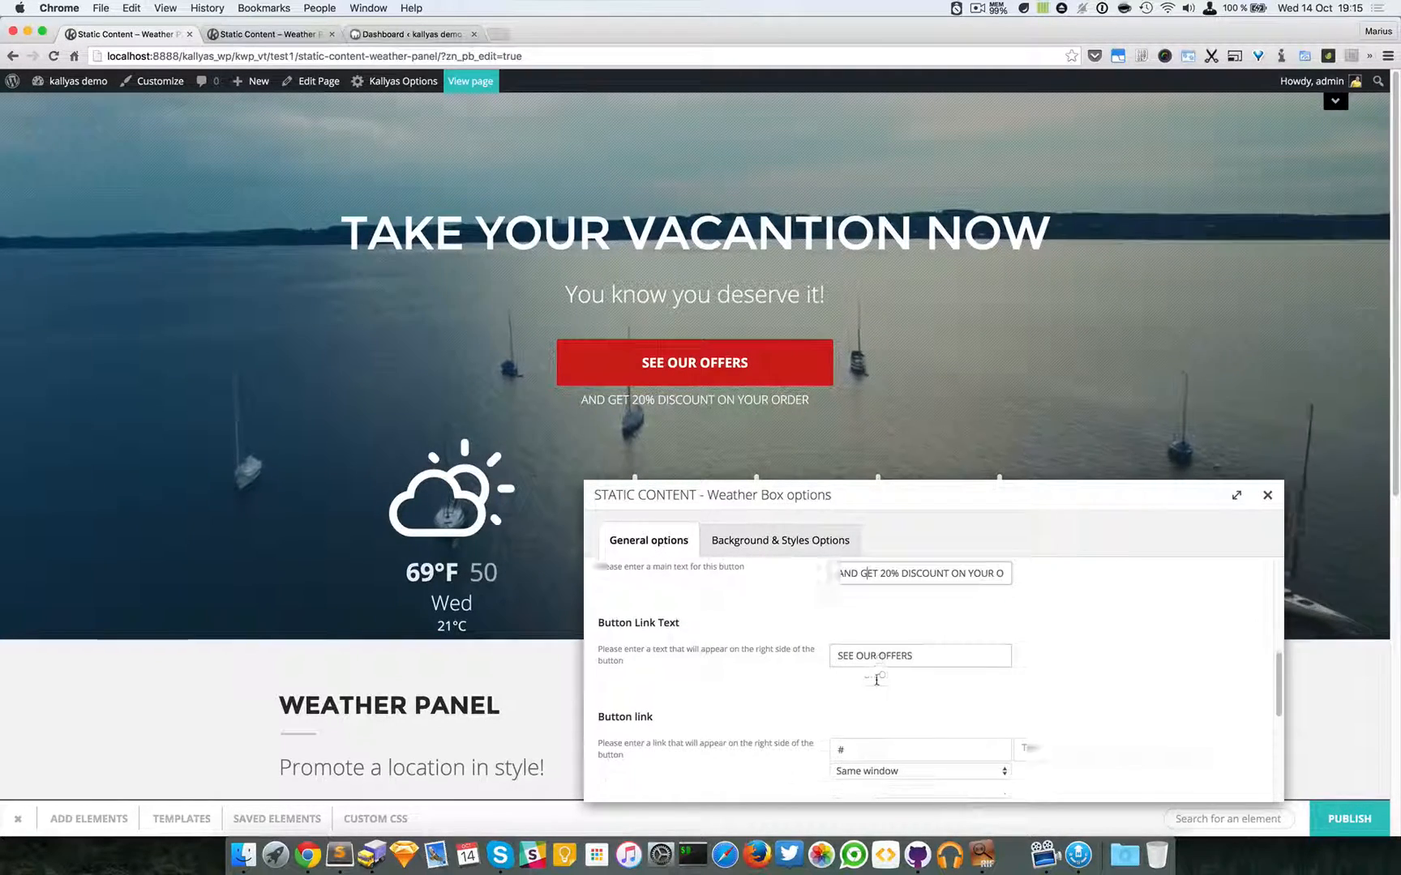
scroll(down, 3)
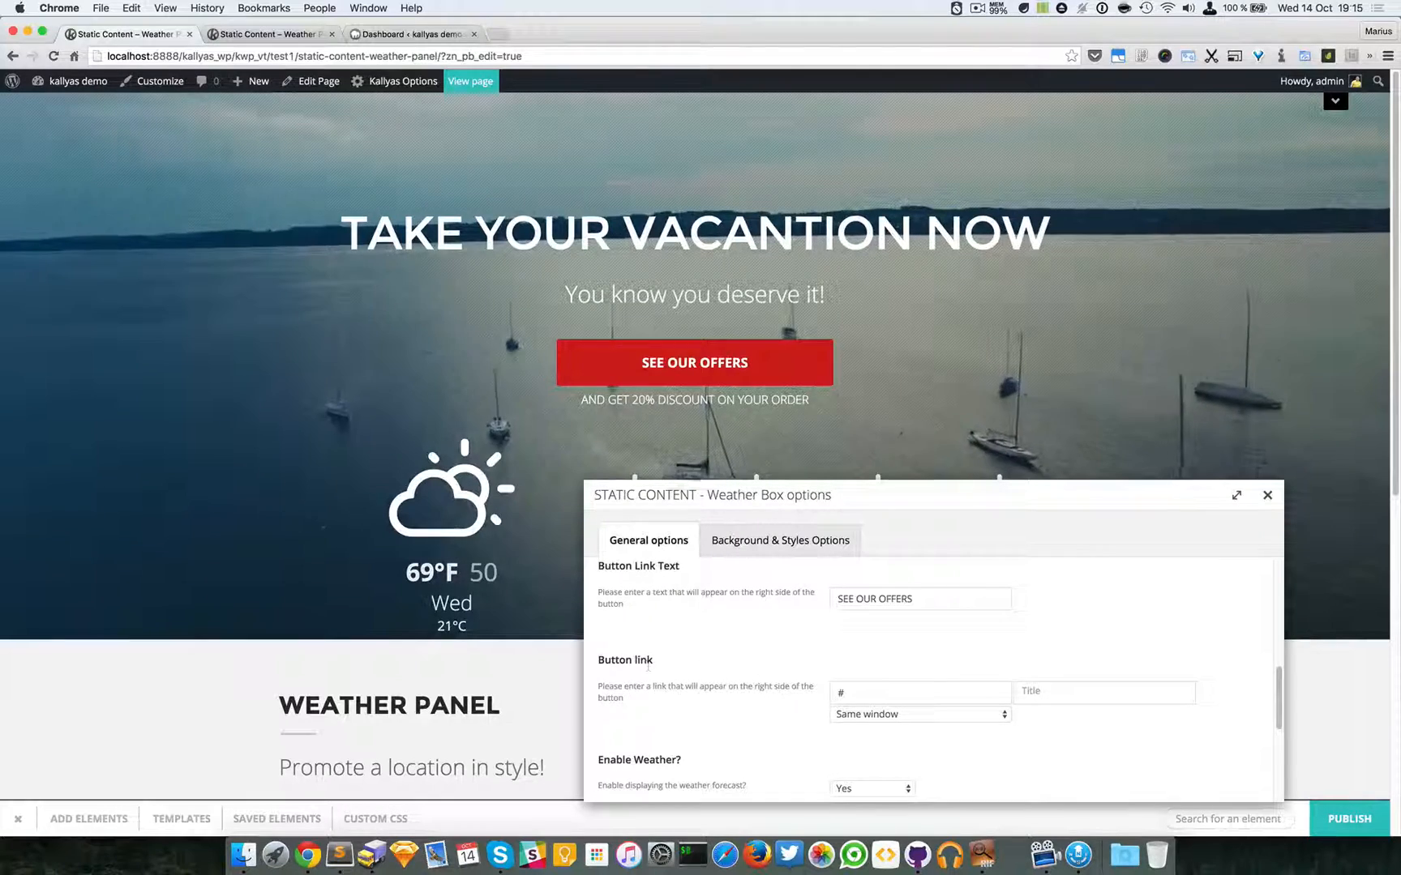
mouse_move(871, 629)
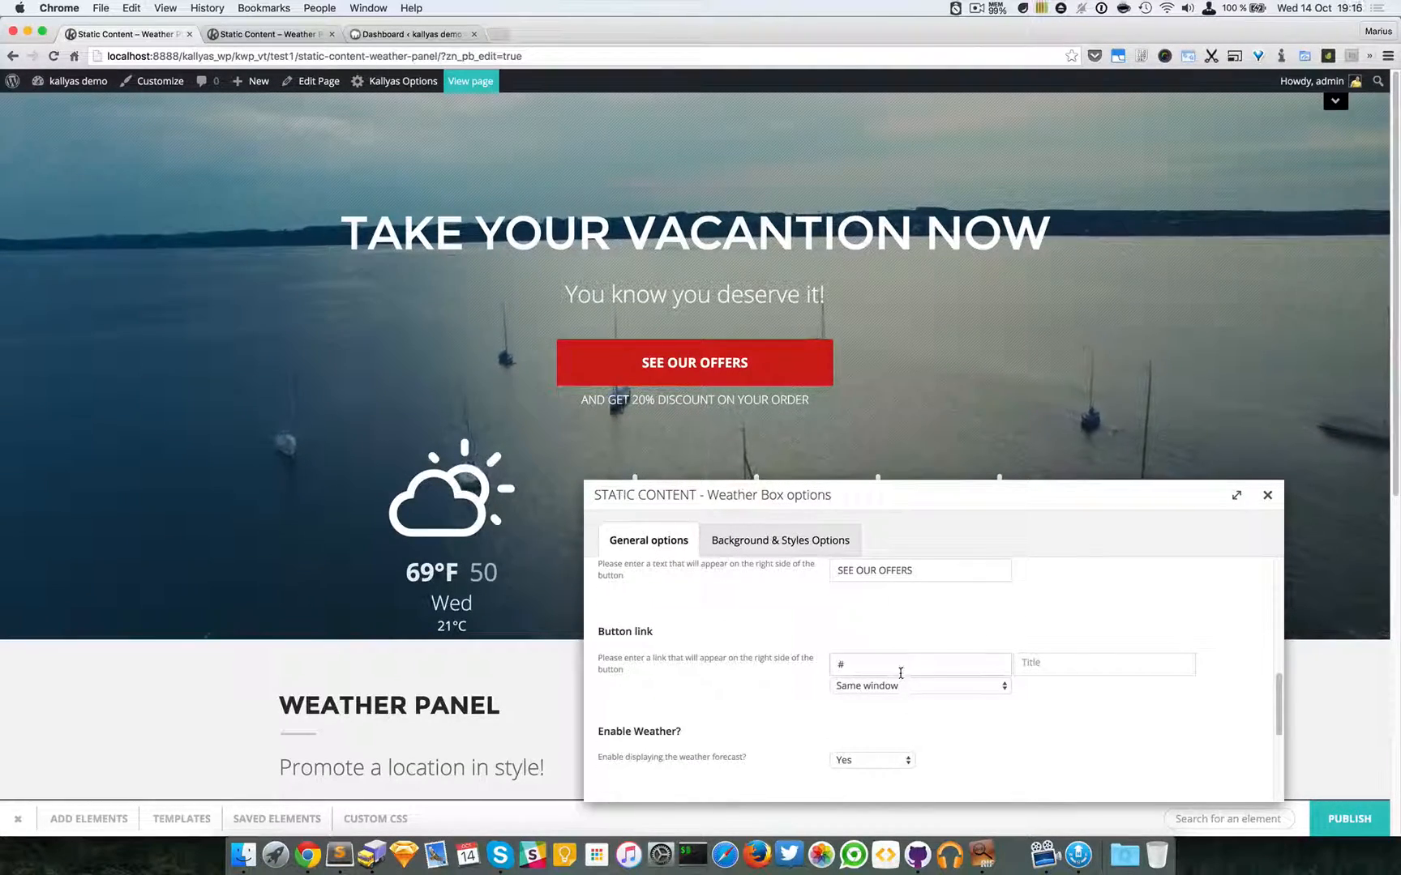
click(920, 685)
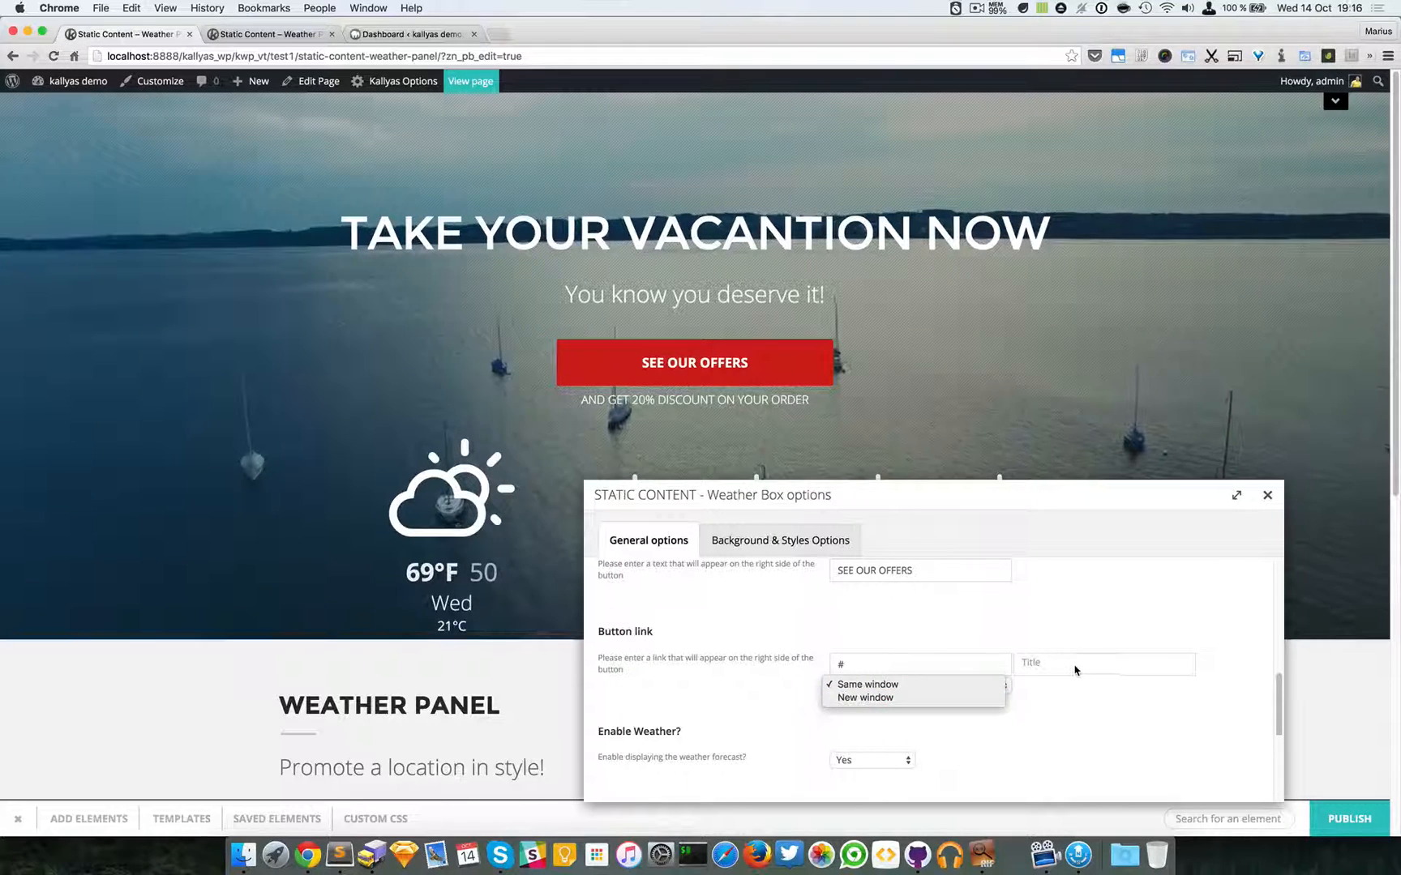
click(866, 684)
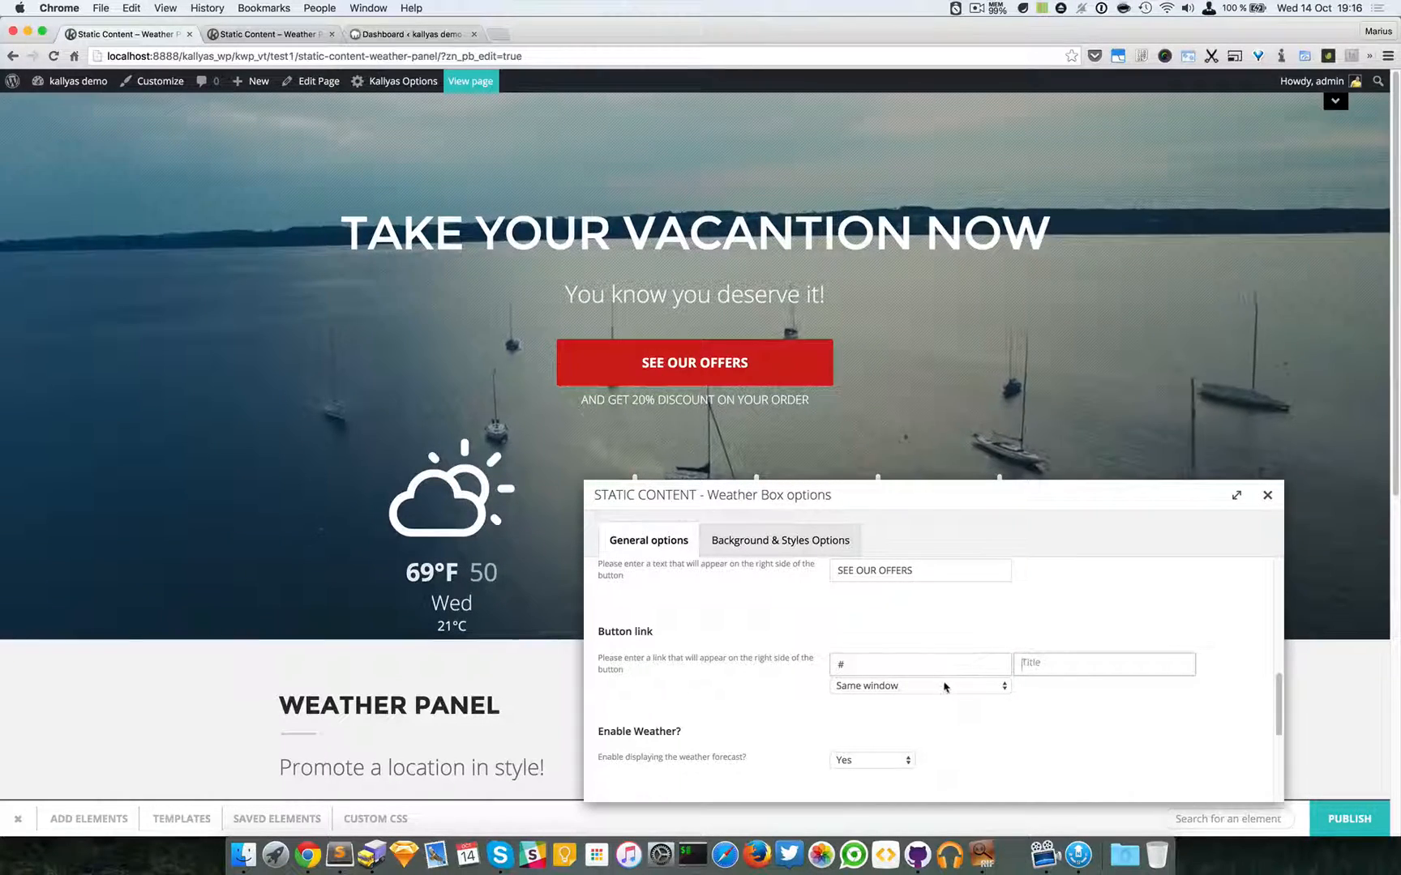
click(918, 685)
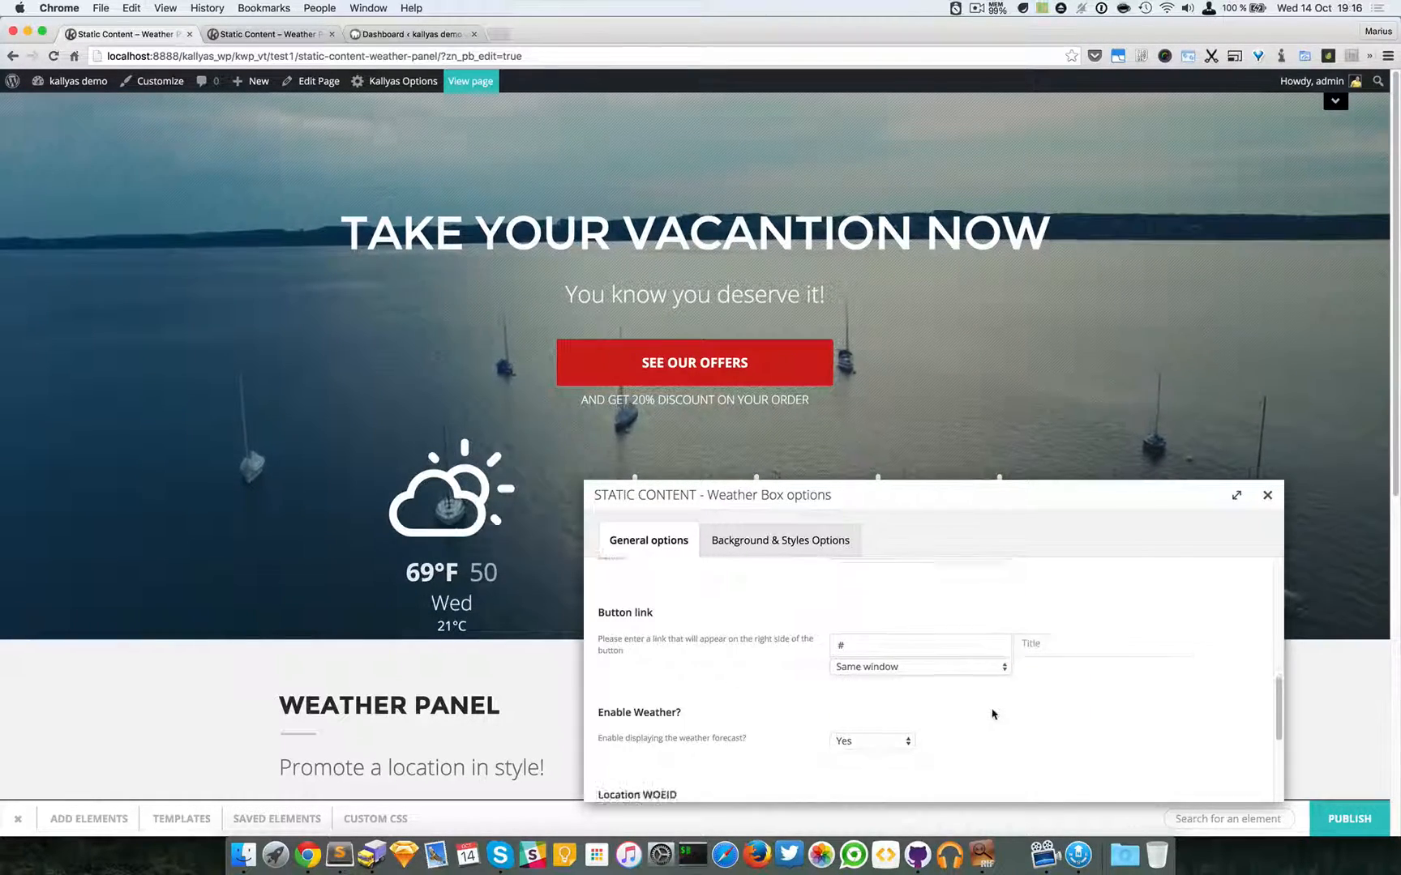
Keep the weather forecast enabled and open the WOEID lookup site in a new tab
scroll(down, 3)
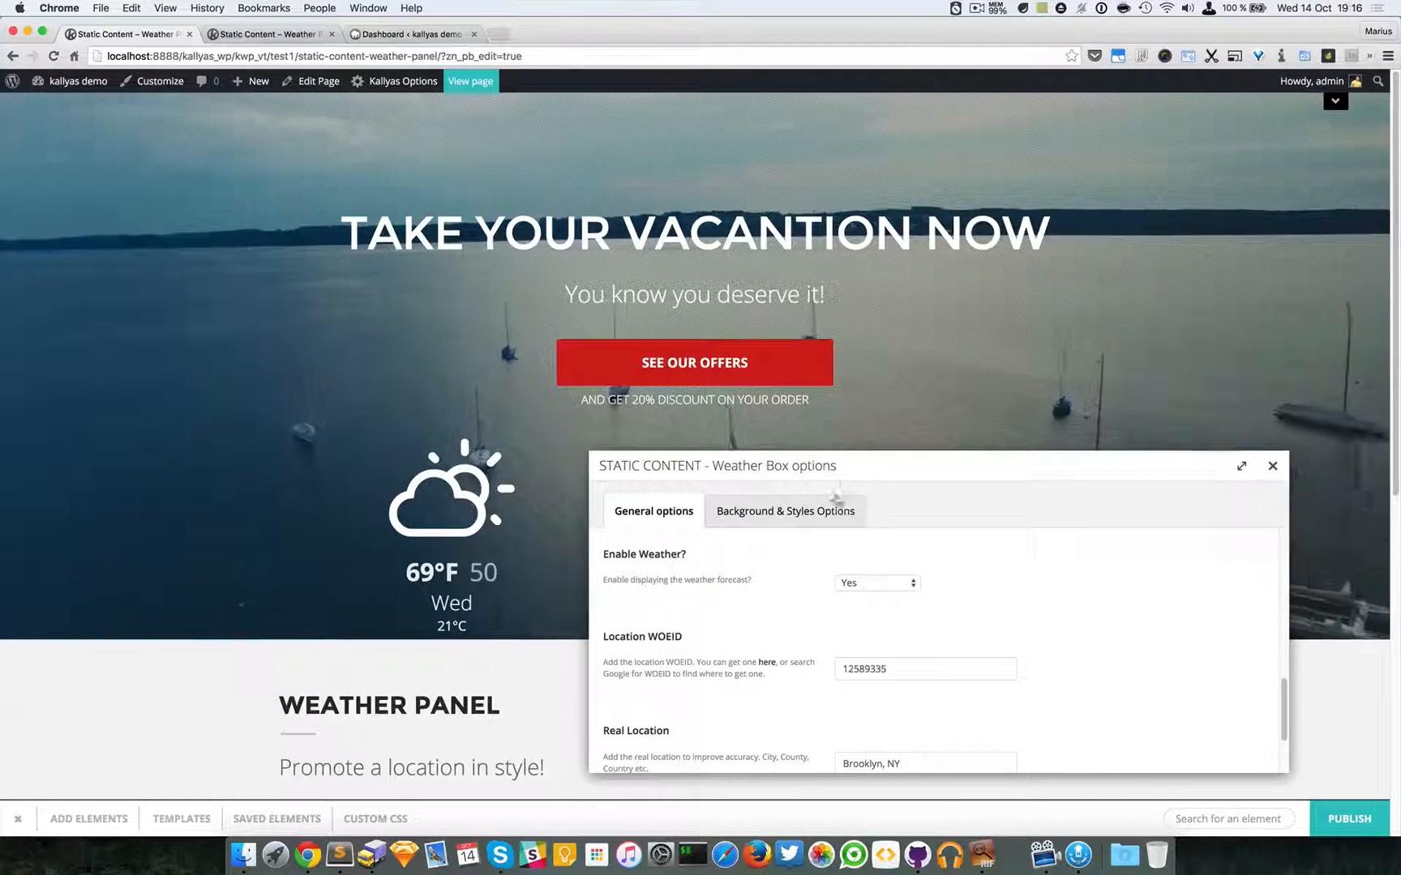
click(874, 583)
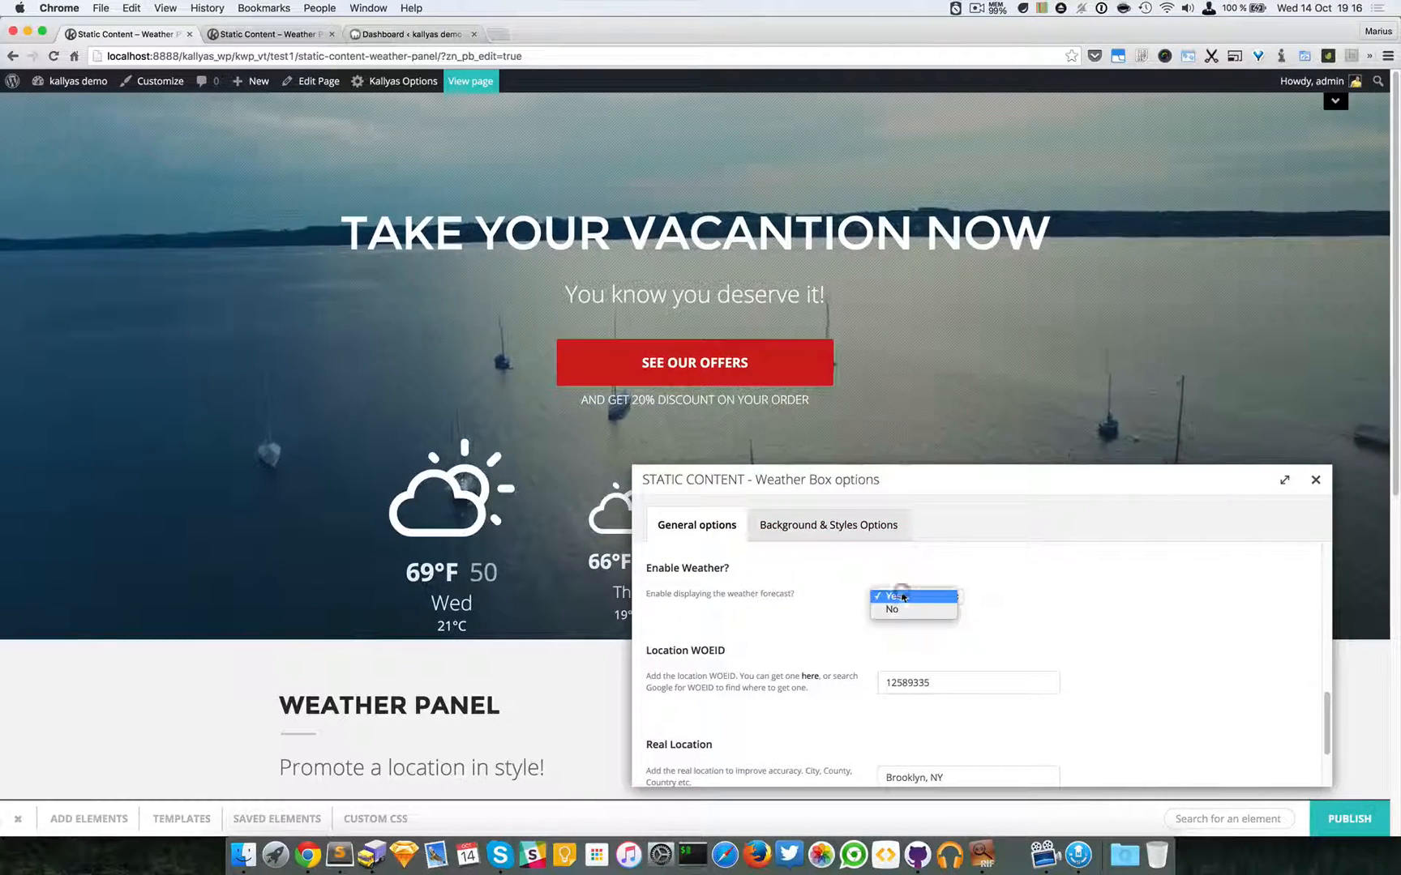
click(901, 596)
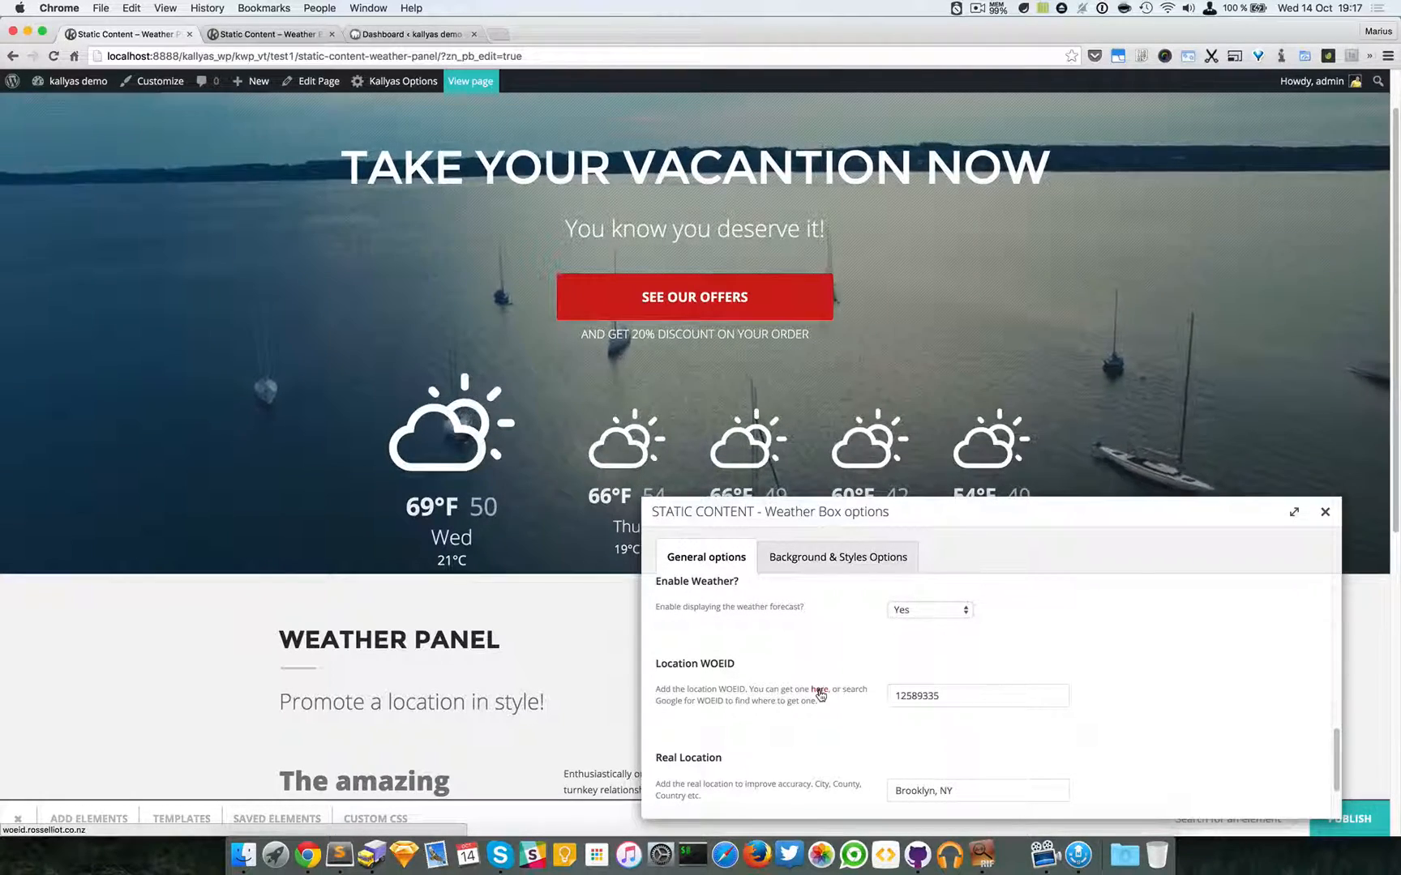
click(818, 689)
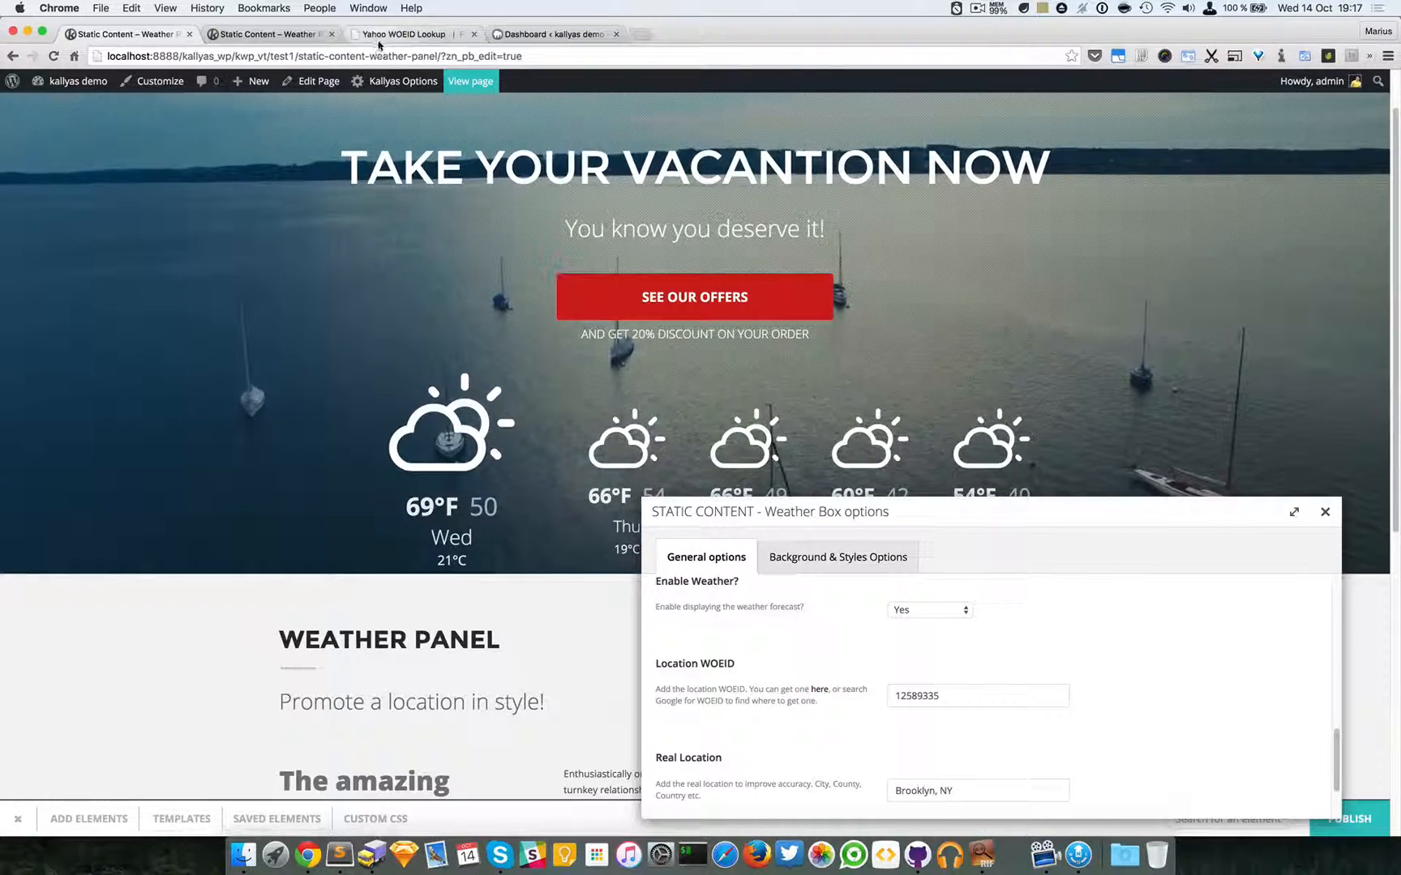
Look up 'New York, NY, United States' to get WOEID 2459115, then return to the editor
click(402, 34)
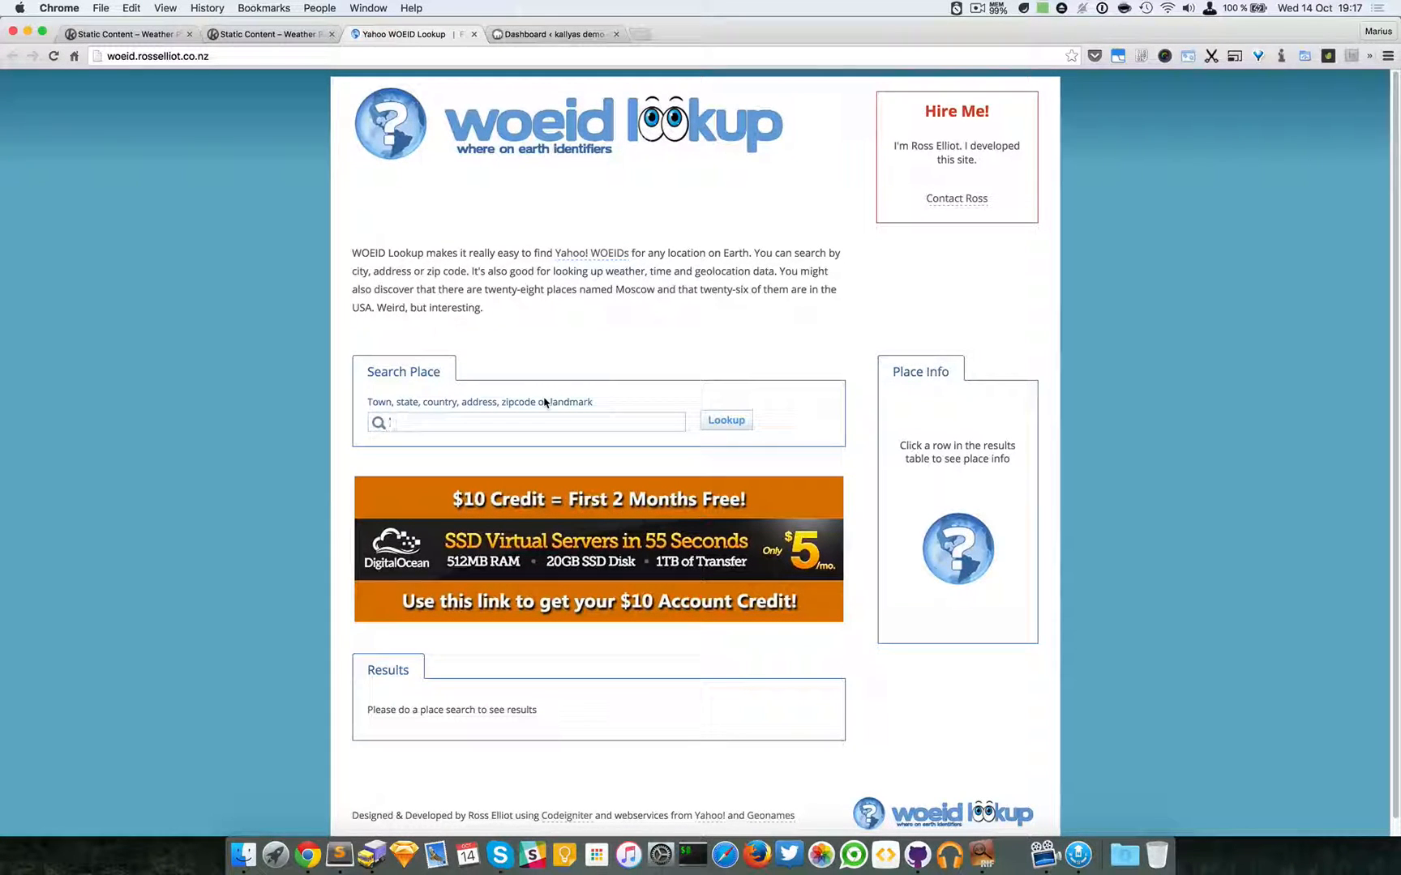
text(New York, NY, U)
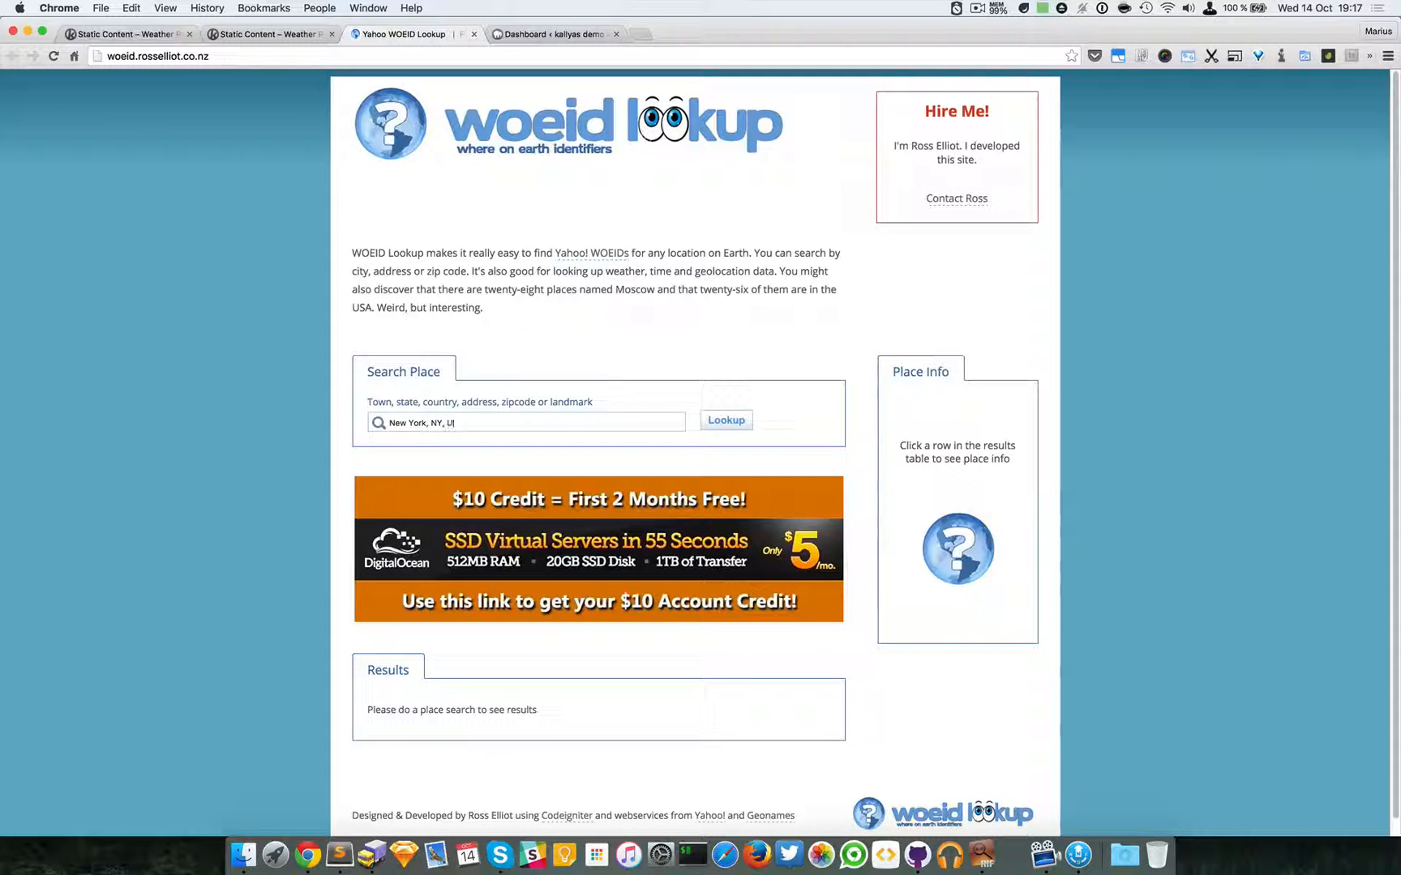
text(nited States)
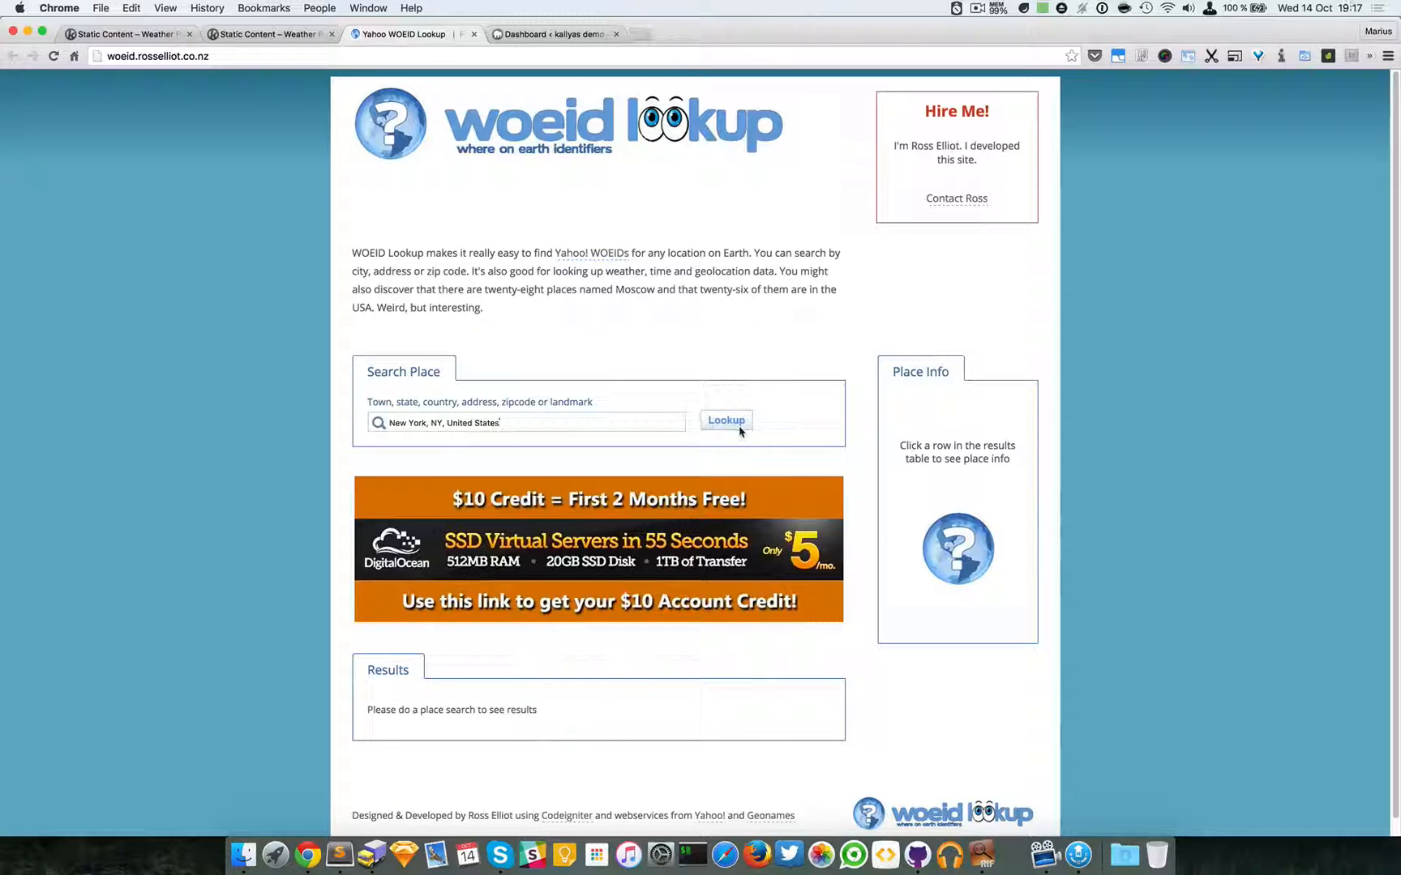
click(726, 420)
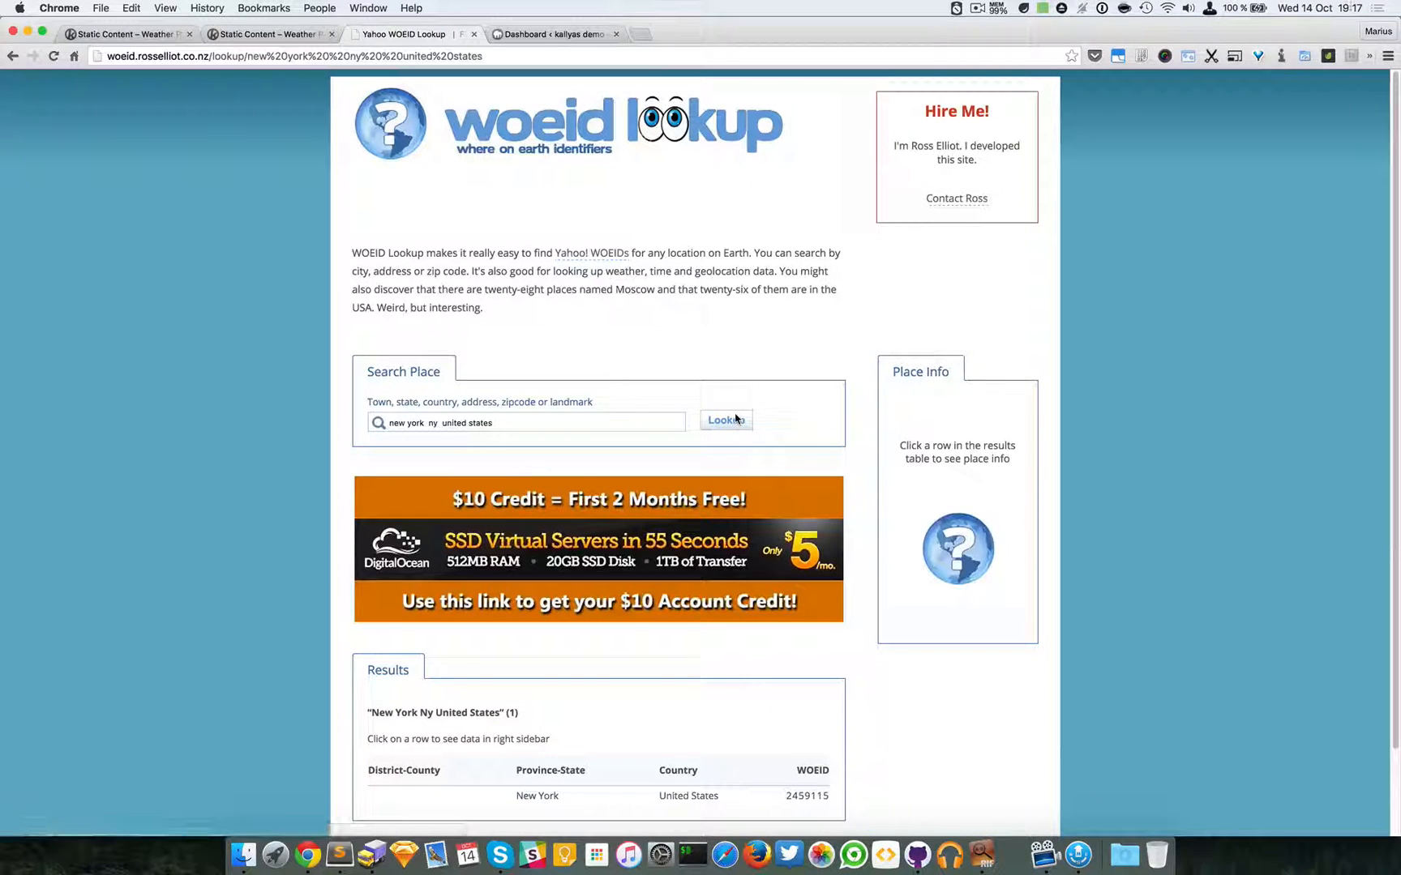
scroll(down, 3)
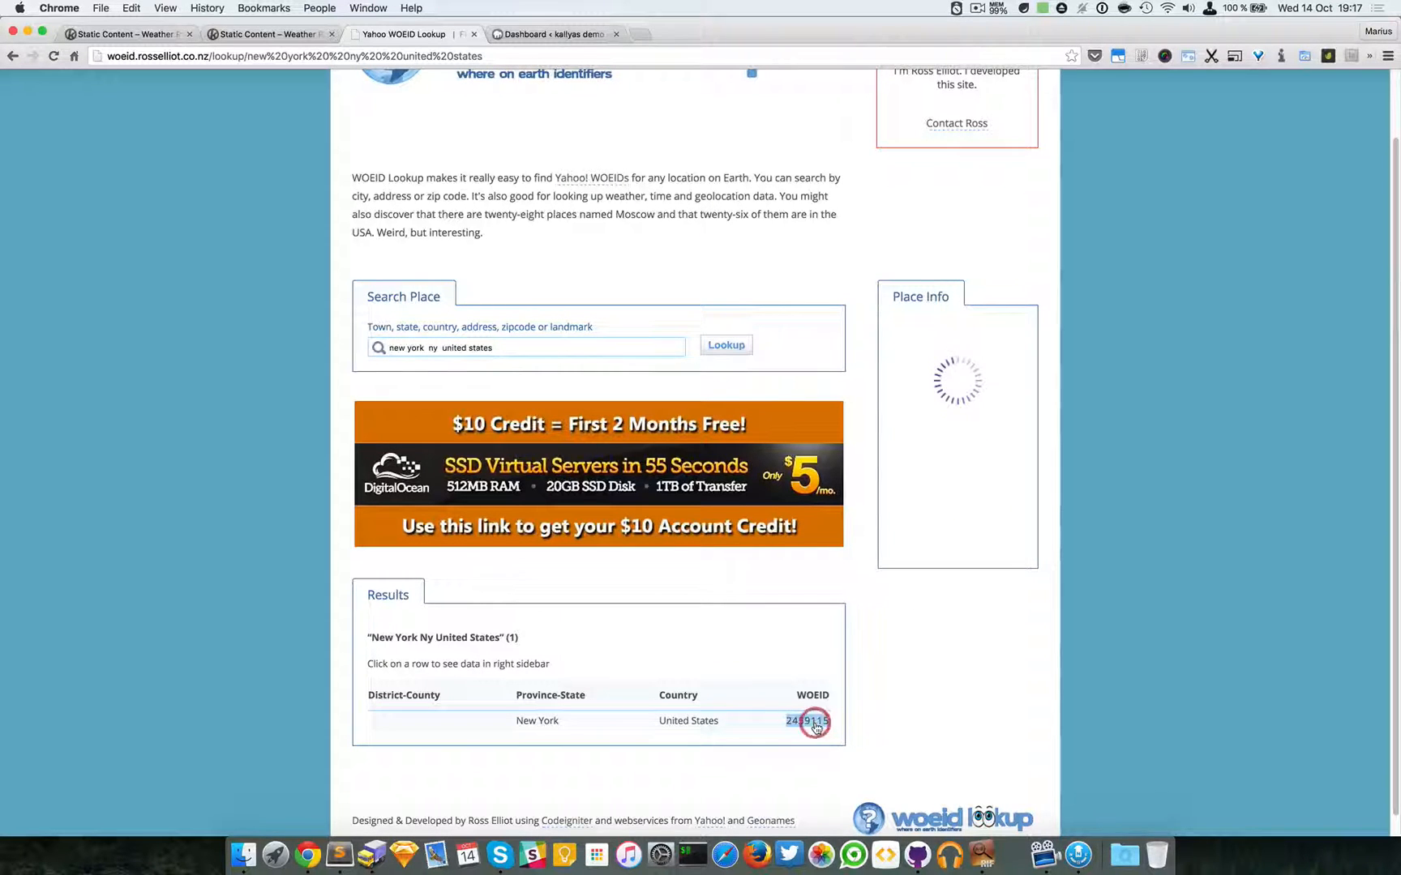
click(807, 720)
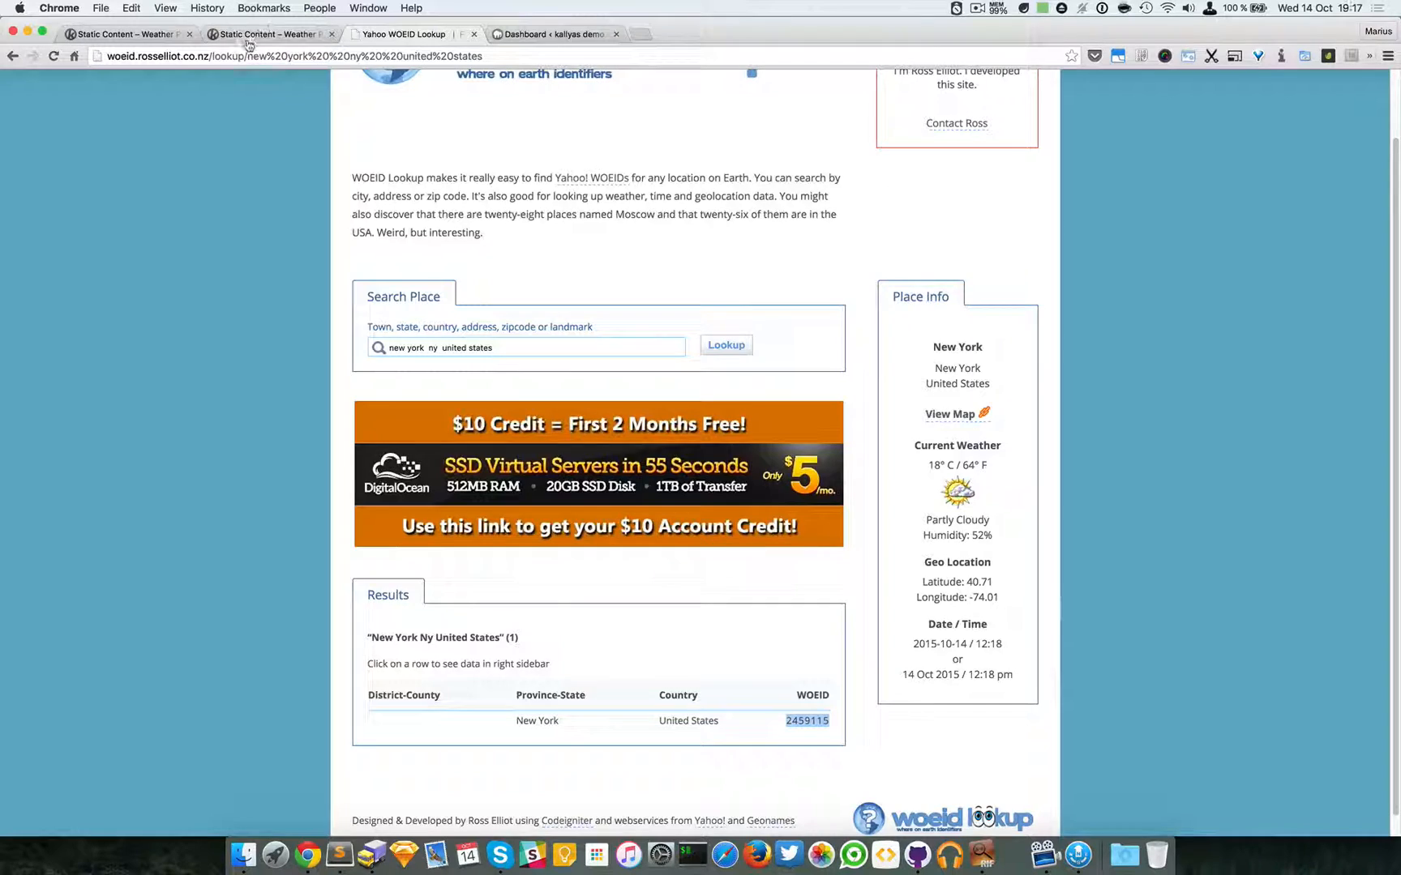
click(125, 34)
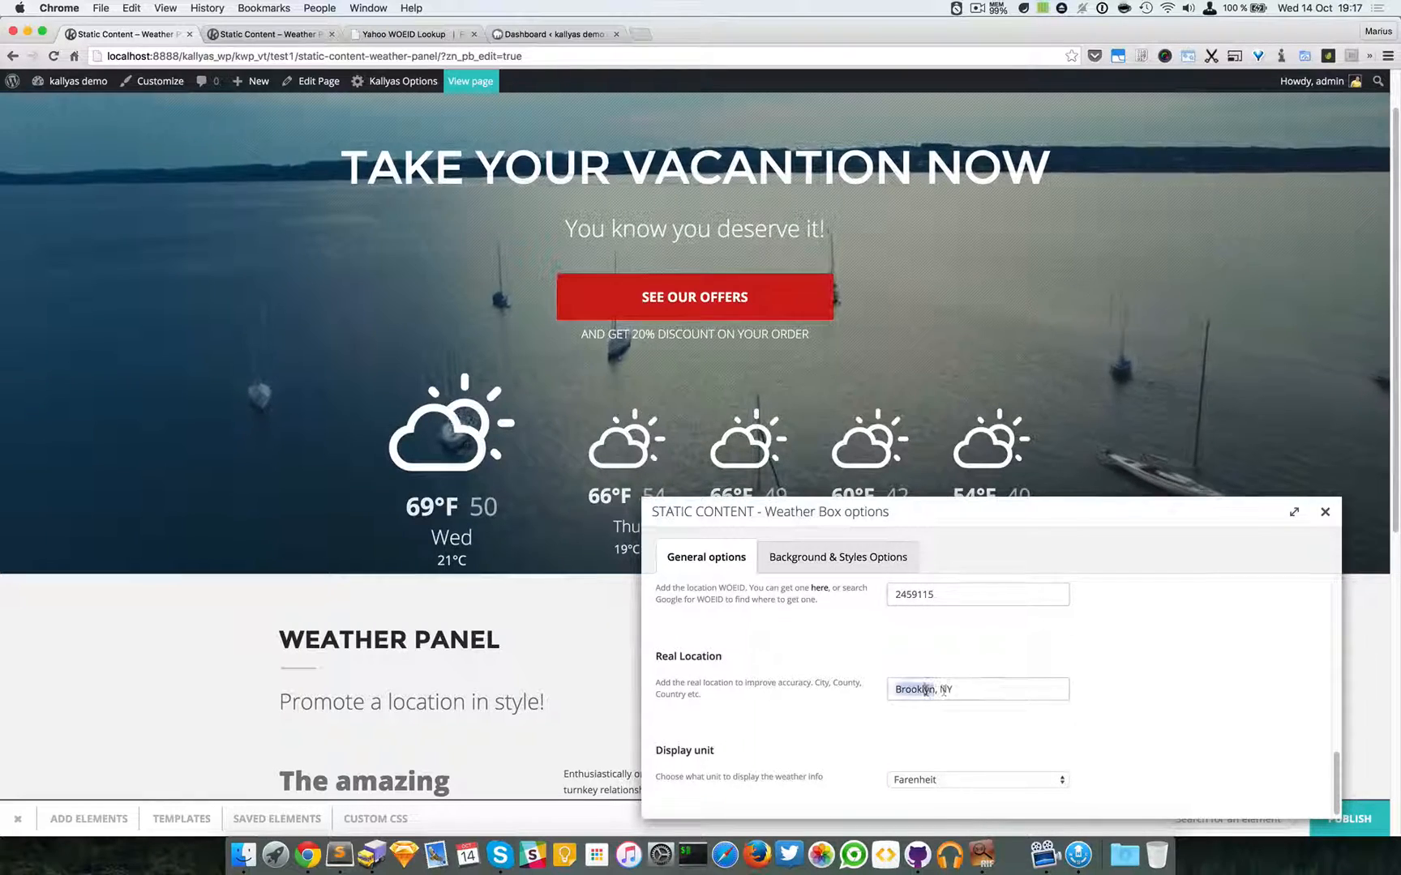
Enter New York as the Real Location and scroll through the remaining options
text(New York)
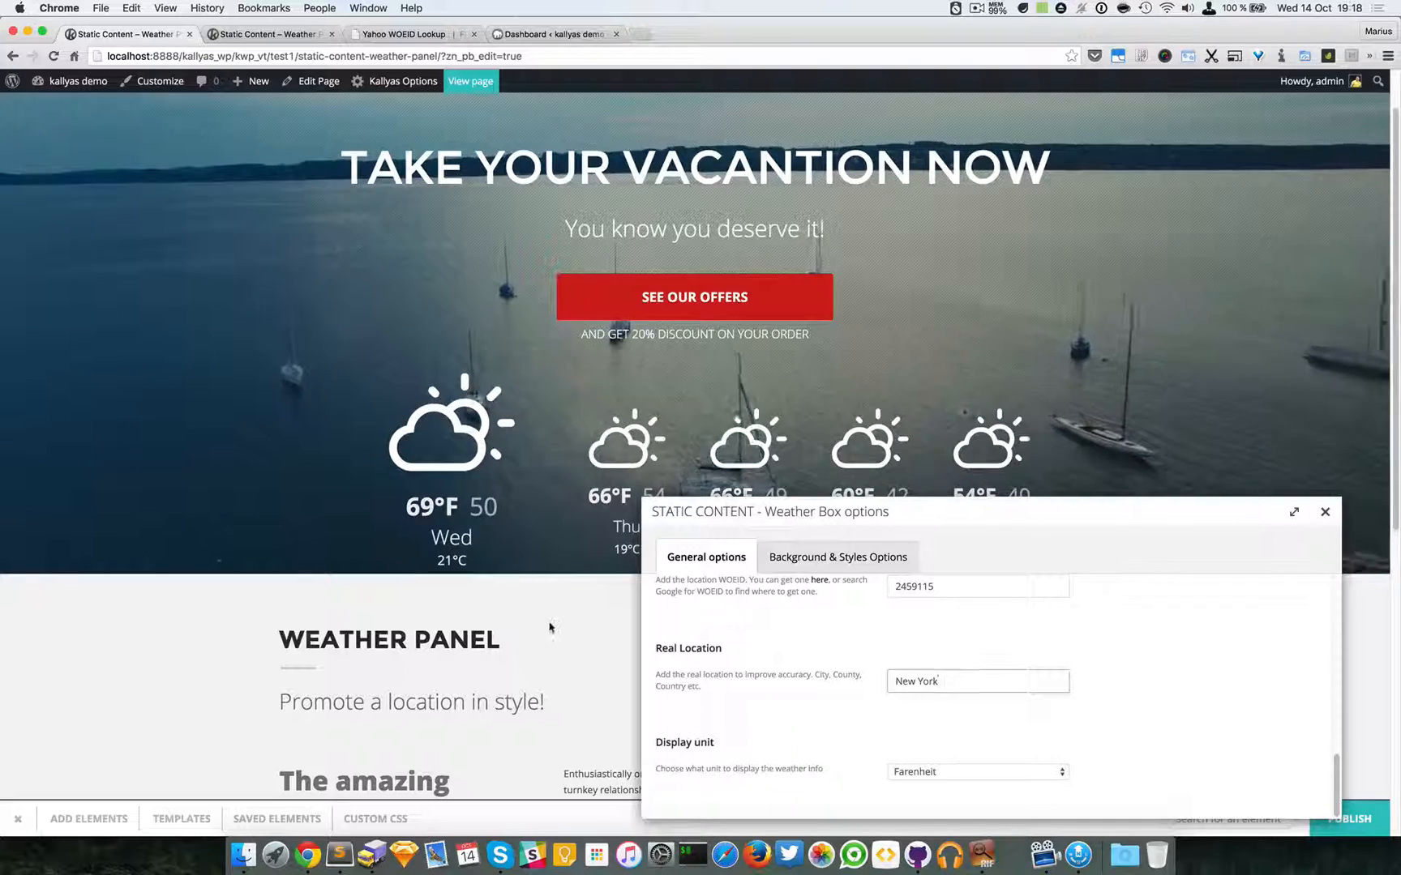
scroll(down, 3)
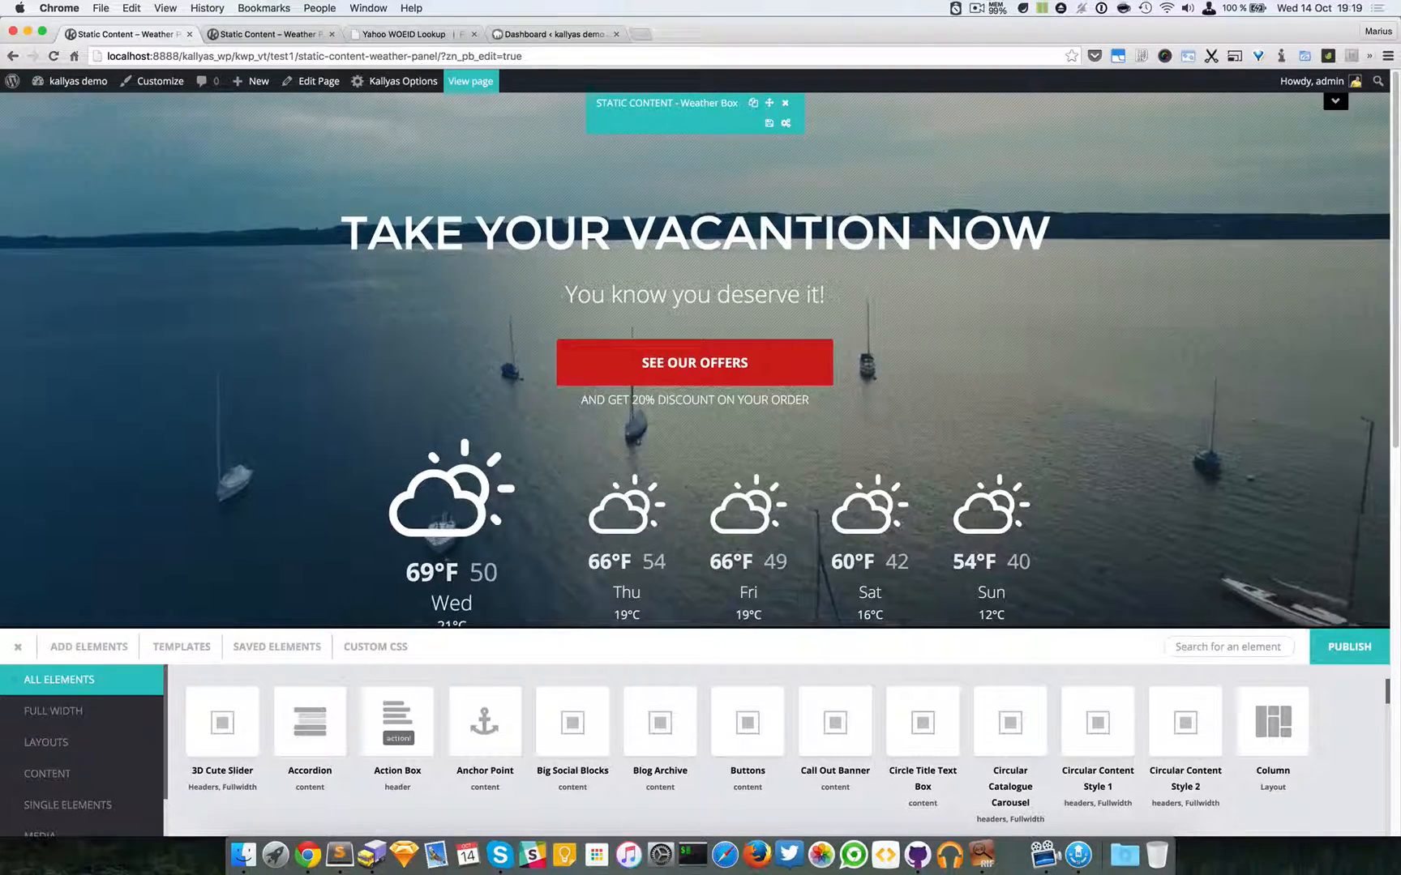
Review the reopened options and view the Background & Styles tab's self-hosted video source
scroll(down, 3)
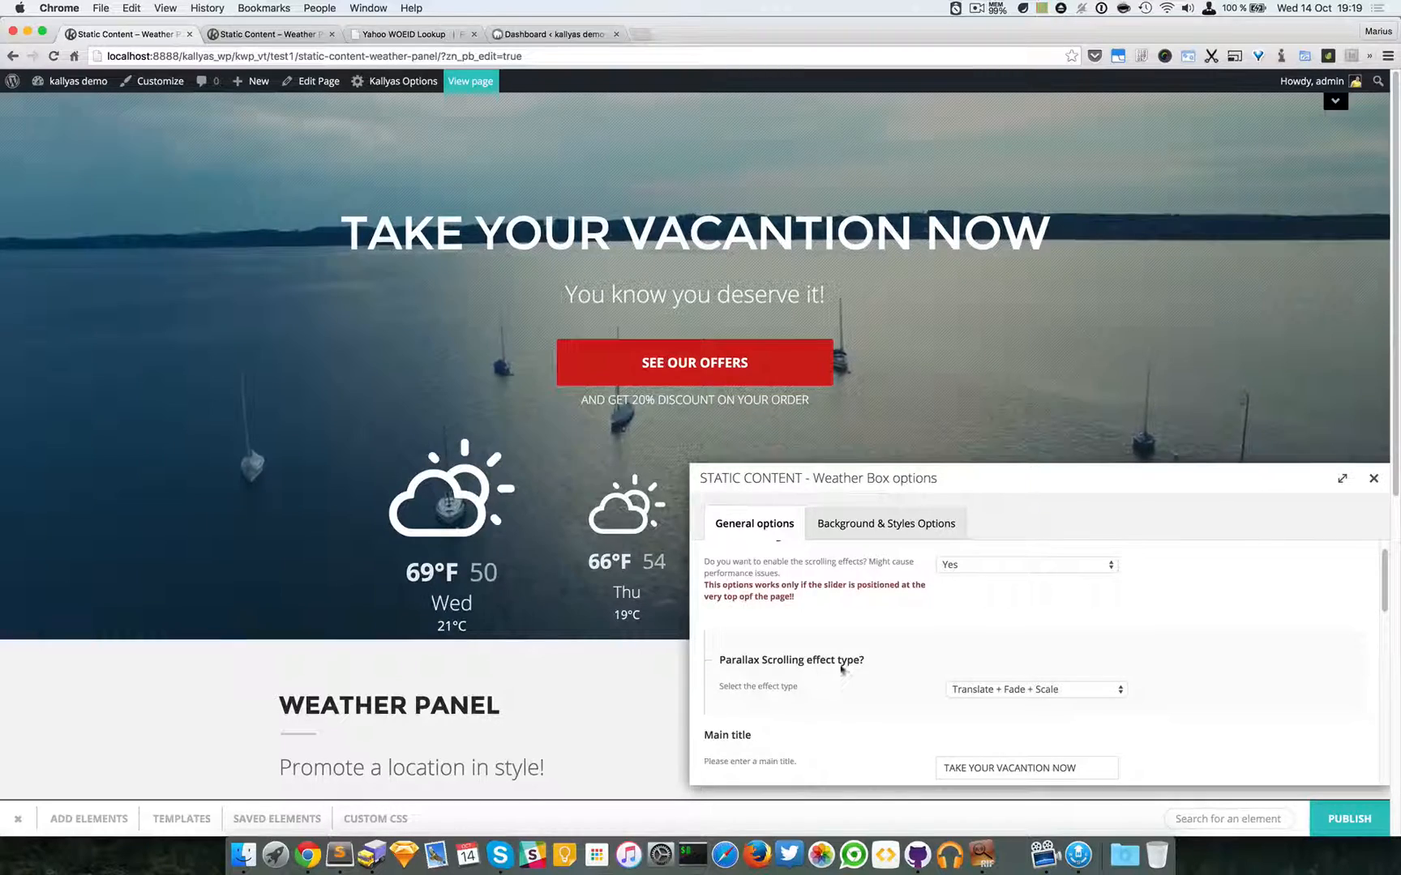
scroll(down, 3)
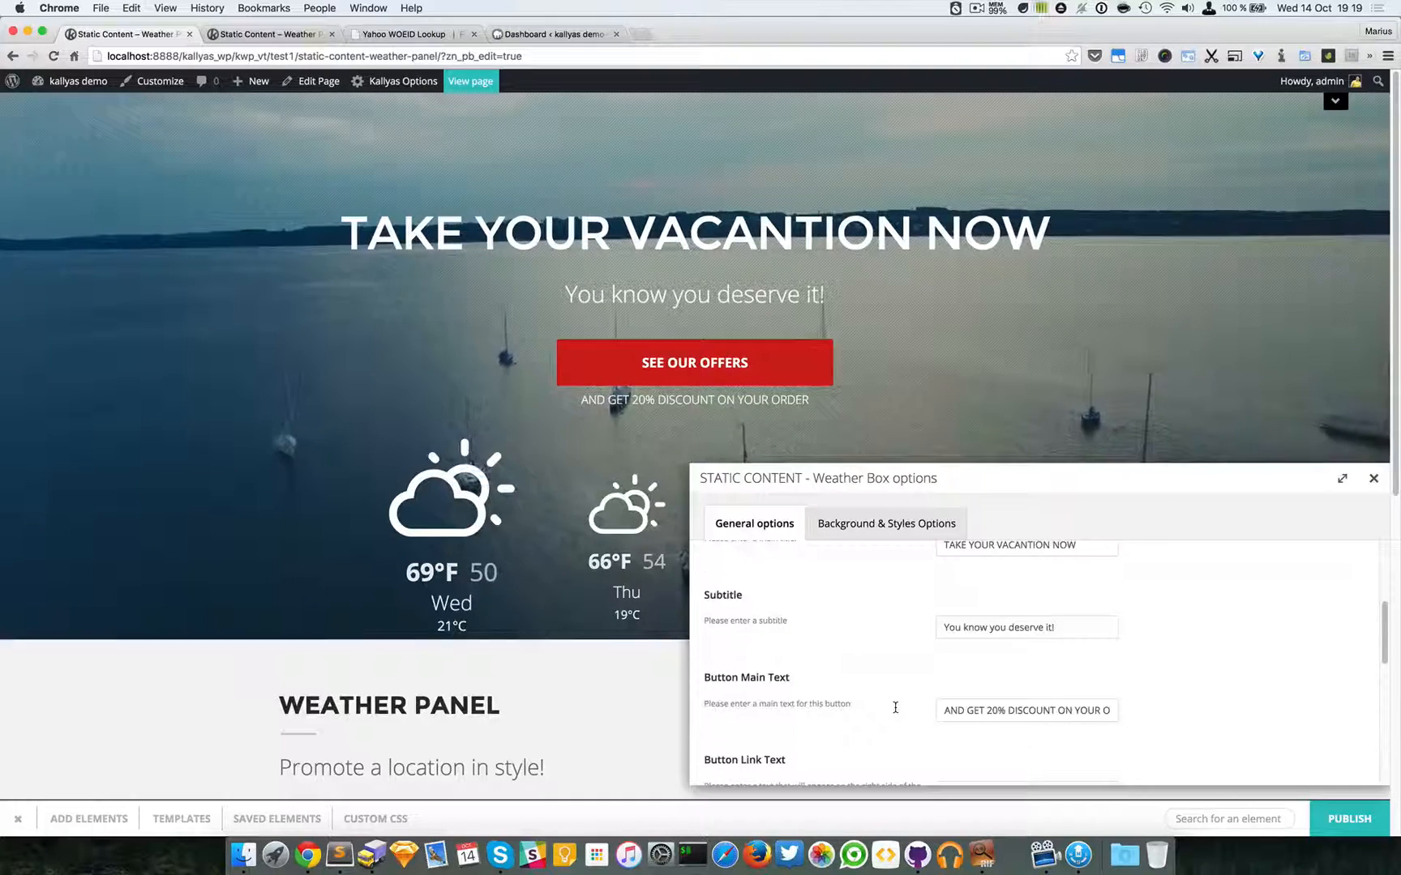
click(885, 524)
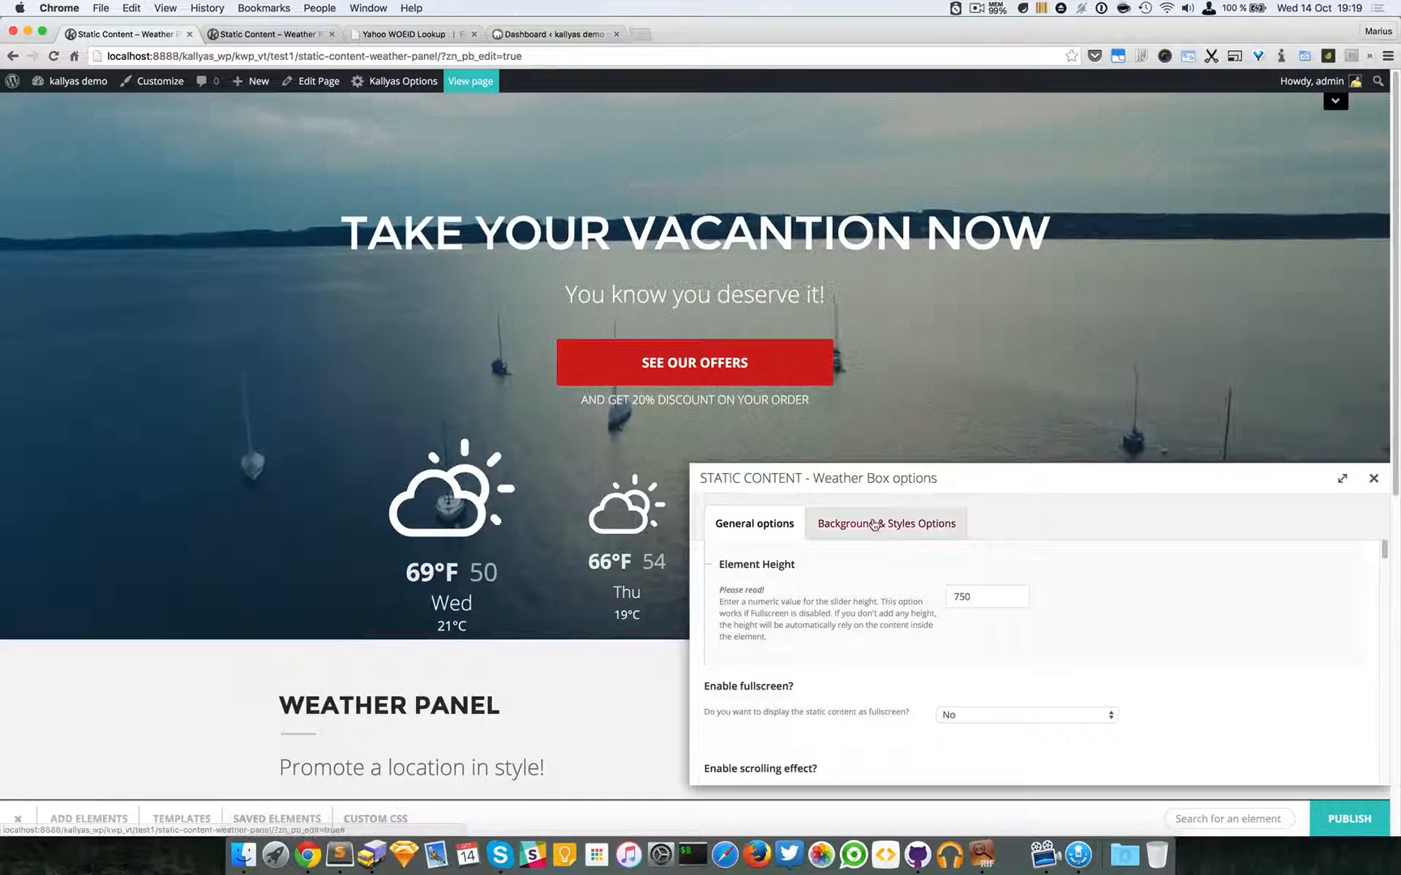
click(885, 524)
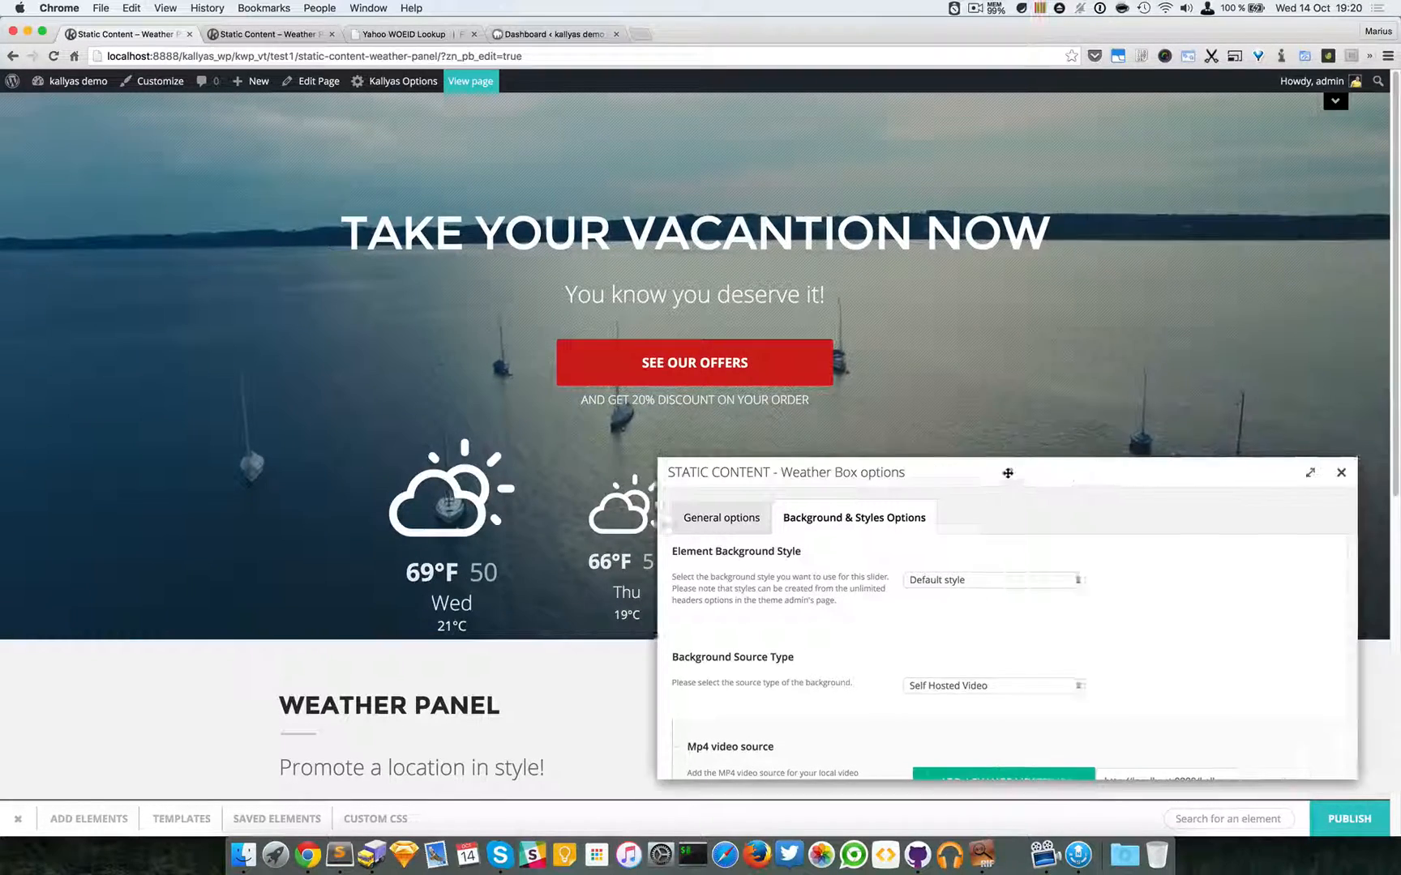
Search elements for 'weather', add a second Weather Box below the hero, and open its options
drag(1007, 473, 1238, 462)
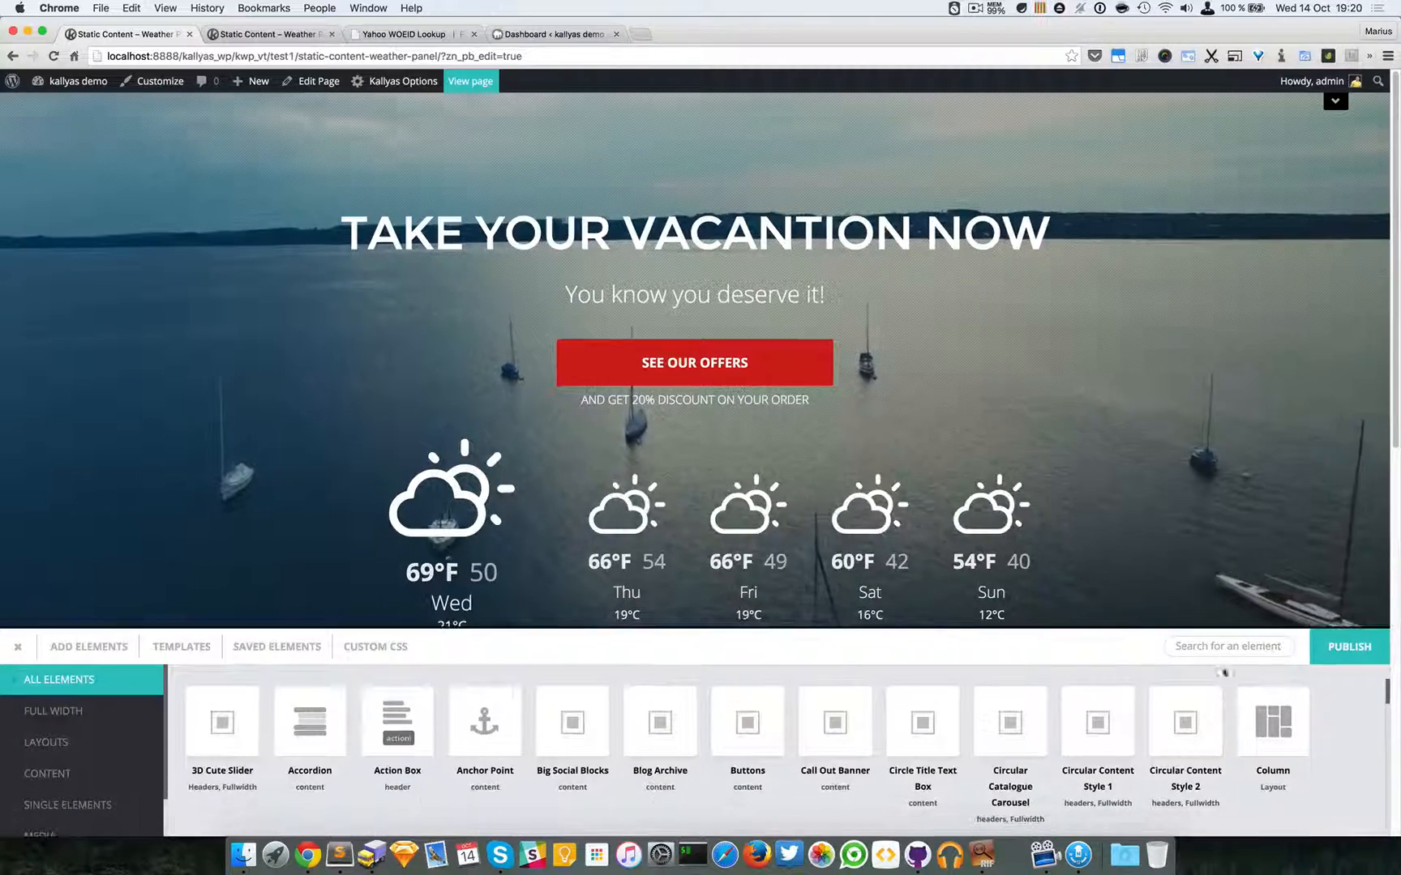
click(1228, 646)
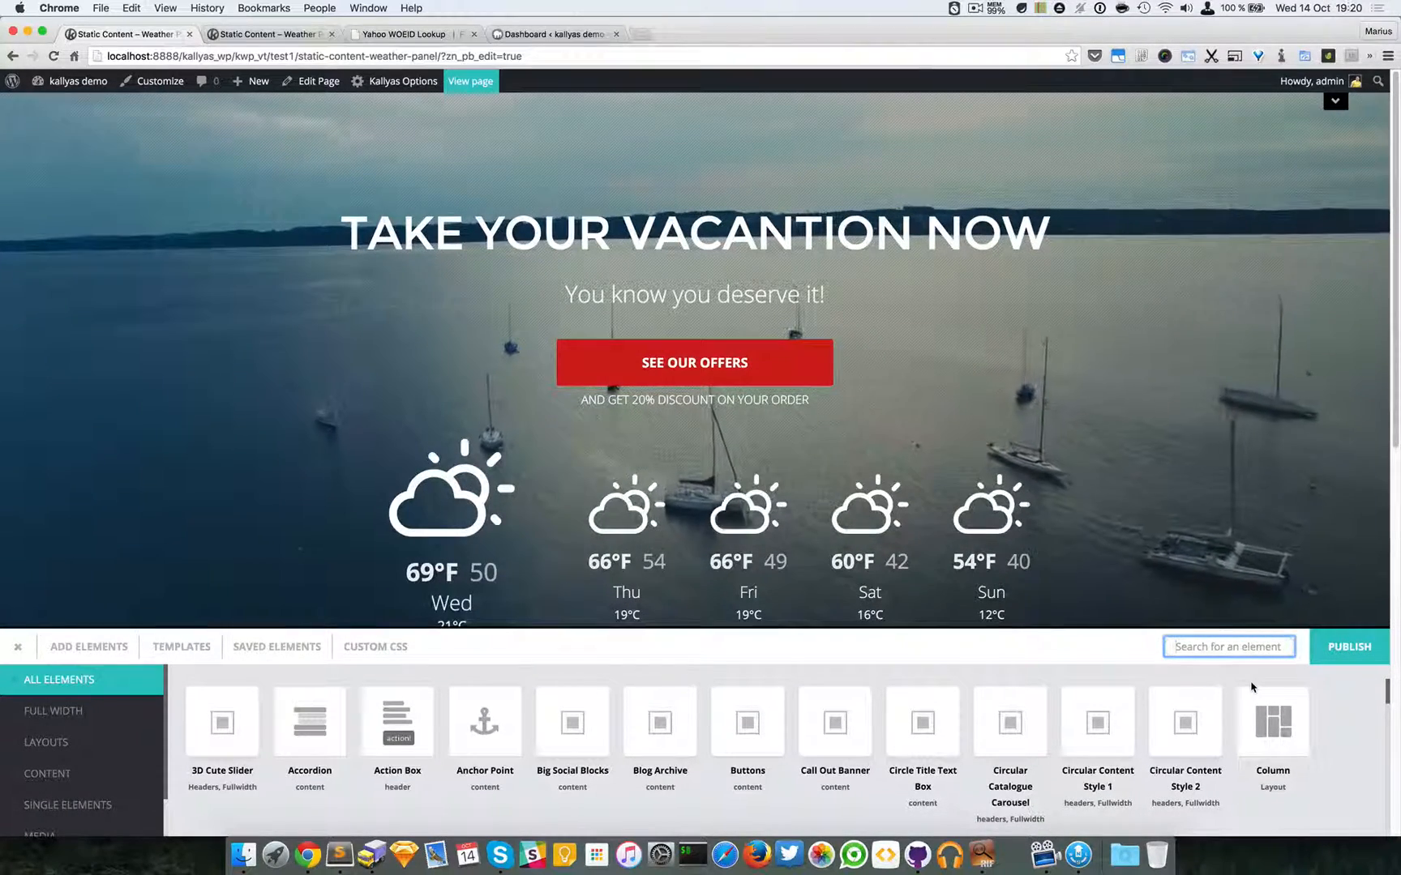
text(w)
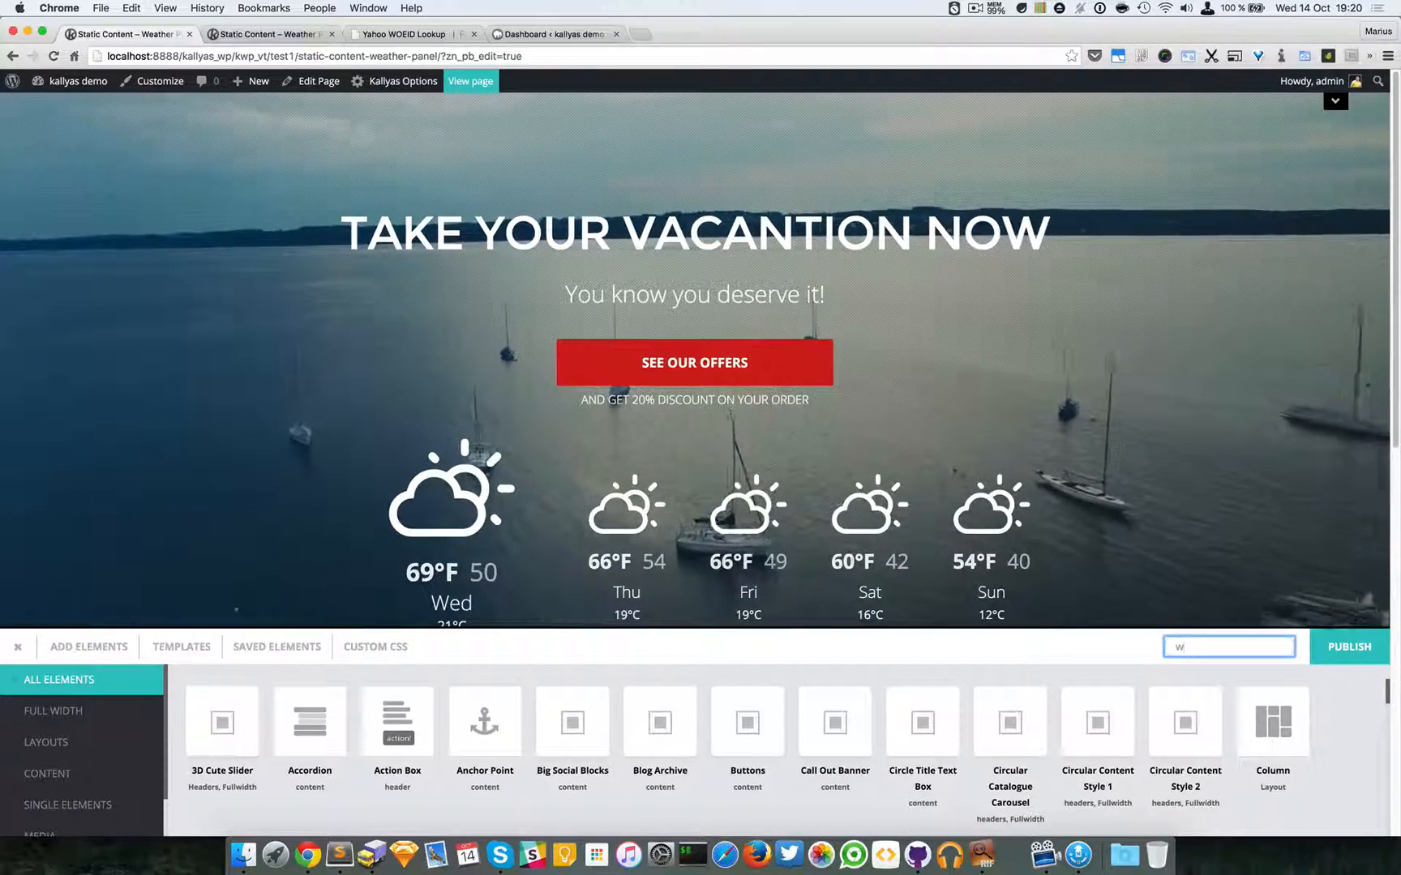
text(eather)
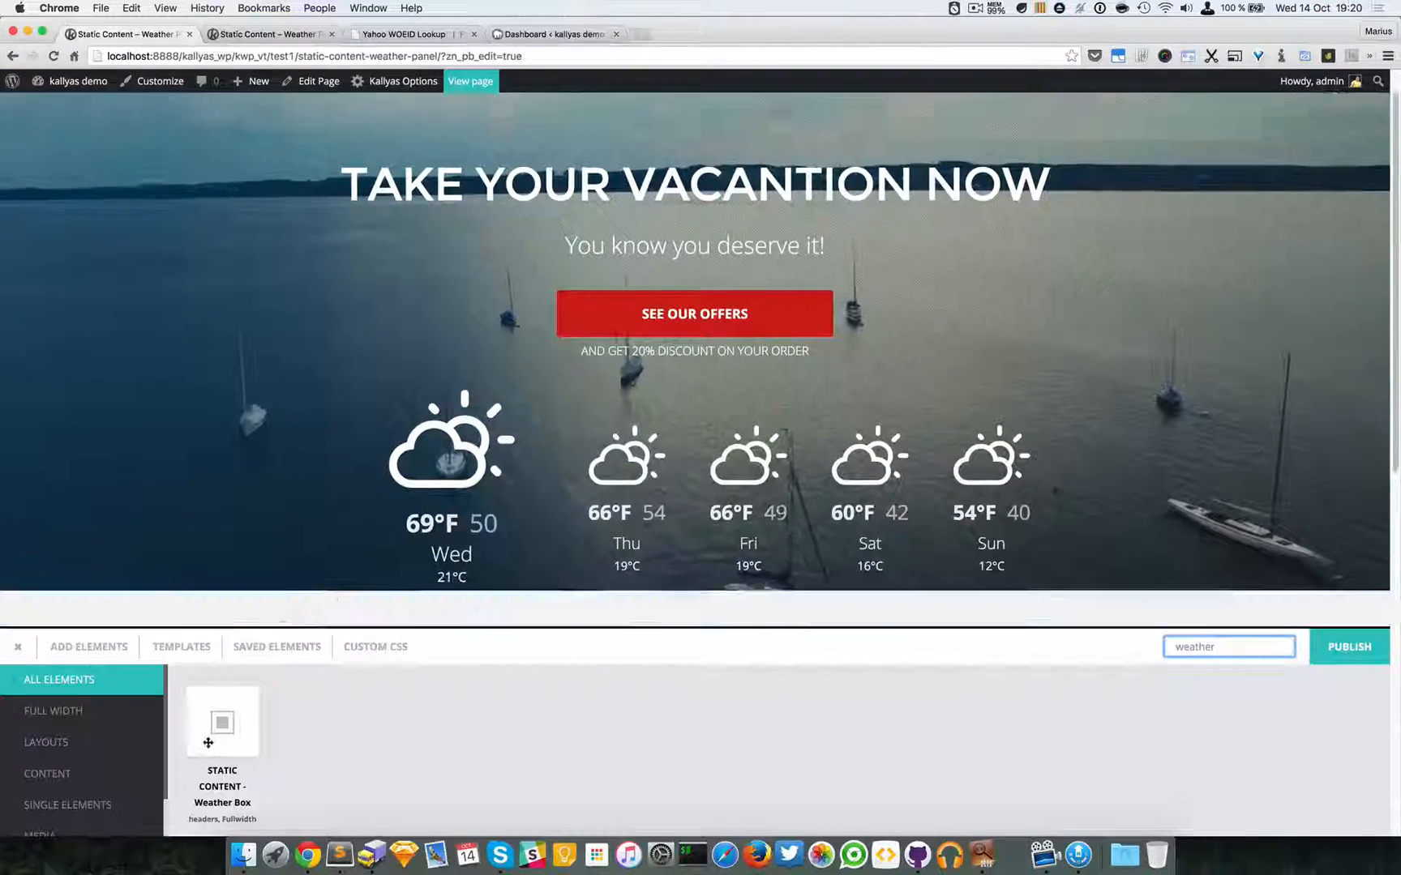
scroll(down, 3)
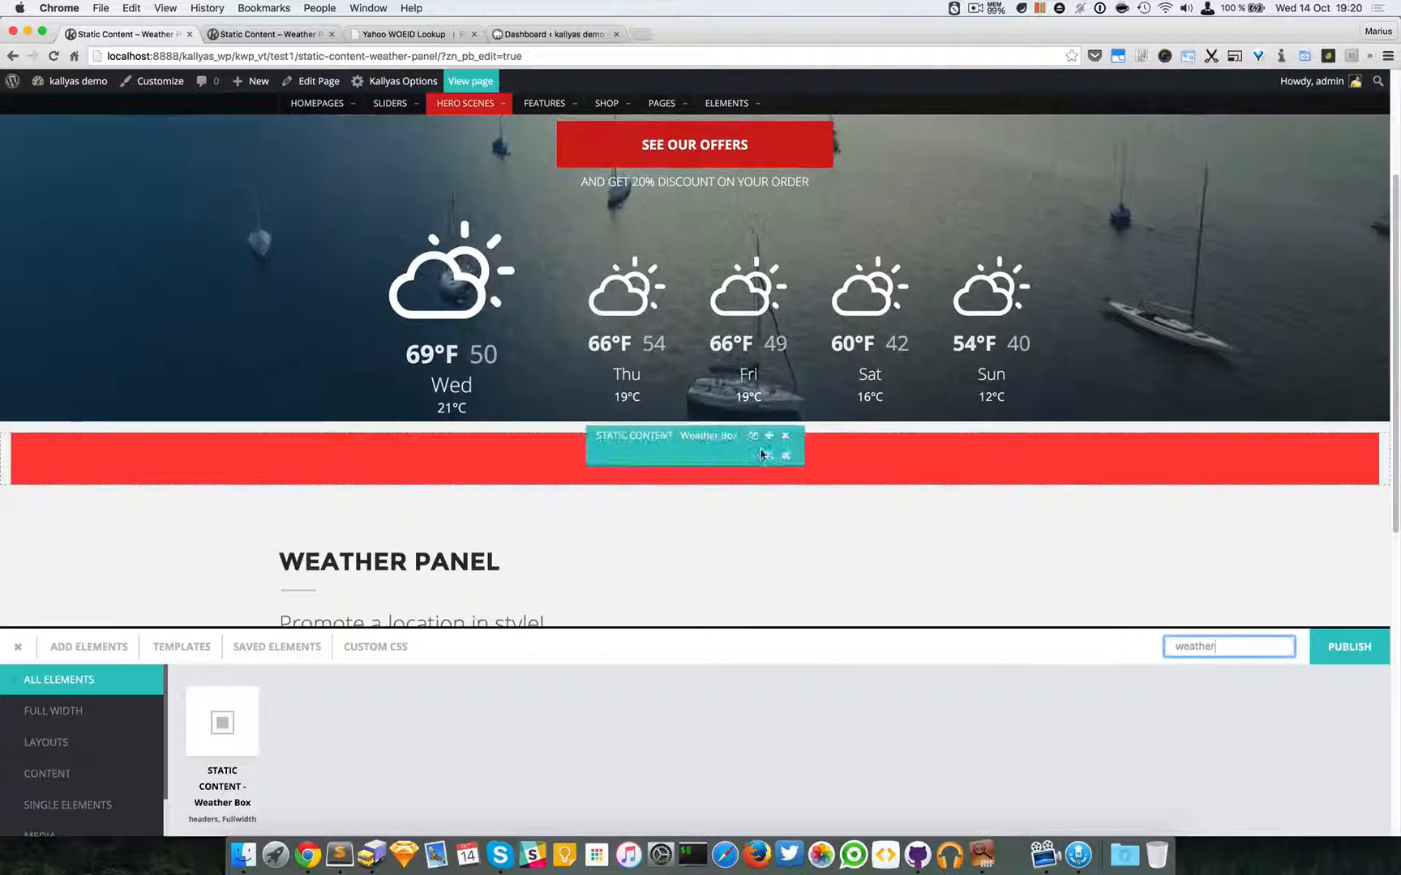
click(753, 436)
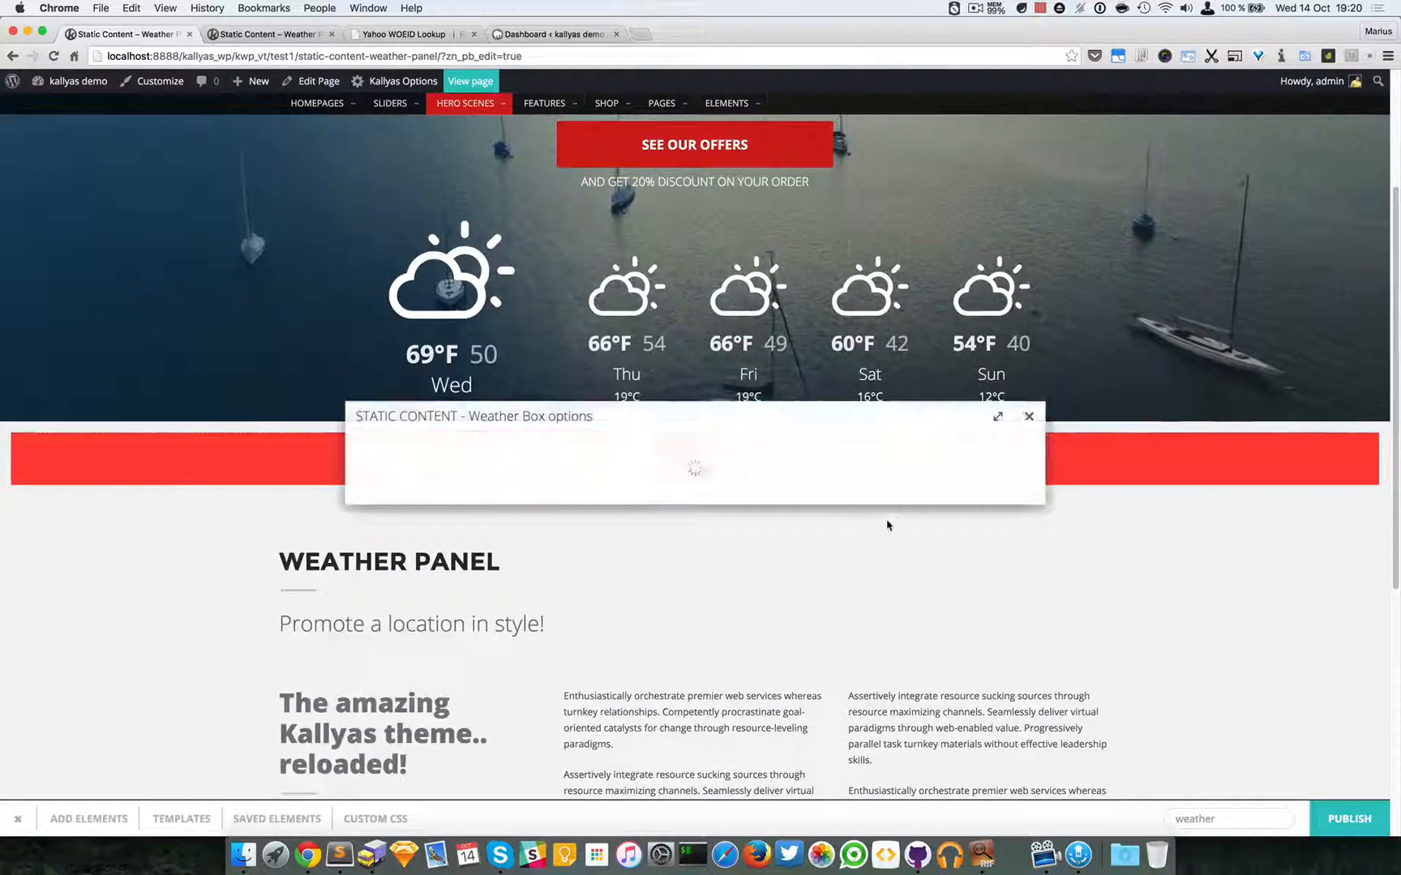